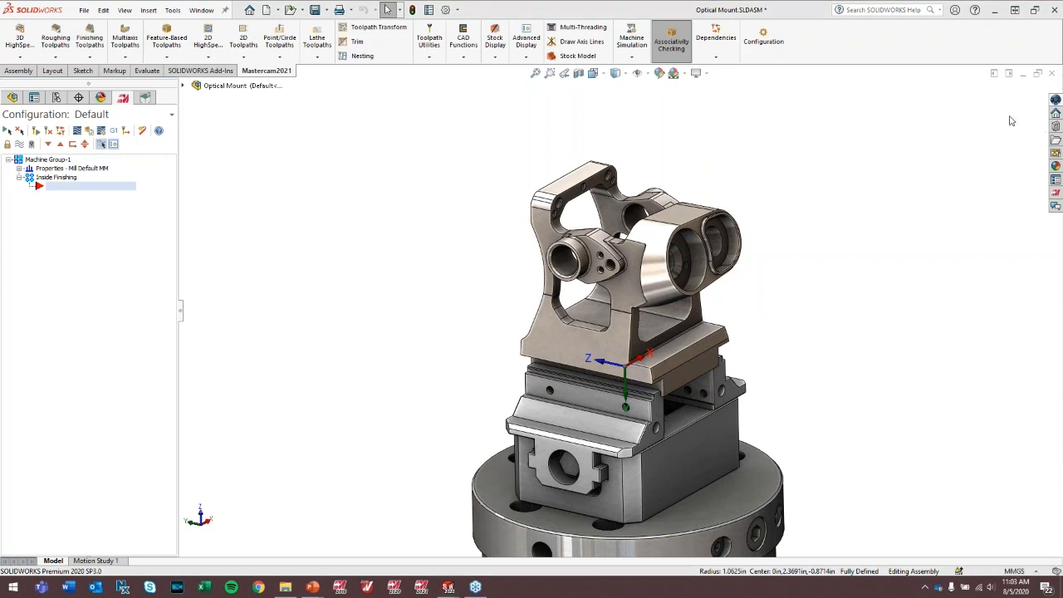
pyautogui.moveTo(896, 266)
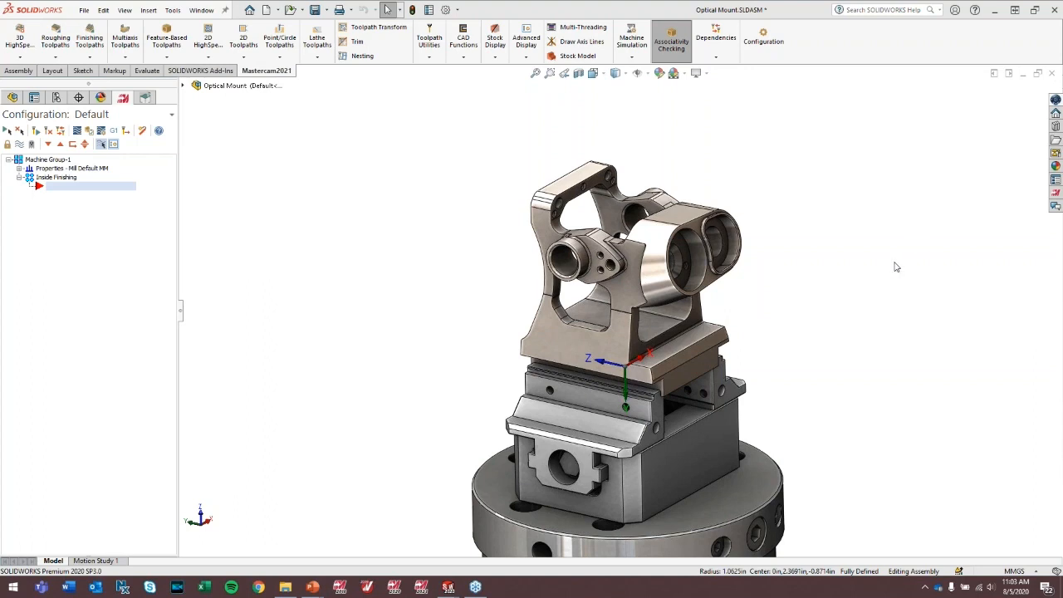
pyautogui.moveTo(382, 230)
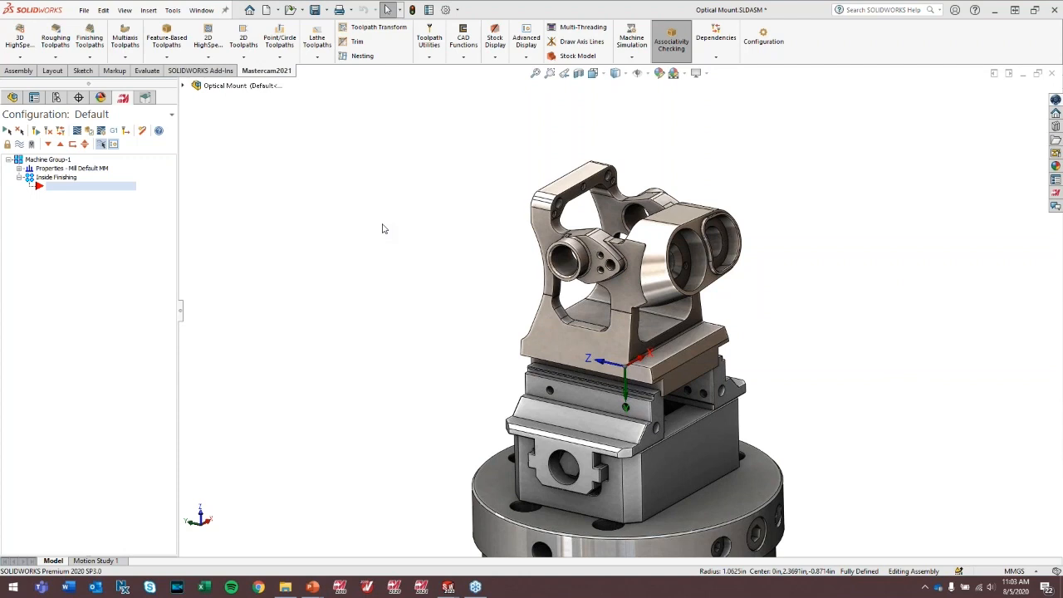
pyautogui.moveTo(339, 194)
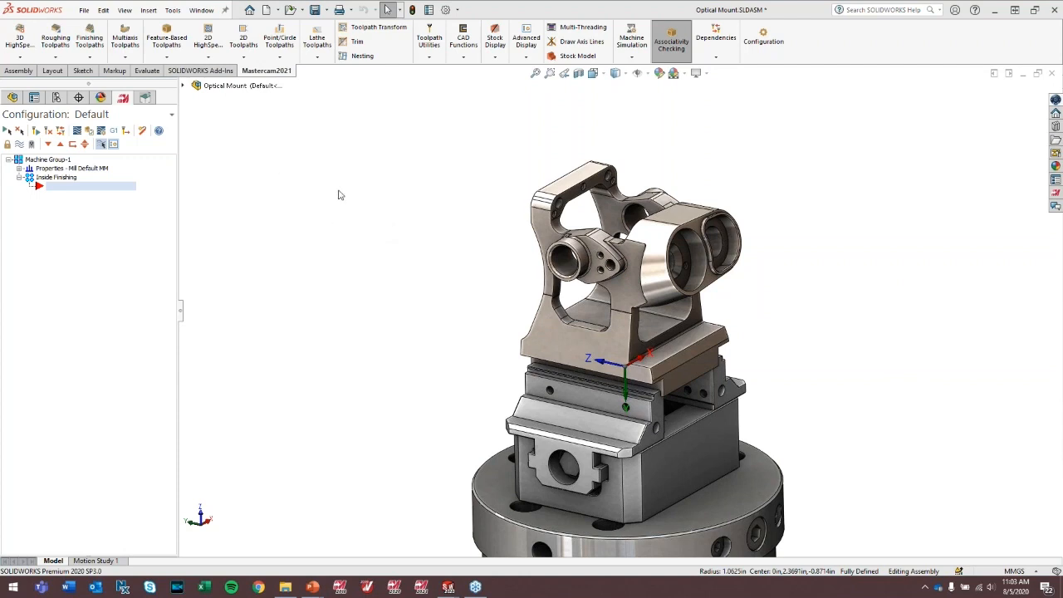
pyautogui.moveTo(314, 183)
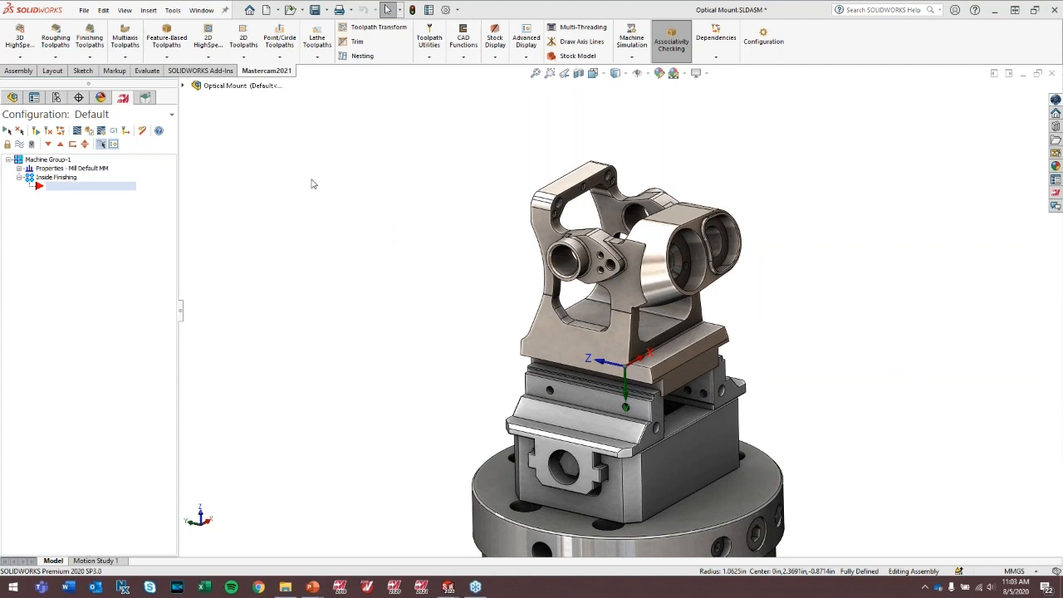
pyautogui.moveTo(362, 176)
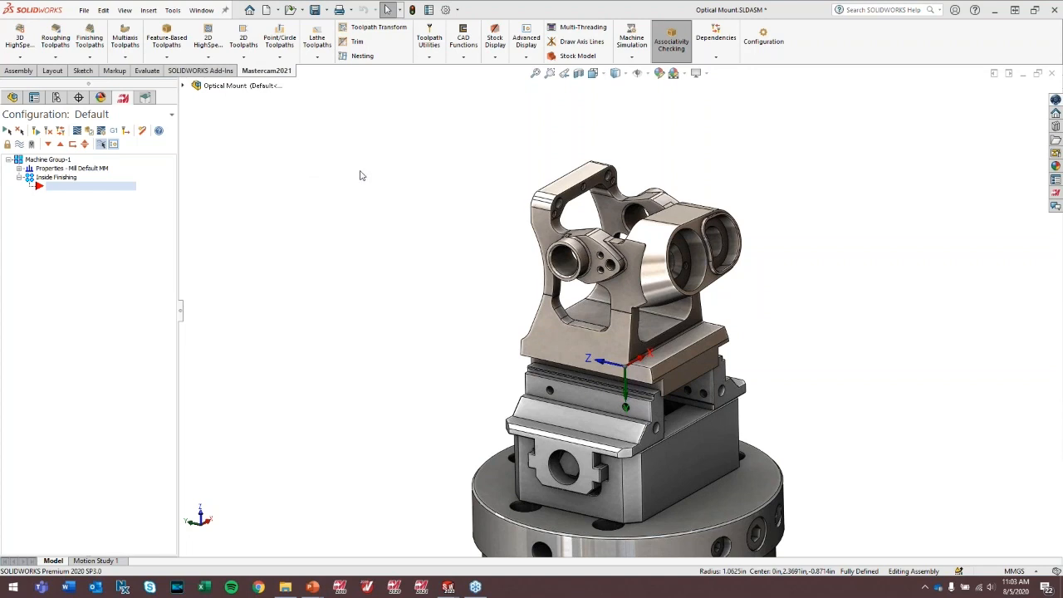
pyautogui.moveTo(112, 233)
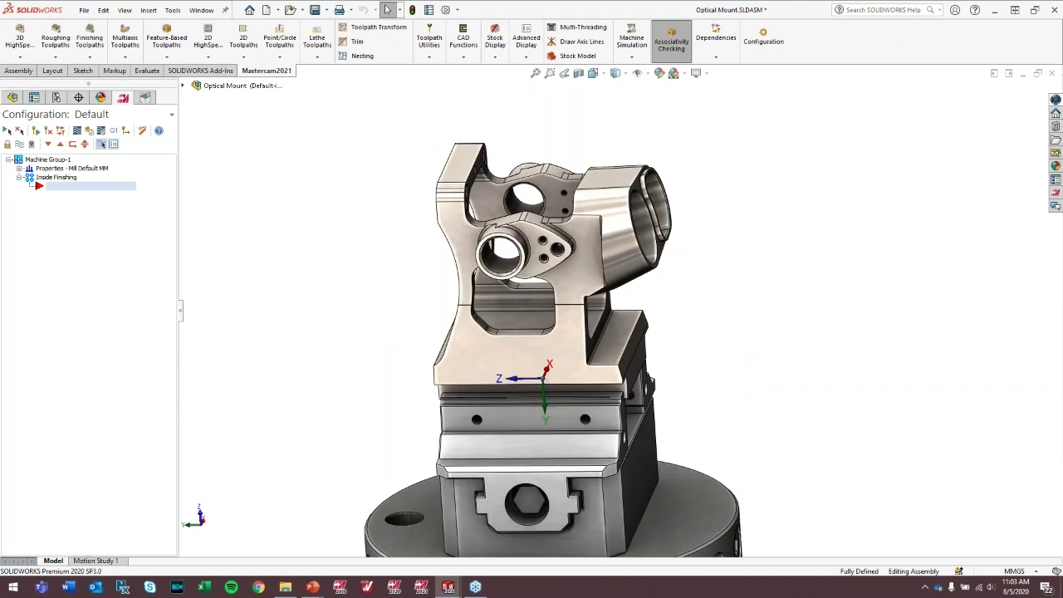
pyautogui.moveTo(822, 274)
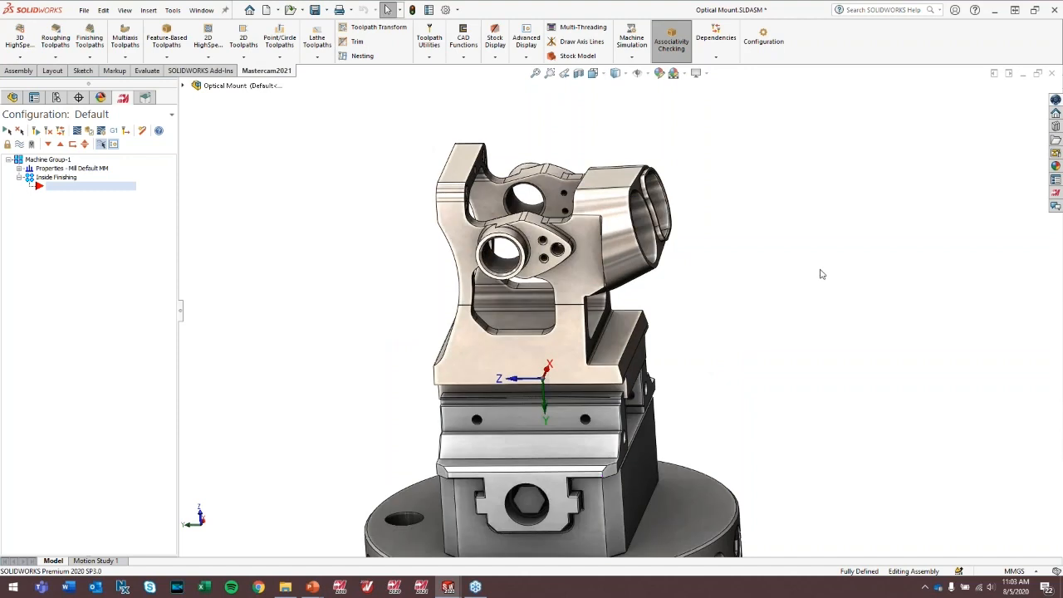
pyautogui.moveTo(835, 249)
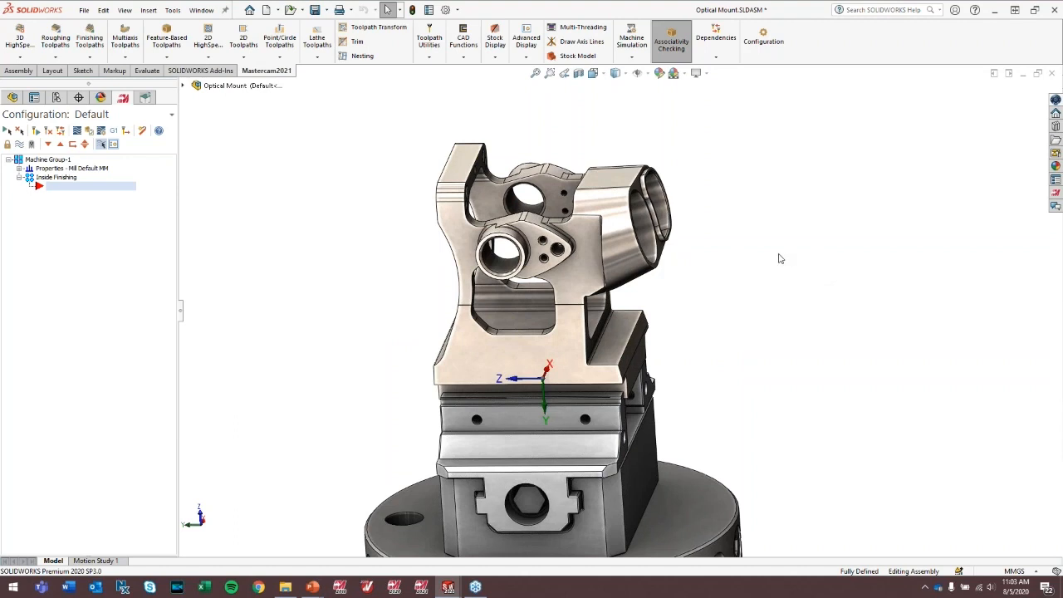
pyautogui.moveTo(227, 143)
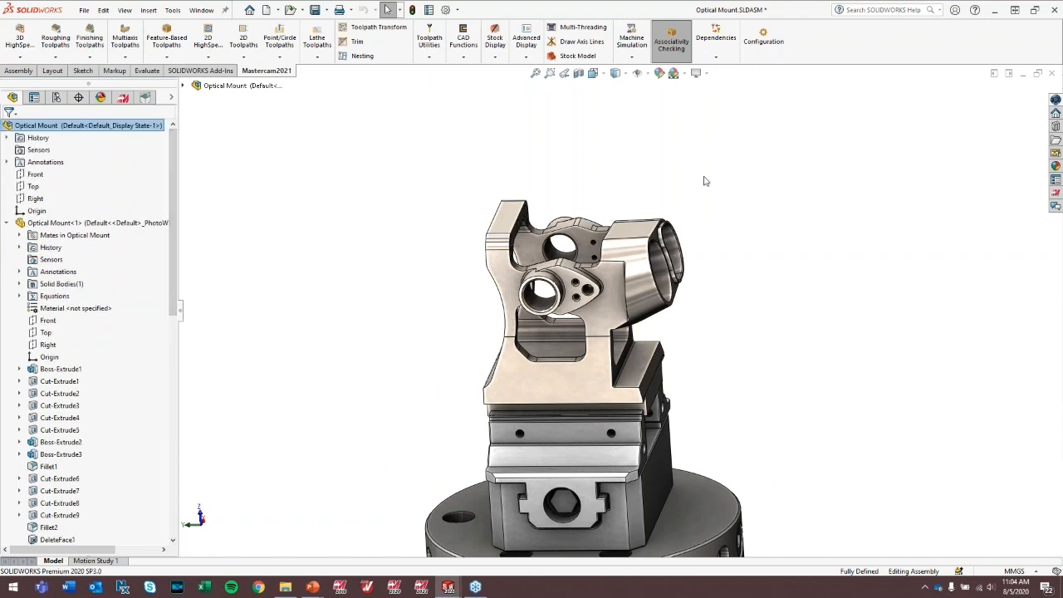
pyautogui.moveTo(717, 203)
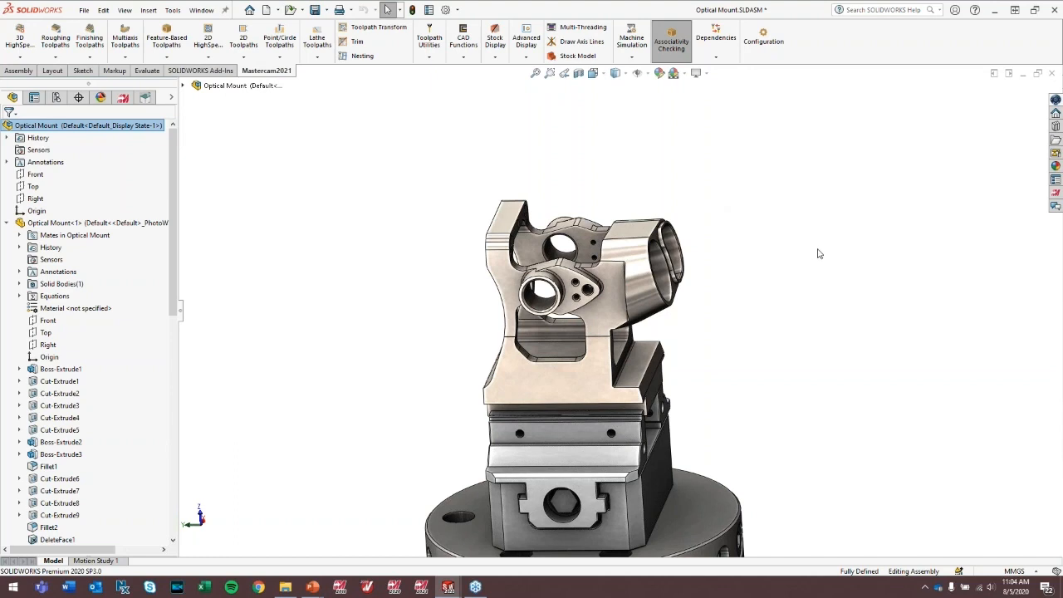
pyautogui.moveTo(668, 125)
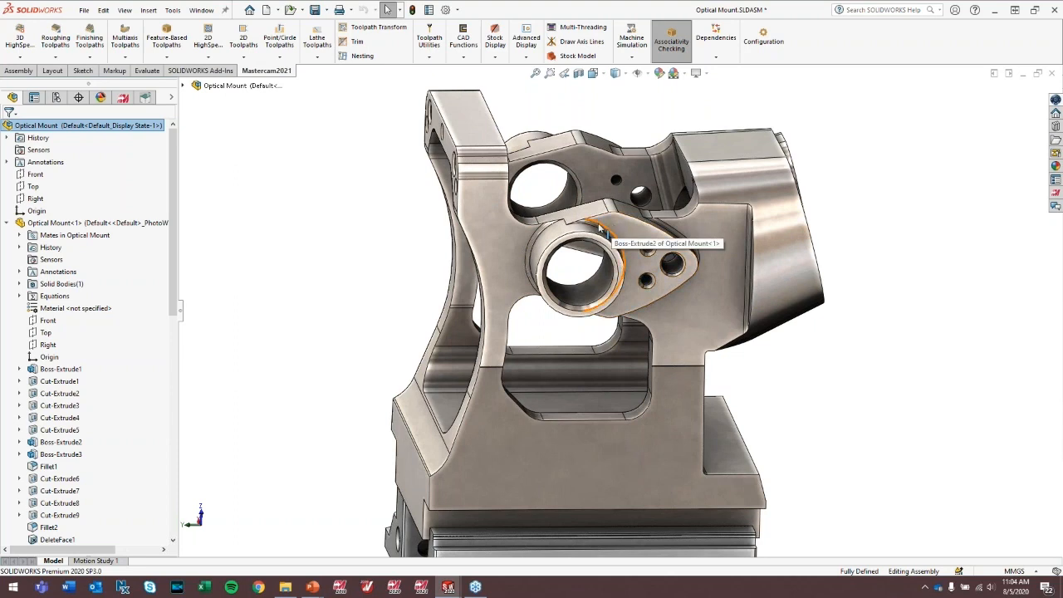
pyautogui.moveTo(262, 156)
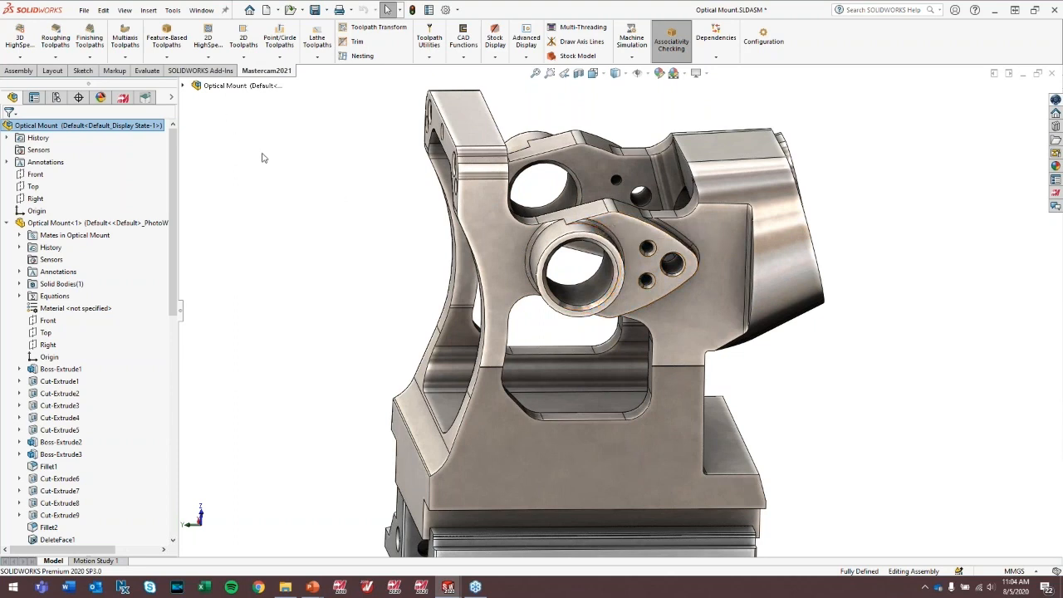
# Start a new 2D HighSpeed Dynamic Mill toolpath for the boss pocket.
pyautogui.click(206, 40)
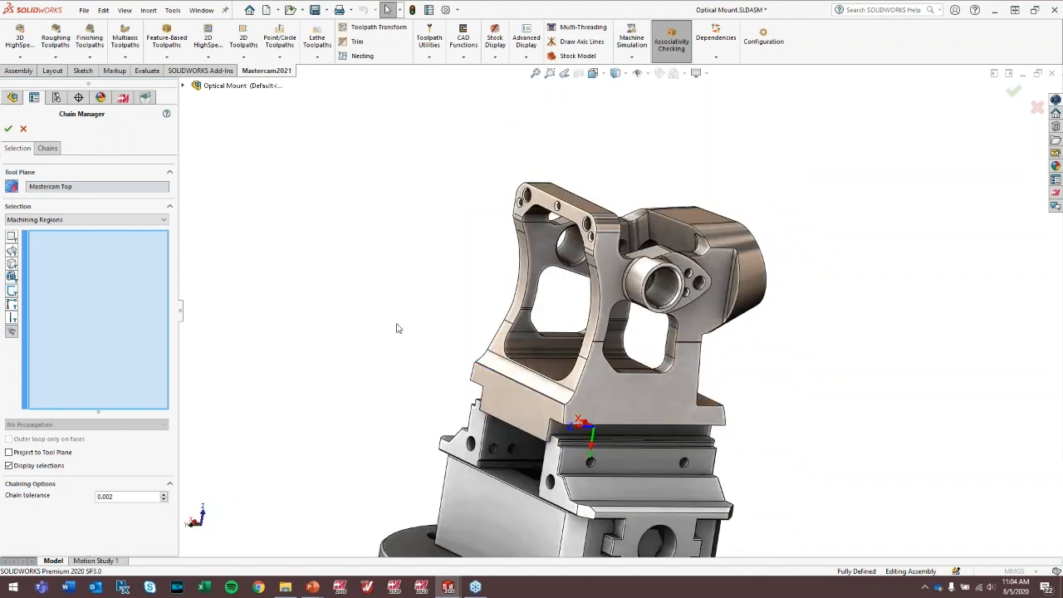
pyautogui.moveTo(375, 320)
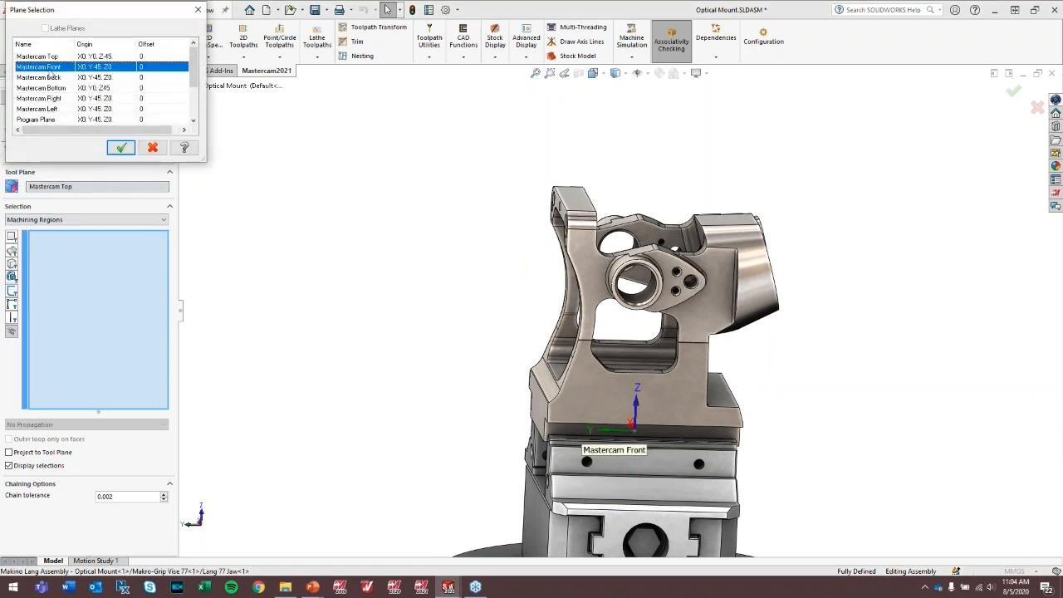
# Choose Mastercam Left from the Plane Selection list as the chain manager's tool plane.
pyautogui.click(42, 76)
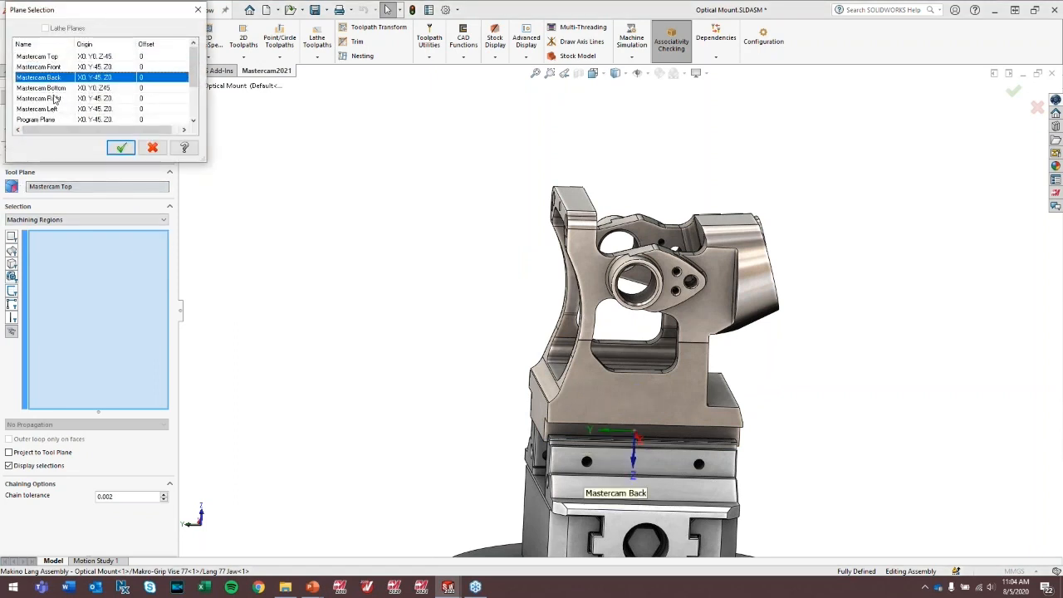
pyautogui.click(36, 118)
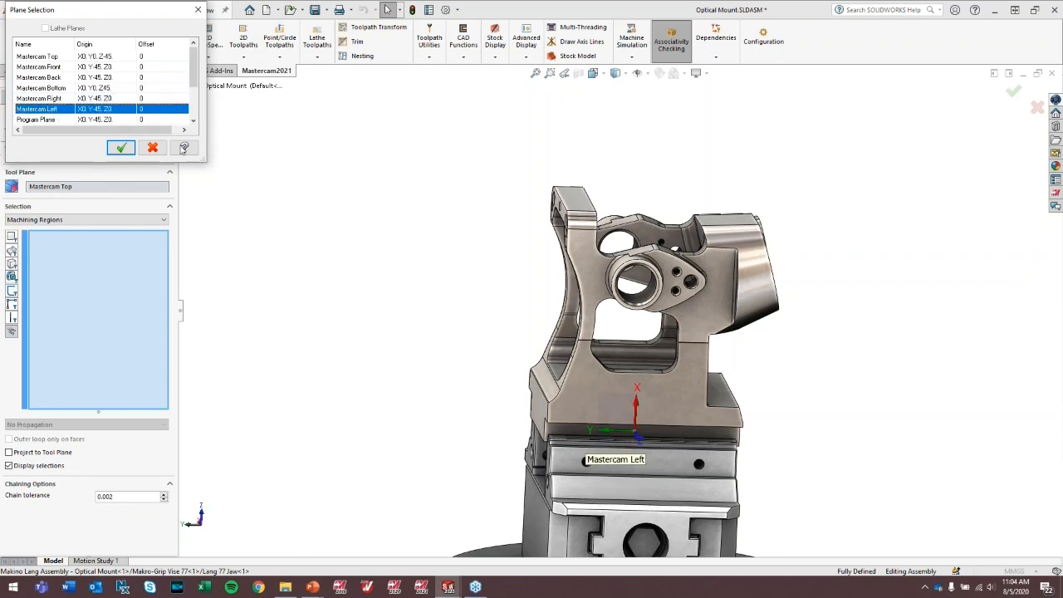
pyautogui.moveTo(634, 246)
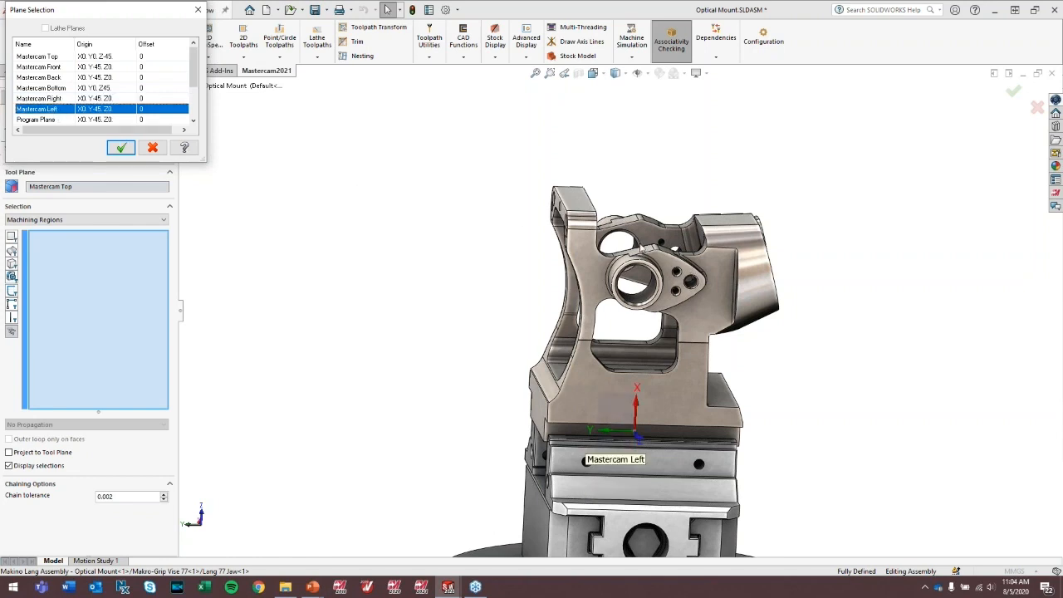
pyautogui.click(121, 146)
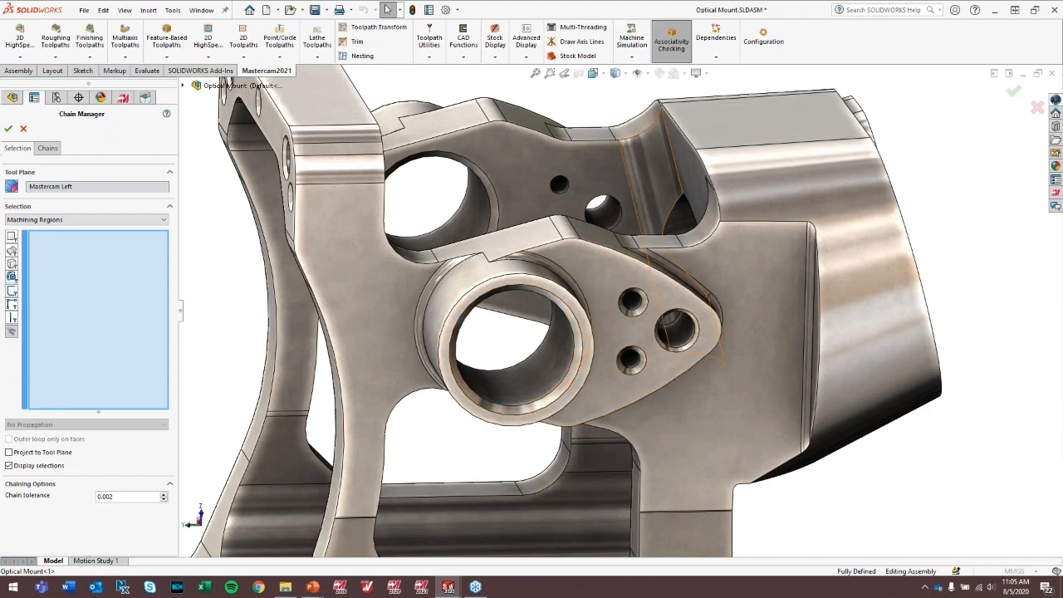
pyautogui.moveTo(531, 308)
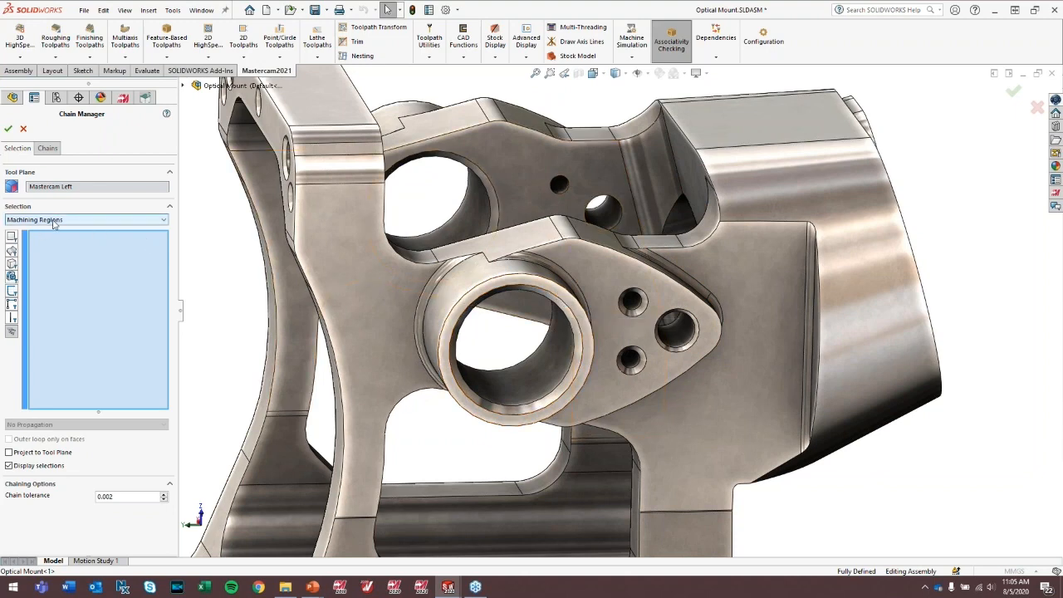
pyautogui.moveTo(58, 224)
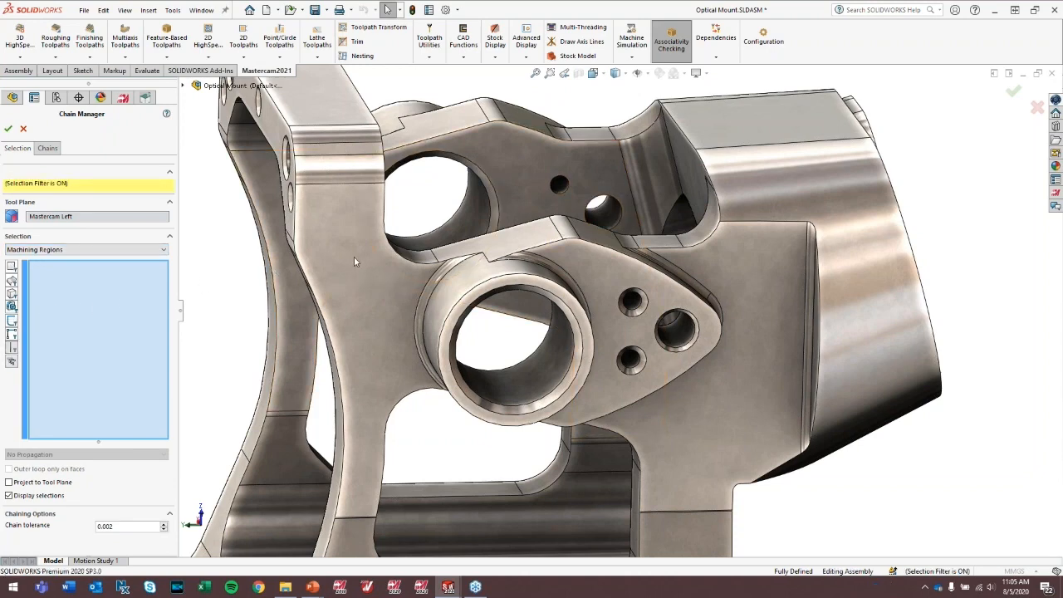
# Chain the two boss boundary edges, propagating along tangent edges and projecting to the tool plane.
pyautogui.click(534, 249)
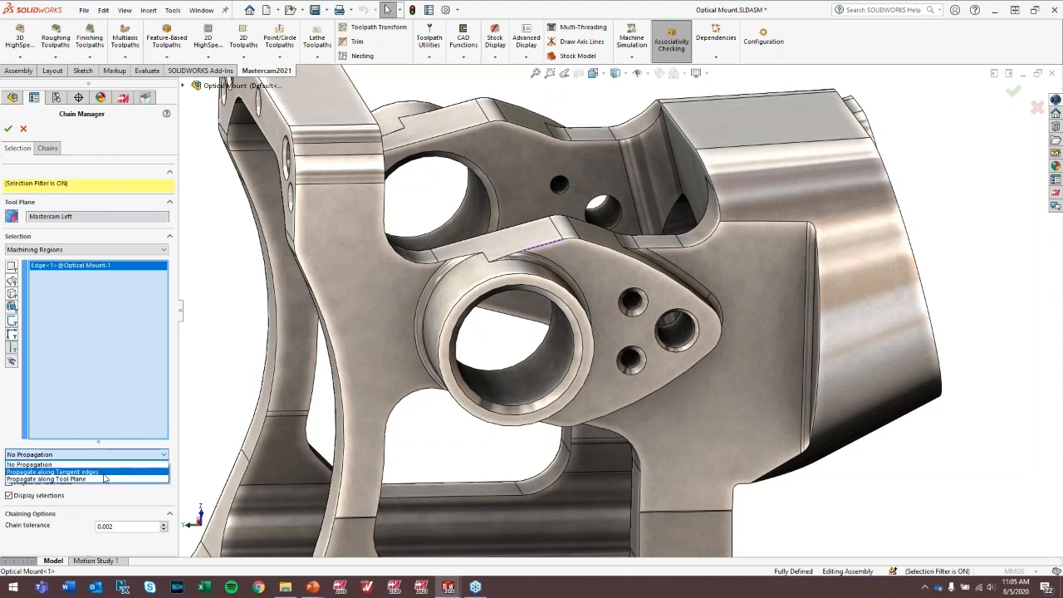
pyautogui.click(50, 471)
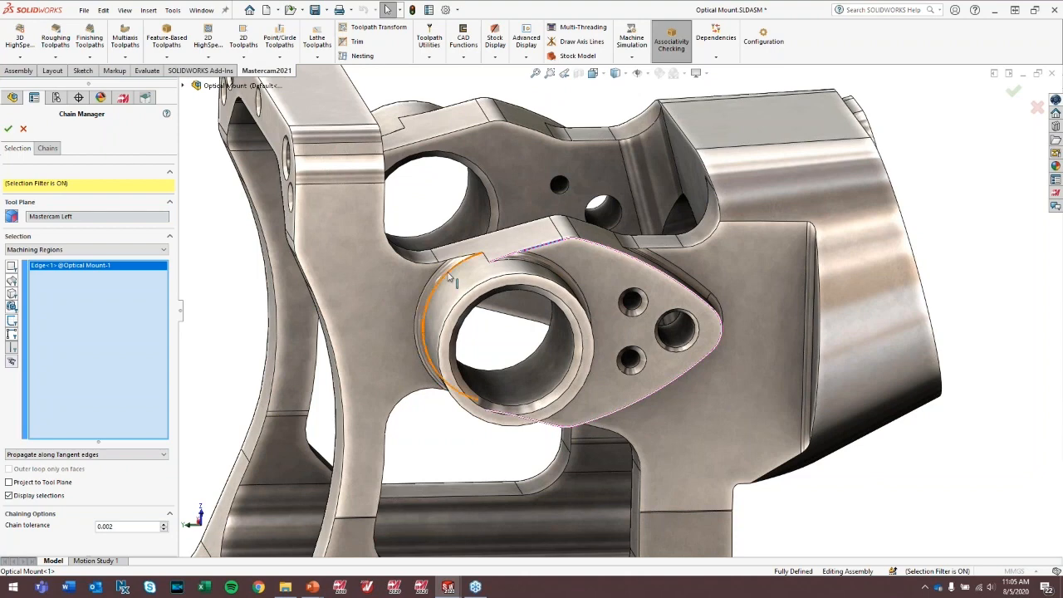
pyautogui.click(452, 279)
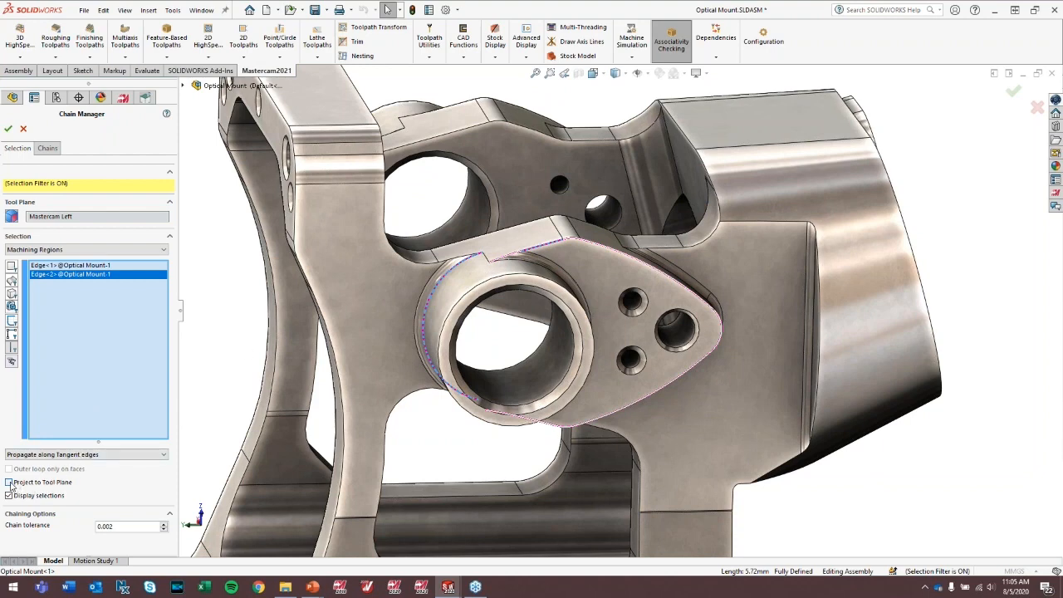
pyautogui.click(14, 481)
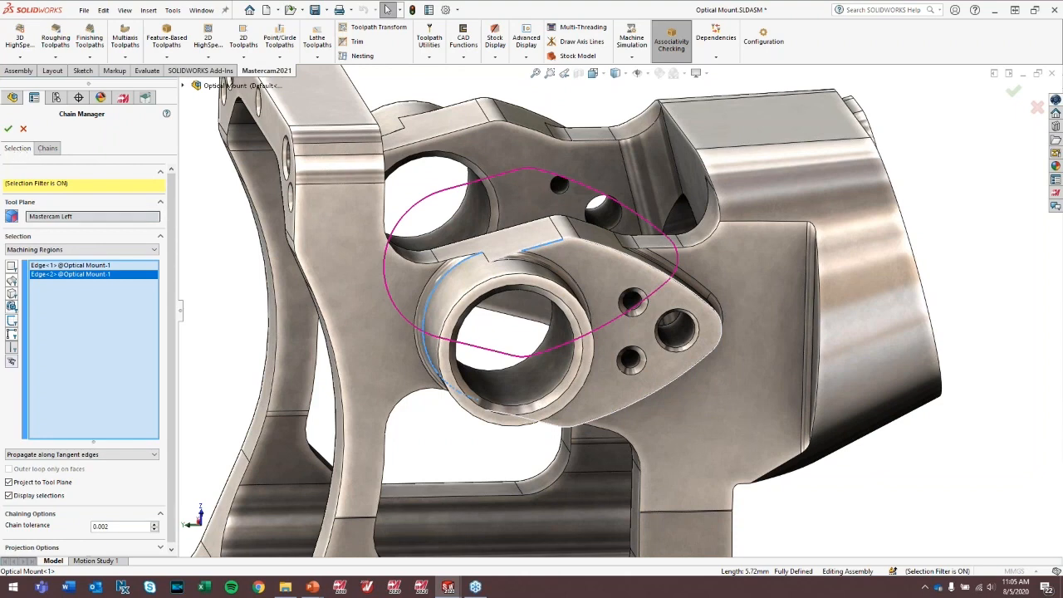
pyautogui.click(46, 148)
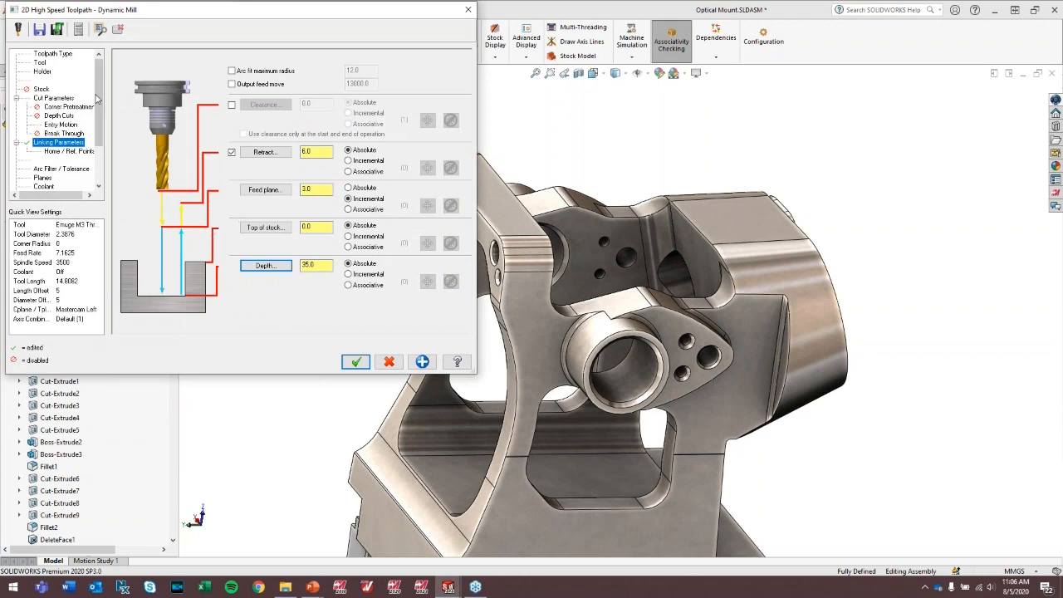
# Return to the Toolpath Type page showing Machining regions (1) with Stay inside.
pyautogui.click(53, 53)
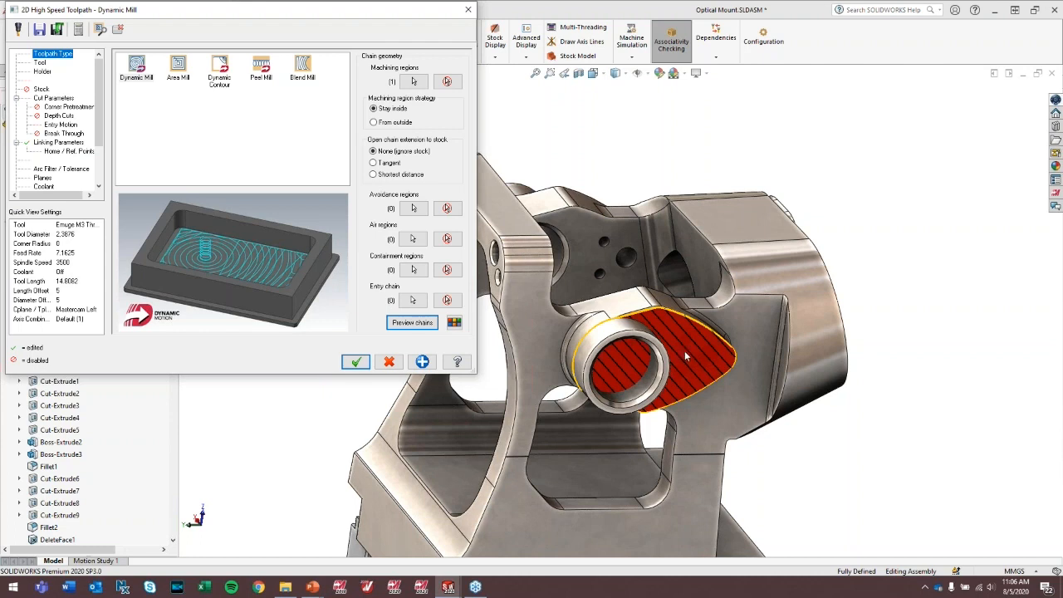
pyautogui.moveTo(691, 362)
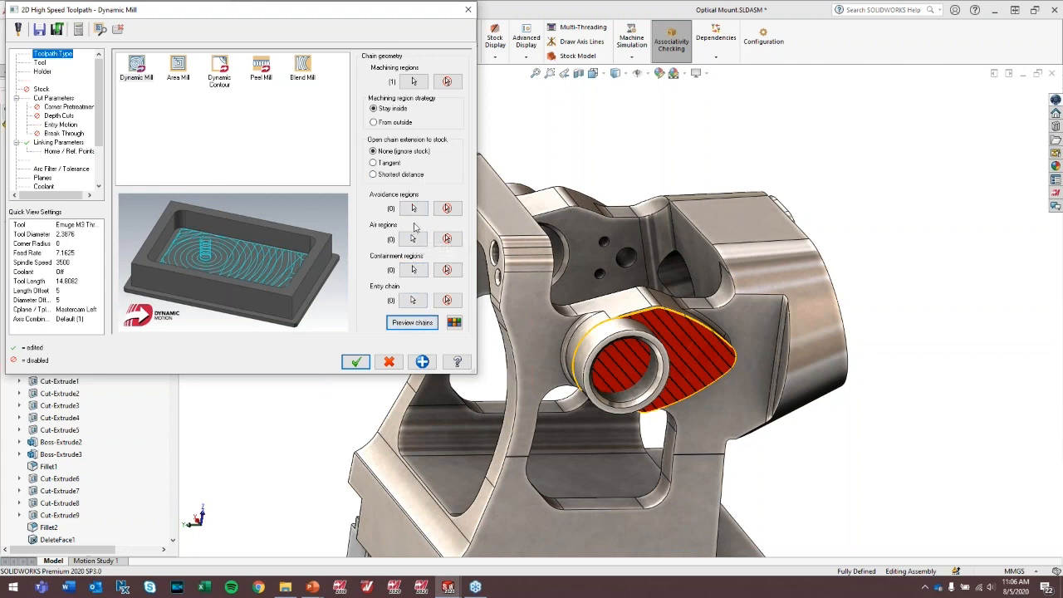
pyautogui.moveTo(661, 332)
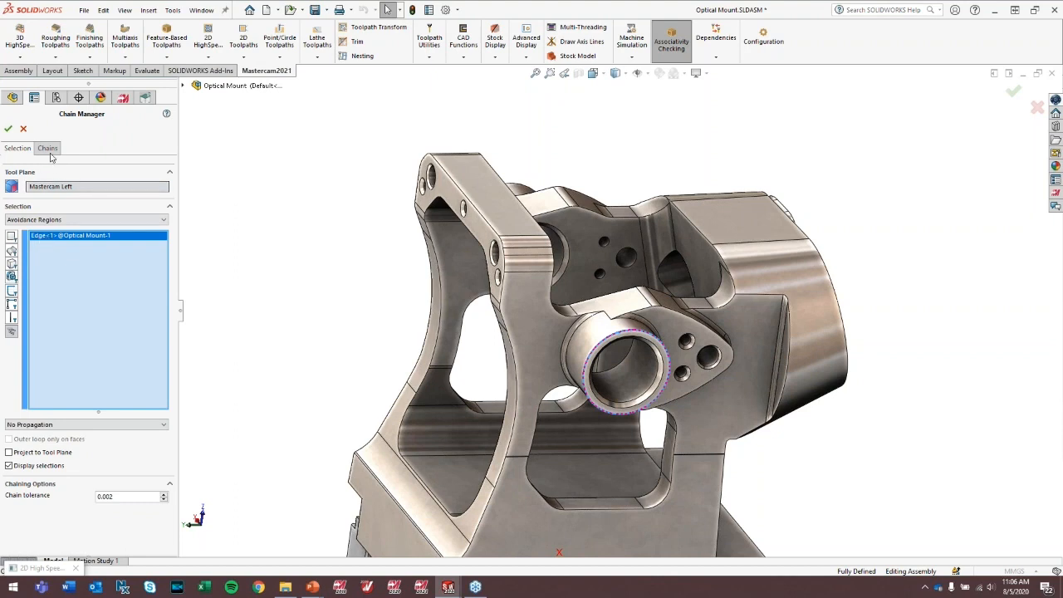
# Review the bore edge chain picked for the avoidance region in the Chains list.
pyautogui.click(46, 148)
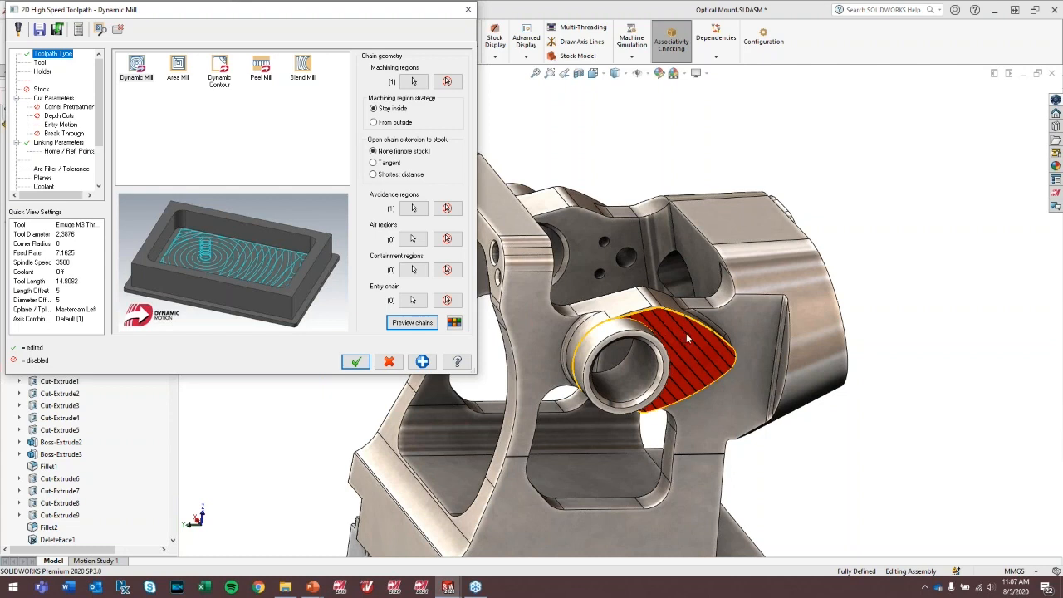
pyautogui.moveTo(682, 336)
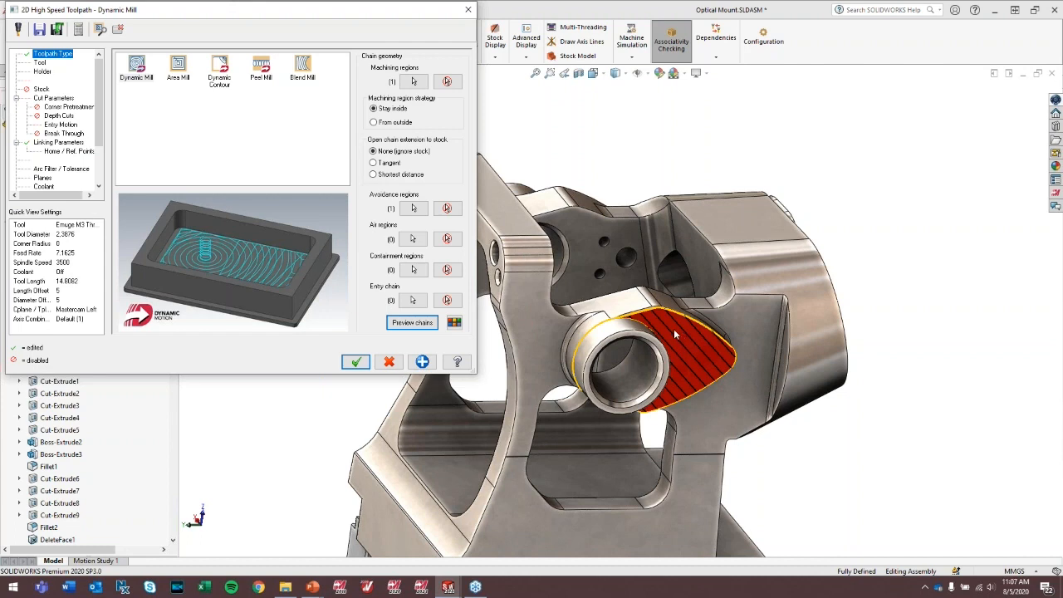
pyautogui.moveTo(628, 322)
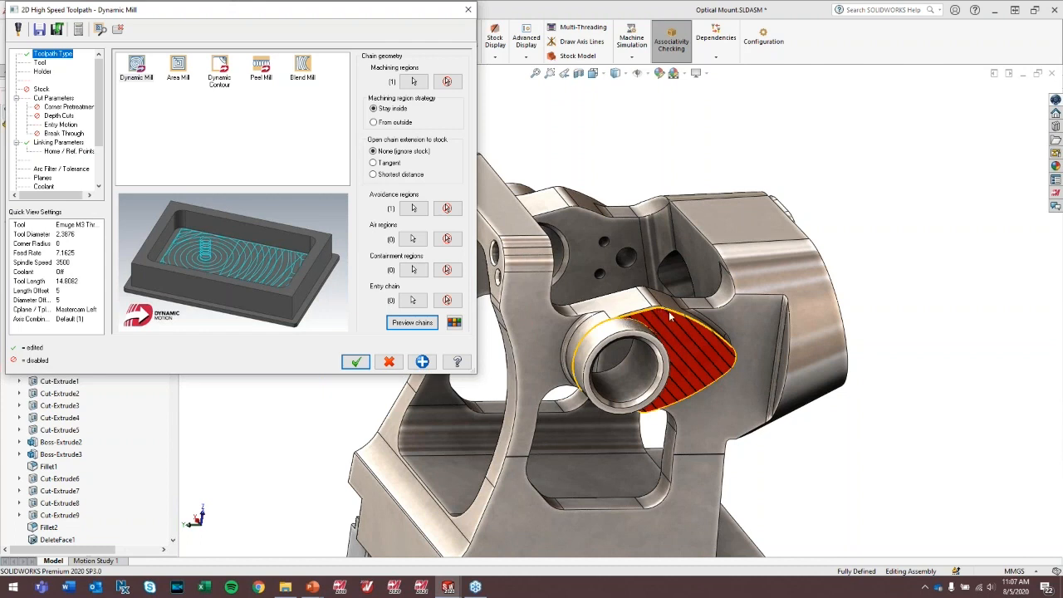
pyautogui.moveTo(601, 297)
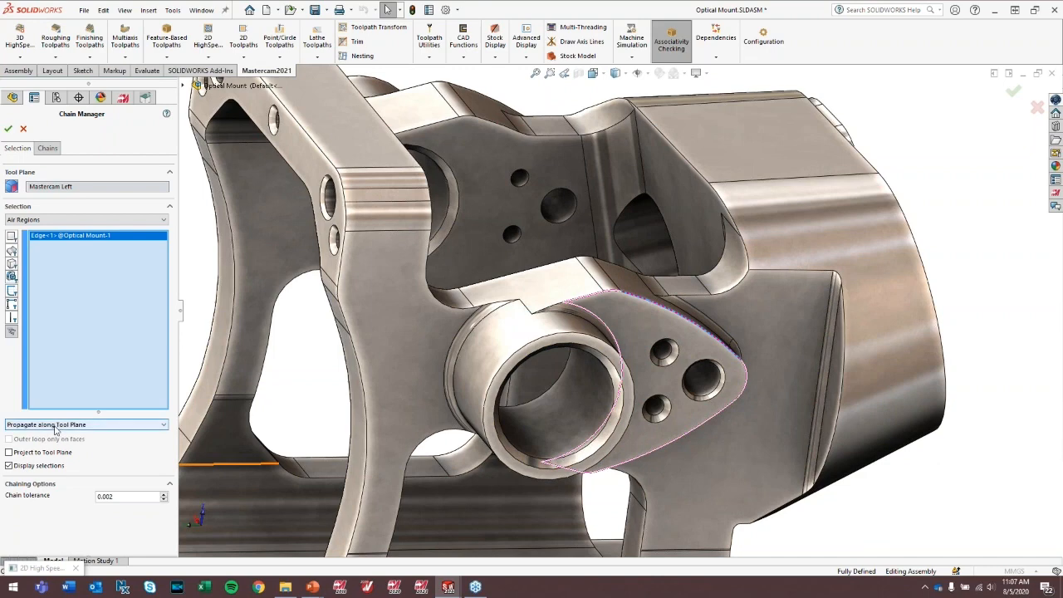
# Chain the bore edge along tangent edges as an air region and preview the region chains.
pyautogui.click(86, 425)
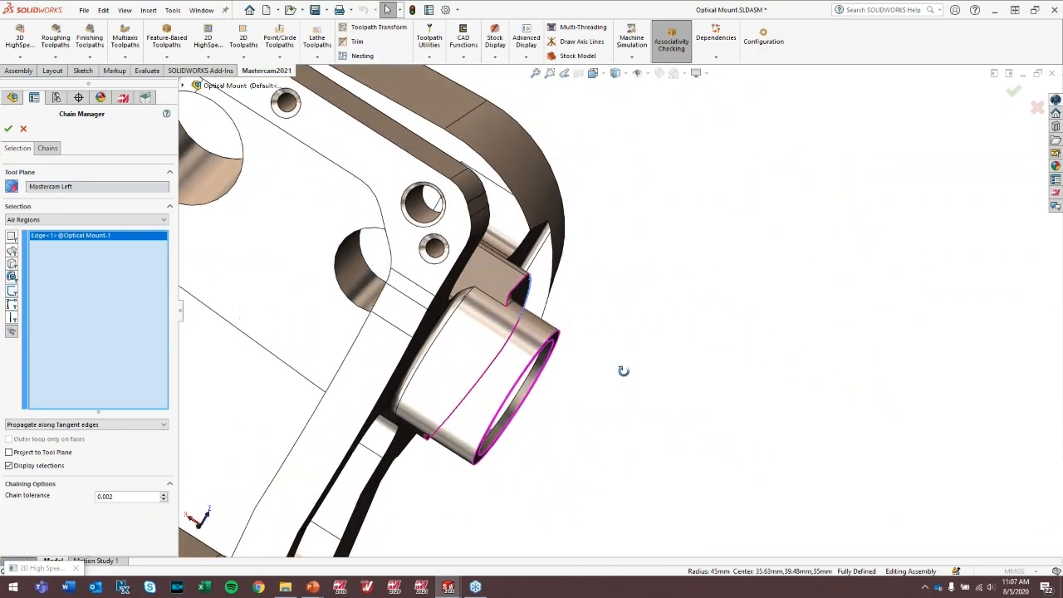
pyautogui.moveTo(622, 371); pyautogui.dragTo(515, 329)
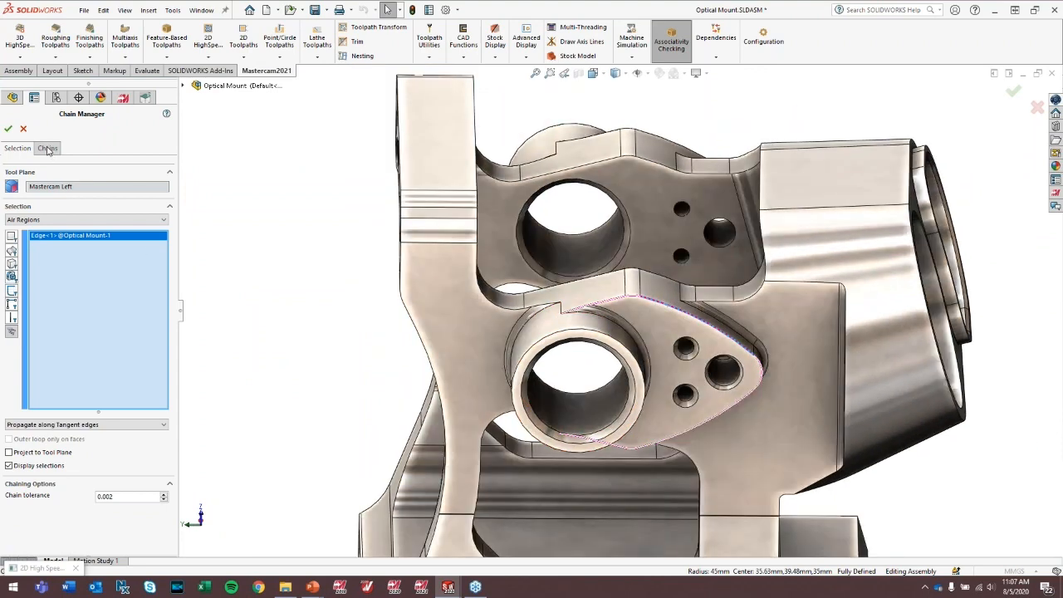
pyautogui.click(47, 148)
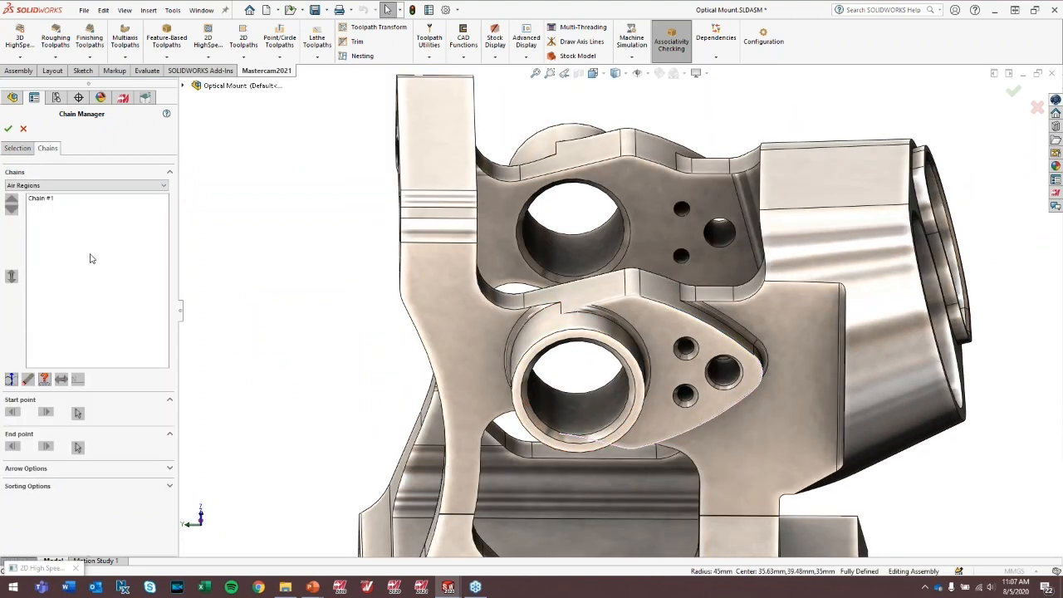
pyautogui.click(41, 198)
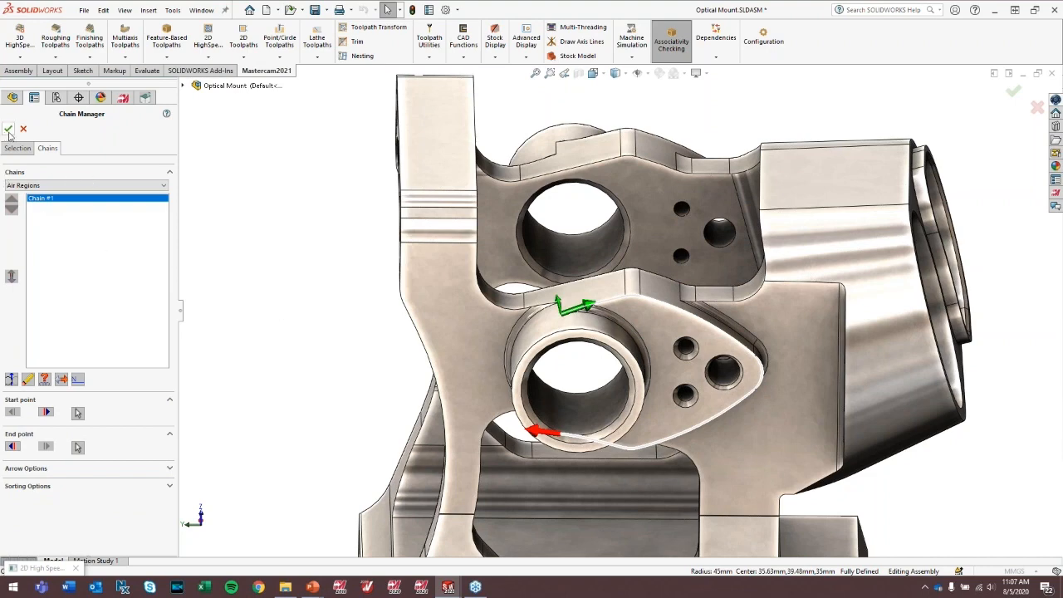
pyautogui.click(6, 129)
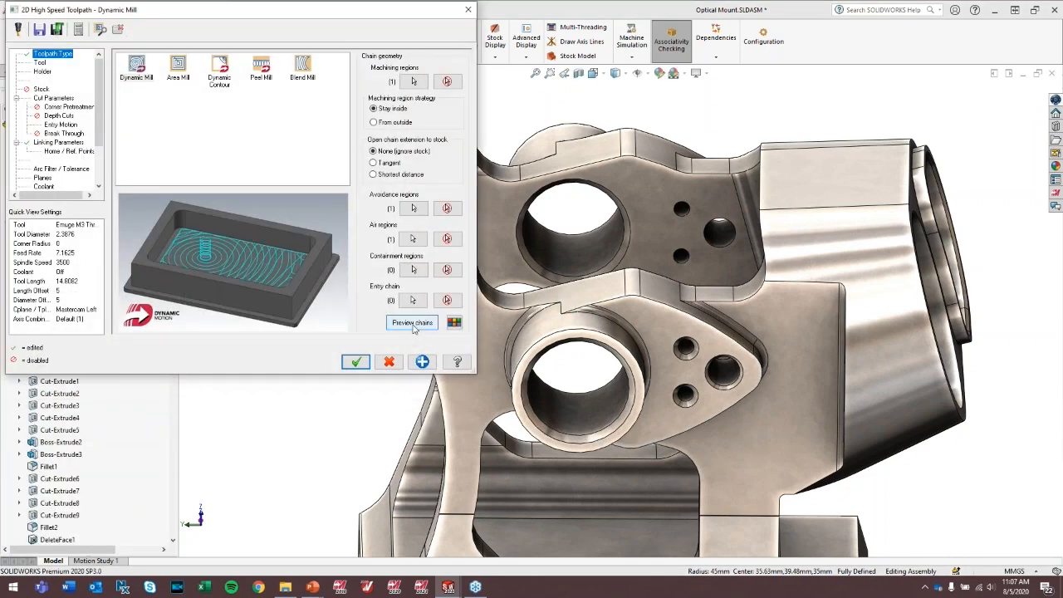
pyautogui.click(412, 322)
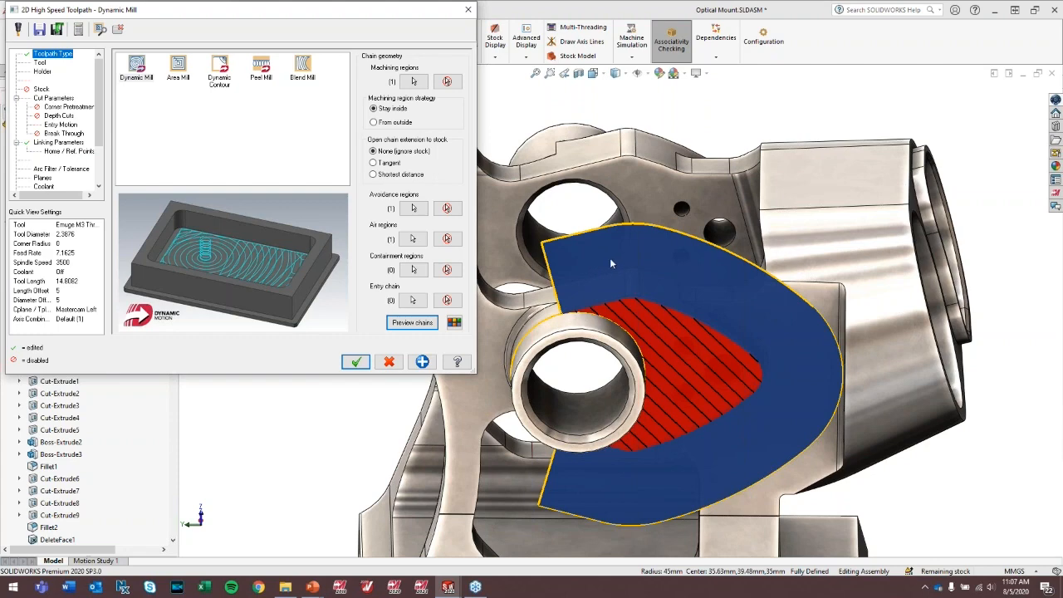
pyautogui.moveTo(639, 295)
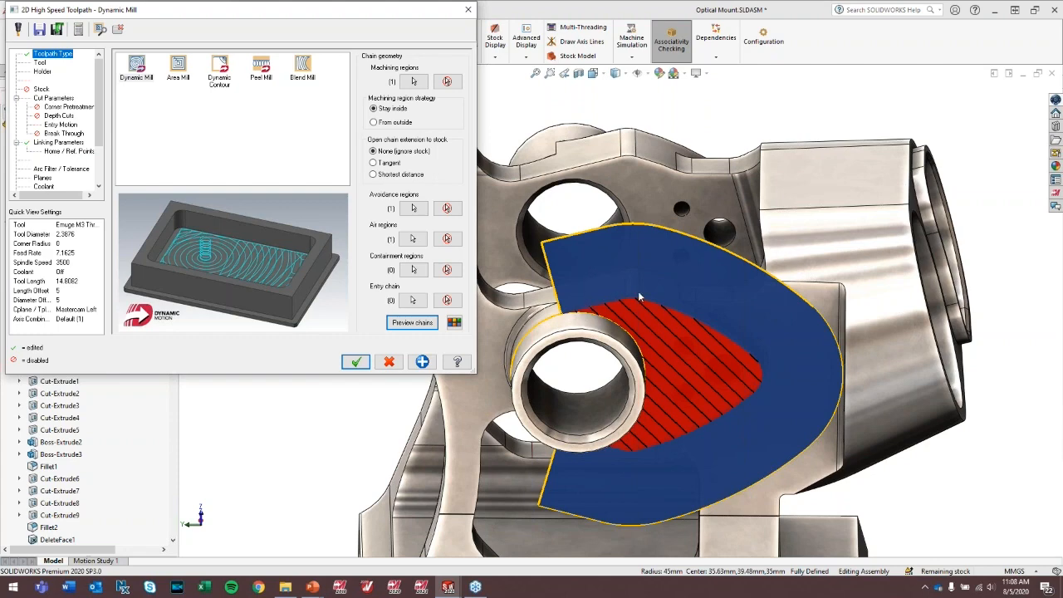
pyautogui.moveTo(598, 283)
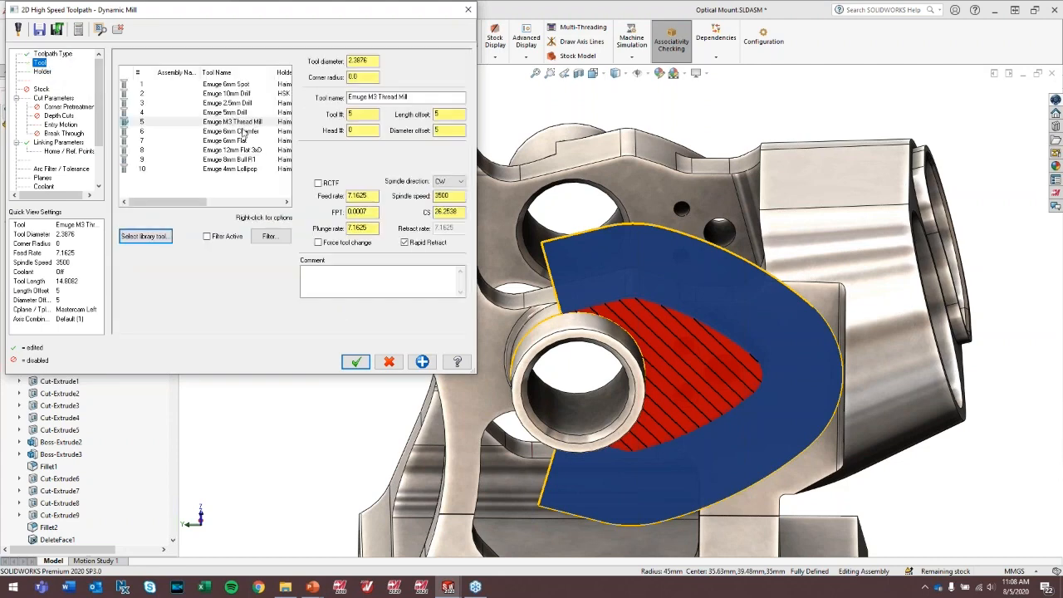
# Select tool 9, the 8 mm bull-nose end mill, and review the cut parameters.
pyautogui.click(229, 159)
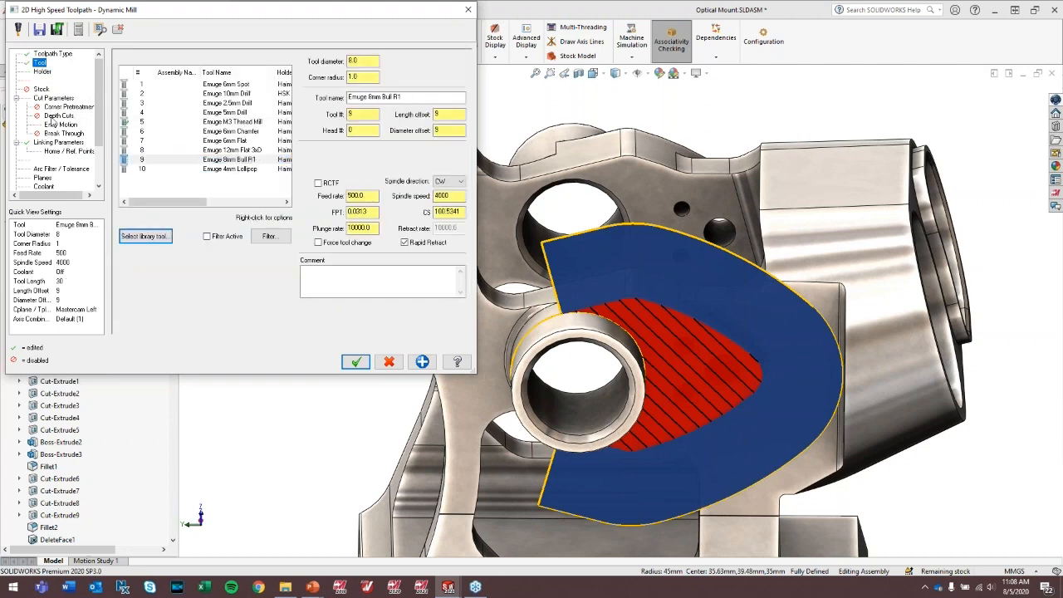
pyautogui.click(48, 100)
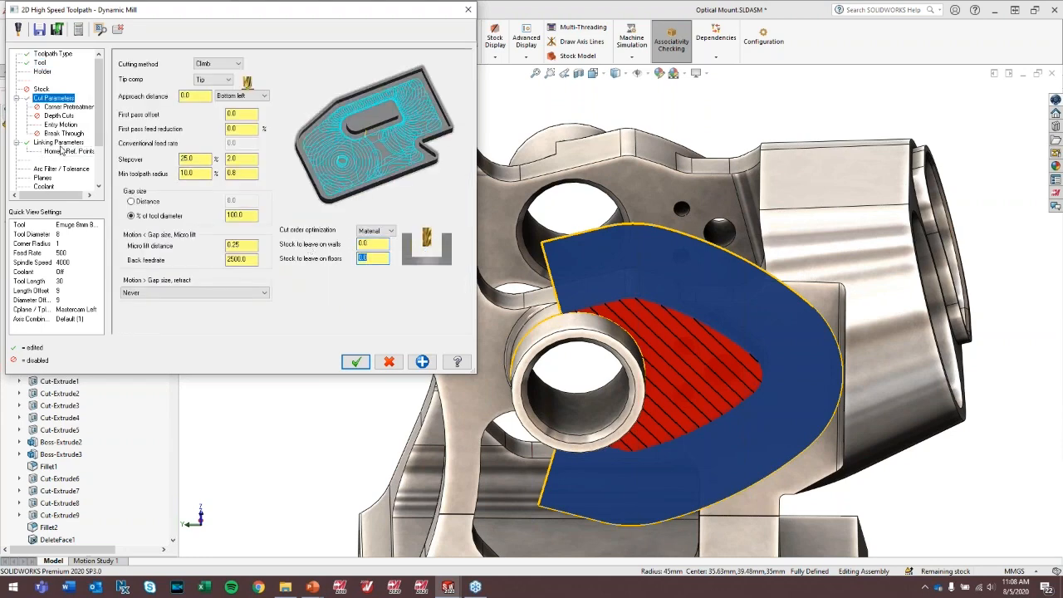
pyautogui.click(59, 143)
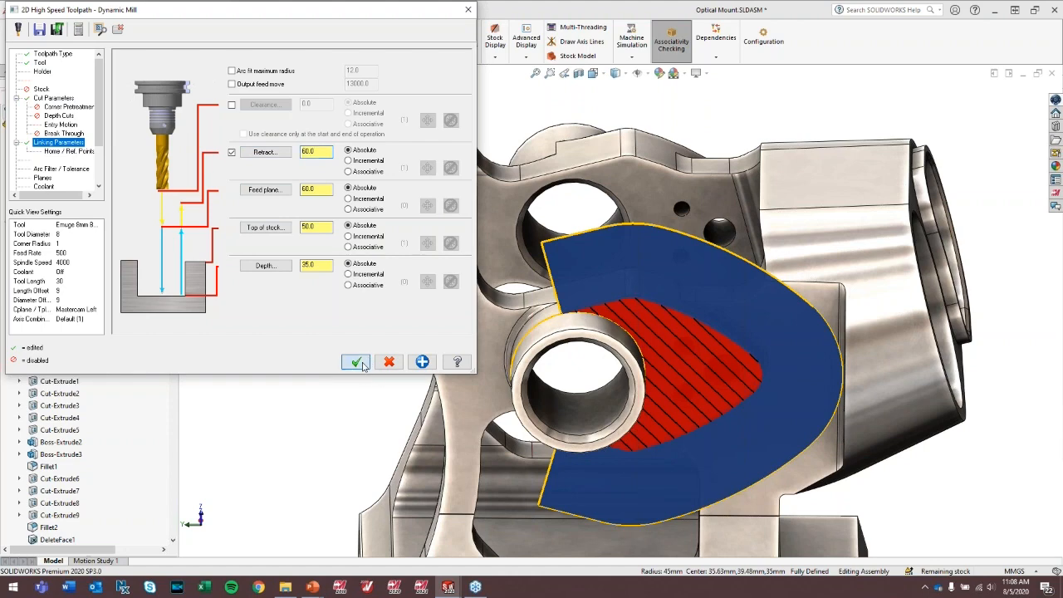
# Generate the boss Dynamic Mill toolpath, backplot it entering the bore, and inspect the result.
pyautogui.click(355, 362)
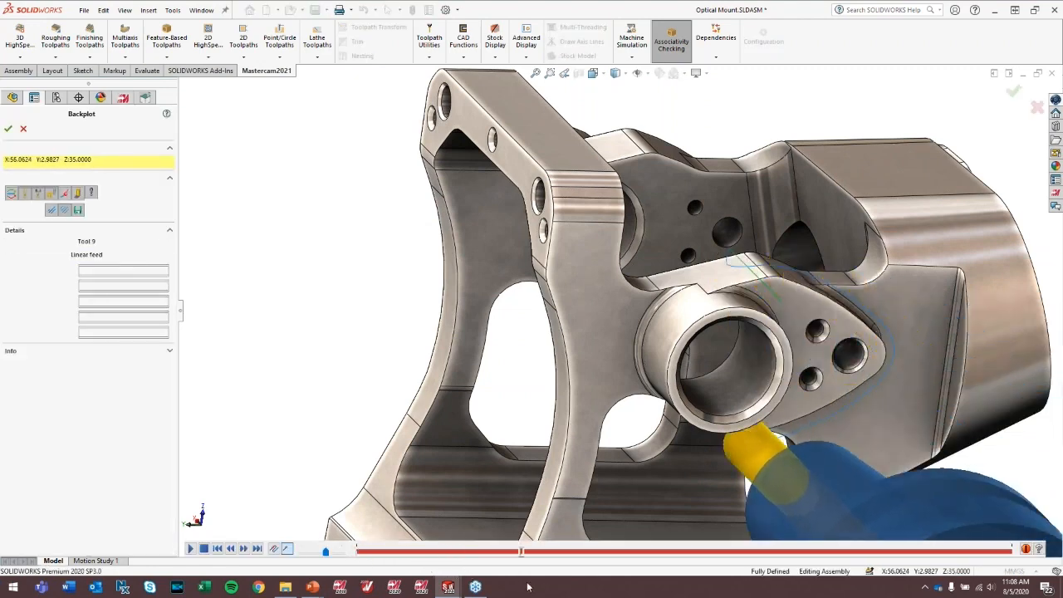
pyautogui.moveTo(521, 551); pyautogui.dragTo(837, 551)
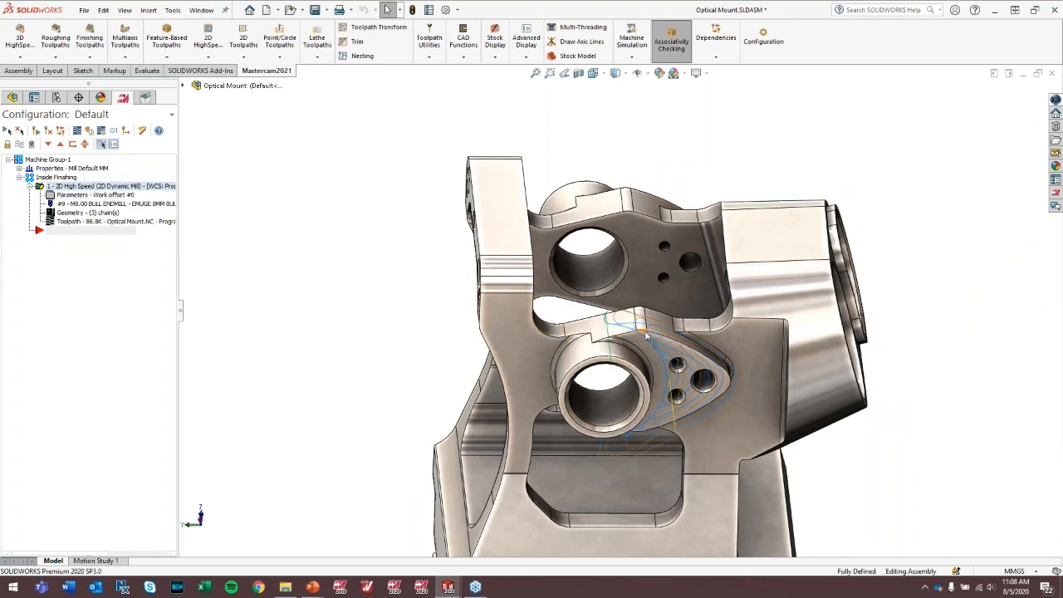
pyautogui.moveTo(670, 360)
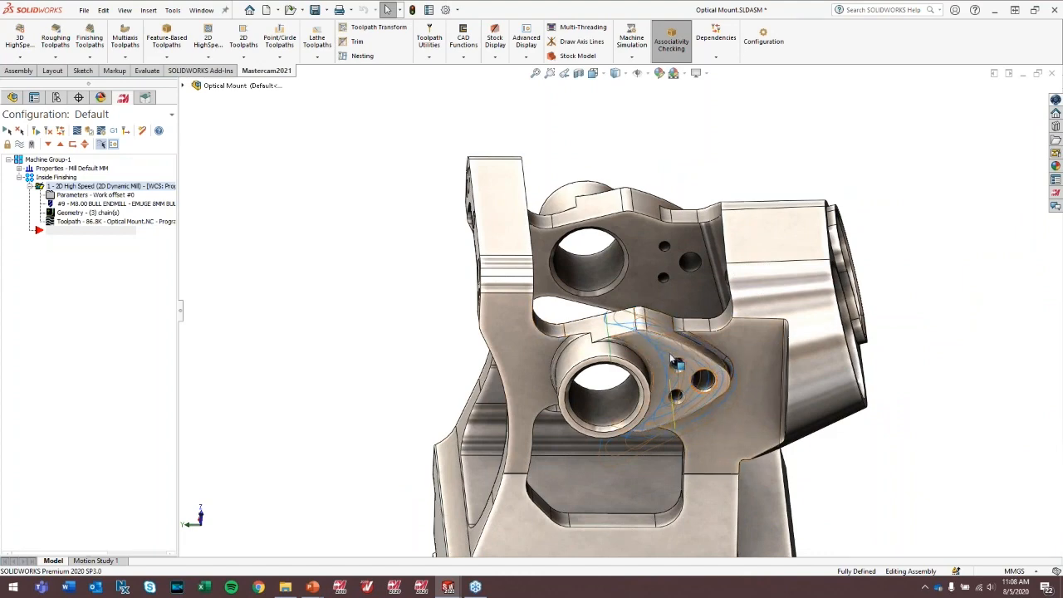
pyautogui.moveTo(671, 358); pyautogui.dragTo(731, 316)
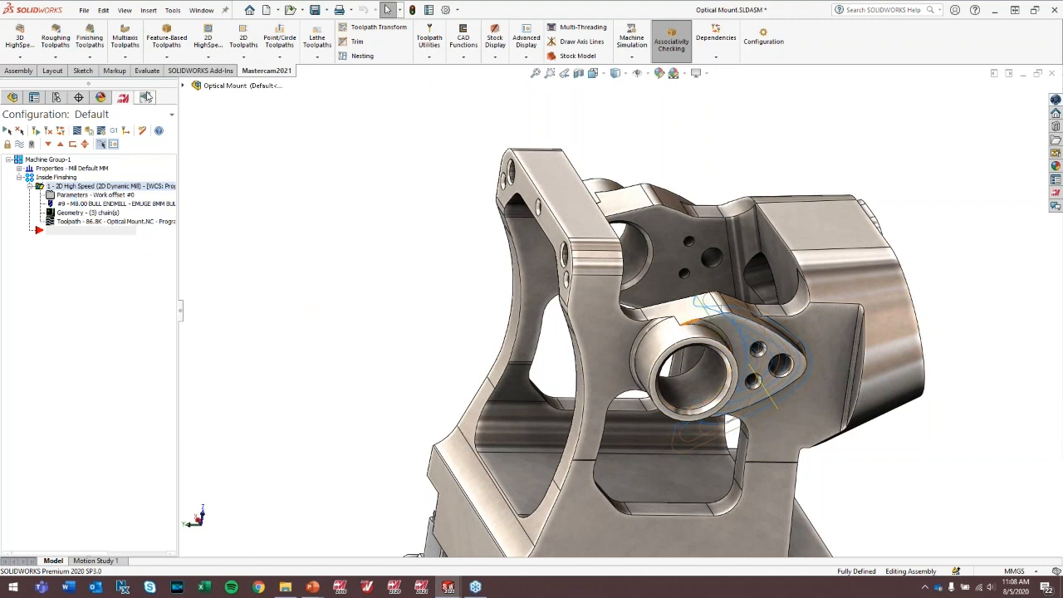
# Start a second Dynamic Mill toolpath with the rounded pocket edge chained as its machining region.
pyautogui.click(207, 40)
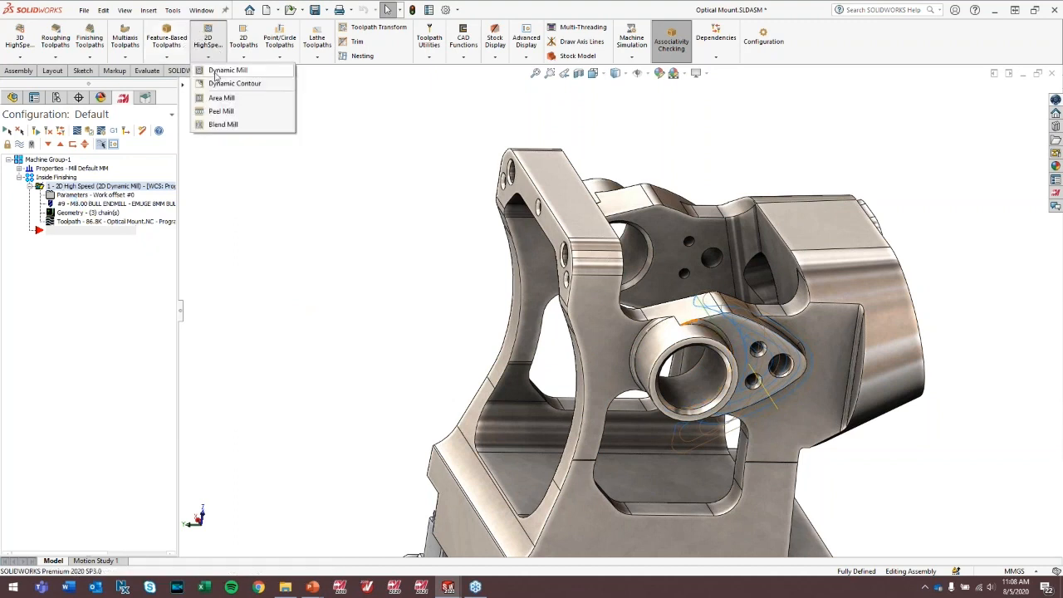
pyautogui.click(229, 70)
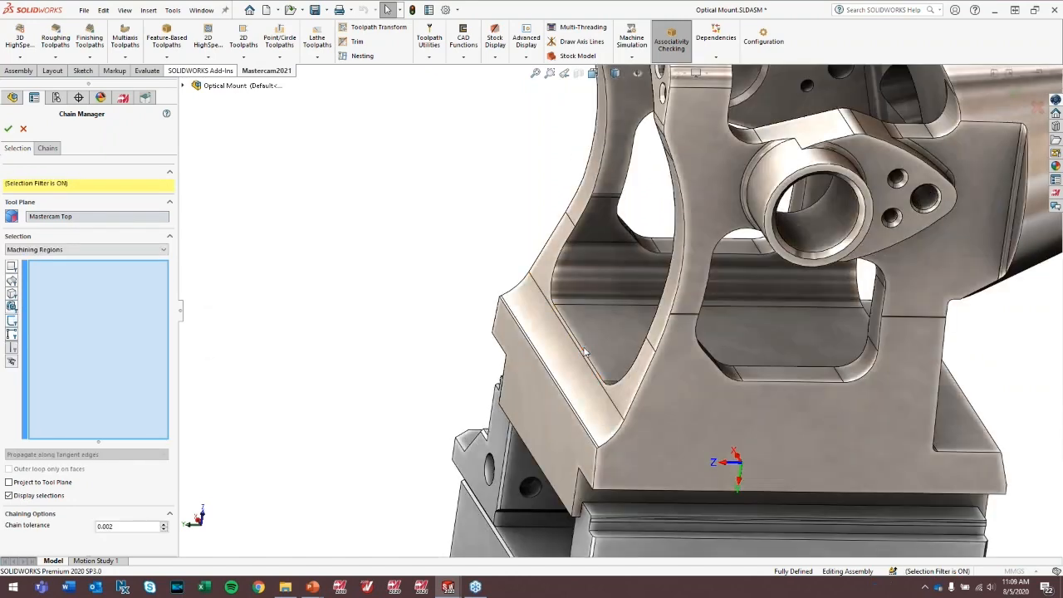
pyautogui.click(563, 335)
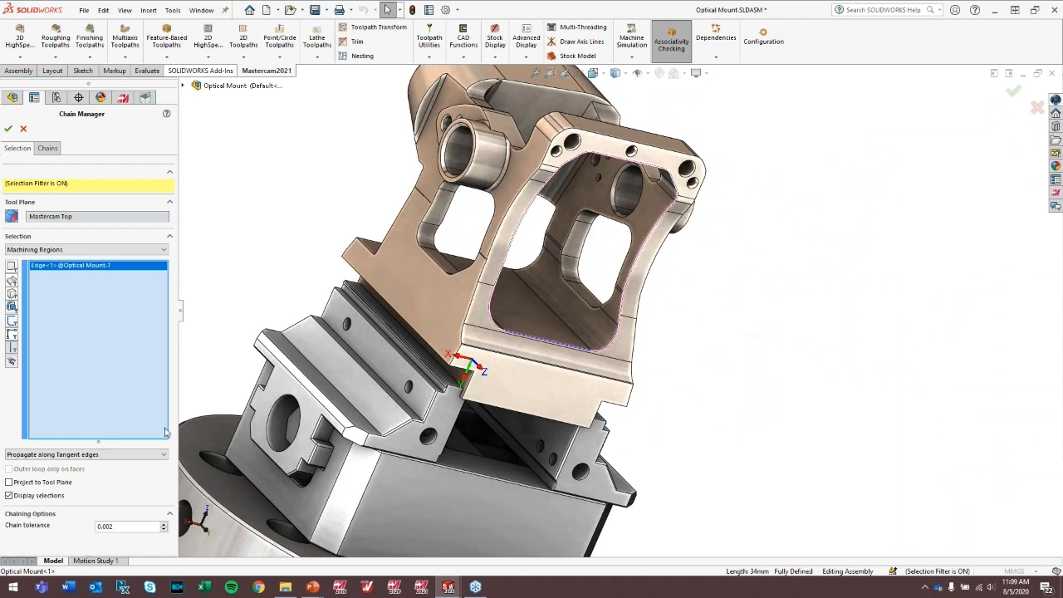
pyautogui.click(10, 130)
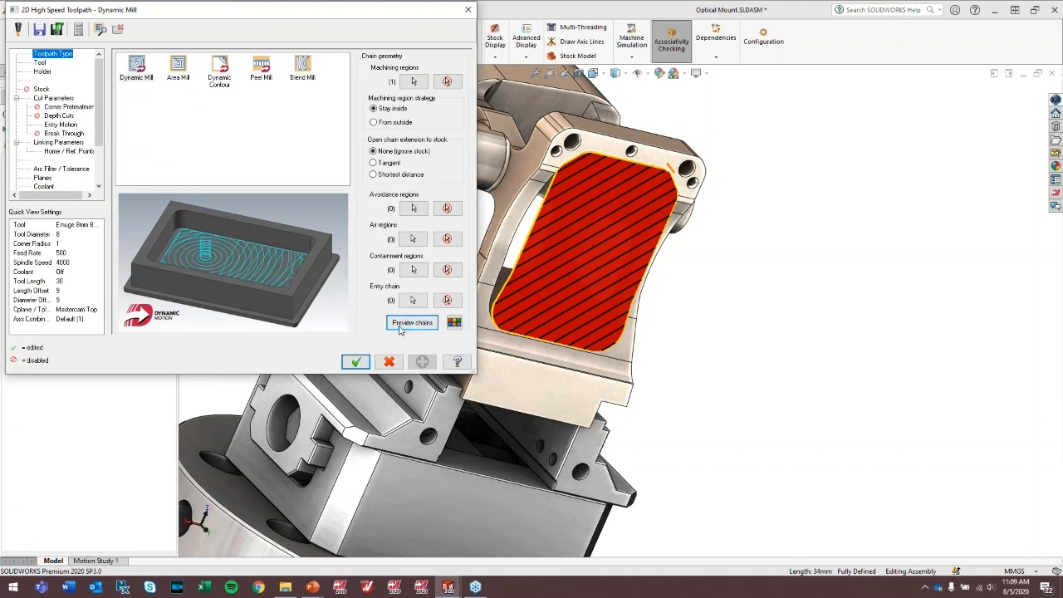
# Assign the 8 mm bull-nose end mill to the pocket toolpath and review its plane settings.
pyautogui.click(38, 63)
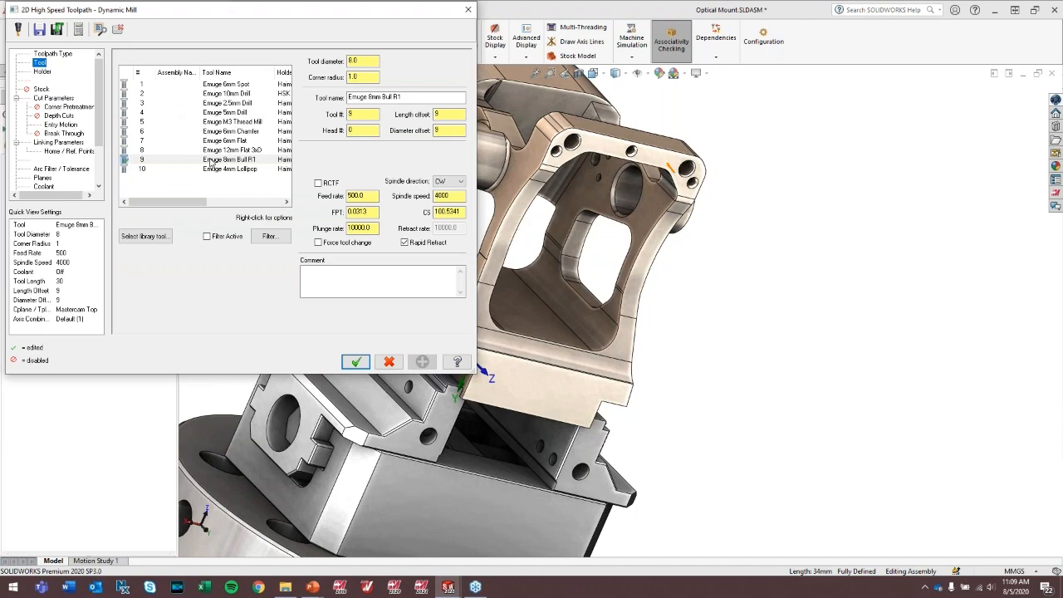
pyautogui.click(229, 159)
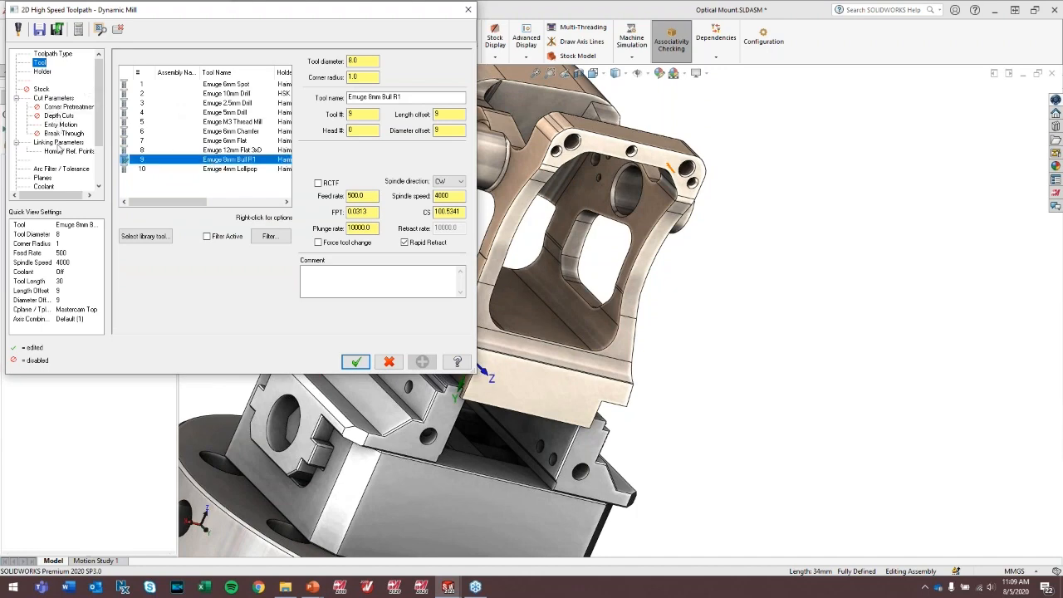
pyautogui.click(355, 362)
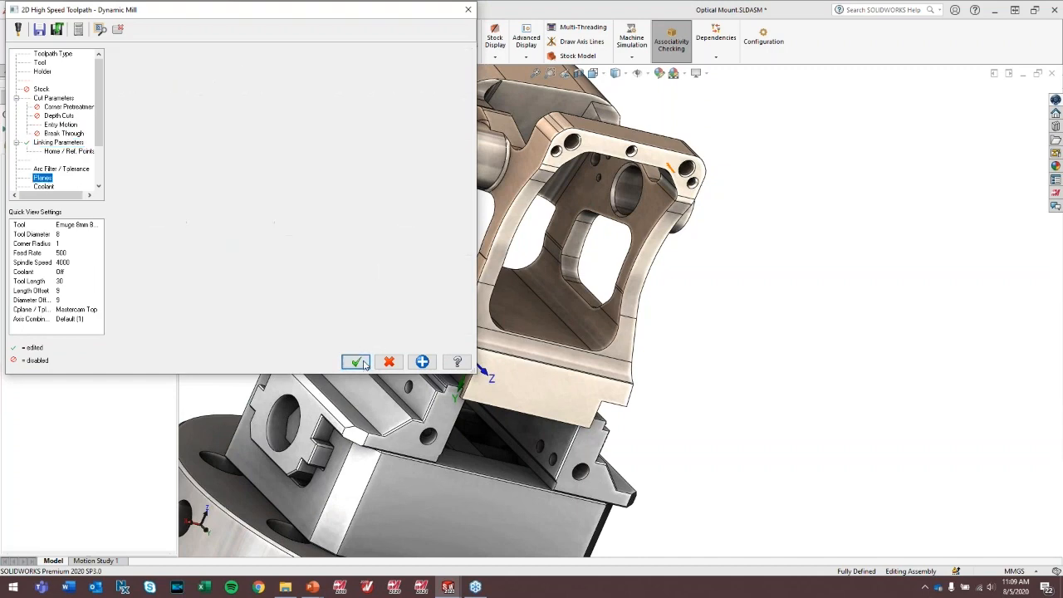
# Generate the second Dynamic Mill toolpath on the pocket face.
pyautogui.click(356, 362)
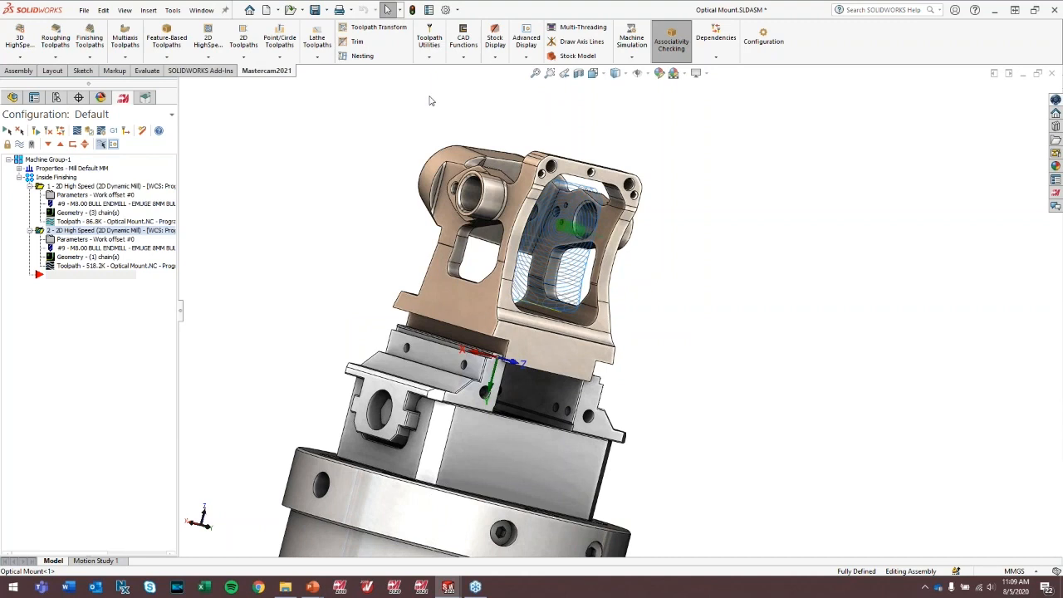
pyautogui.moveTo(332, 116)
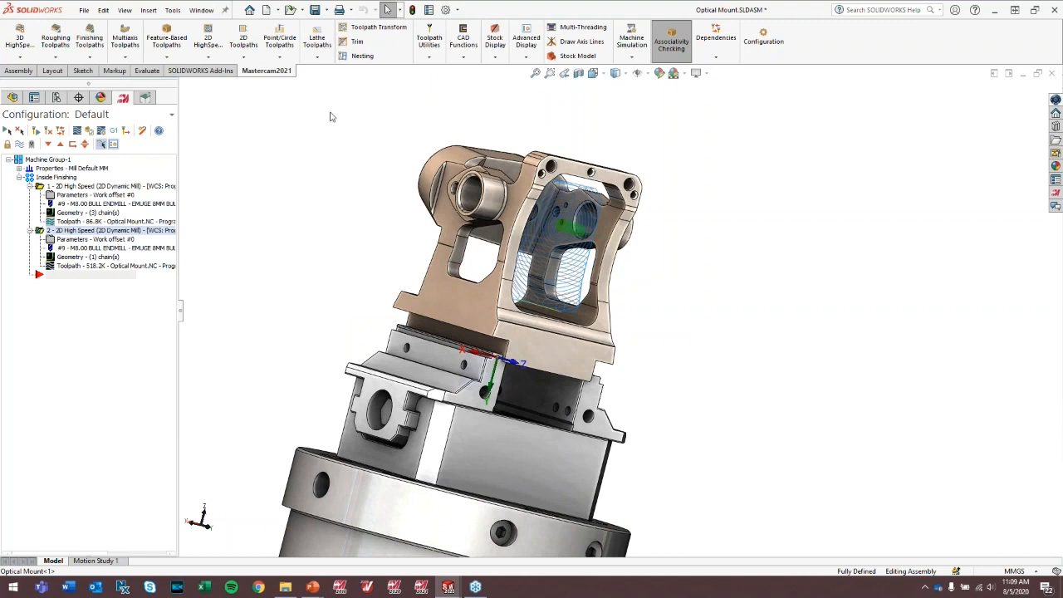
pyautogui.moveTo(538, 143)
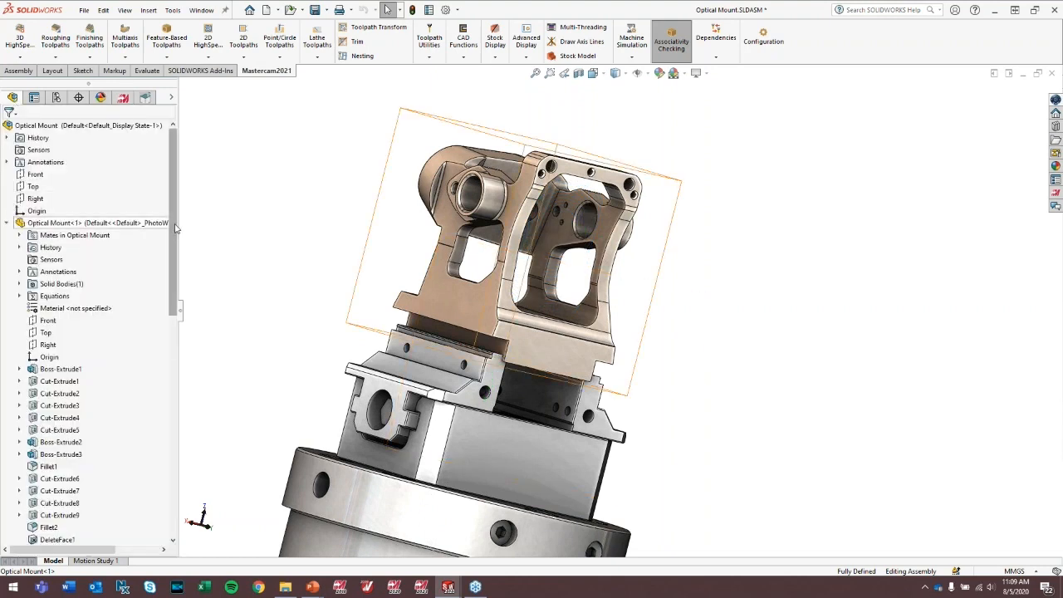
pyautogui.moveTo(136, 227)
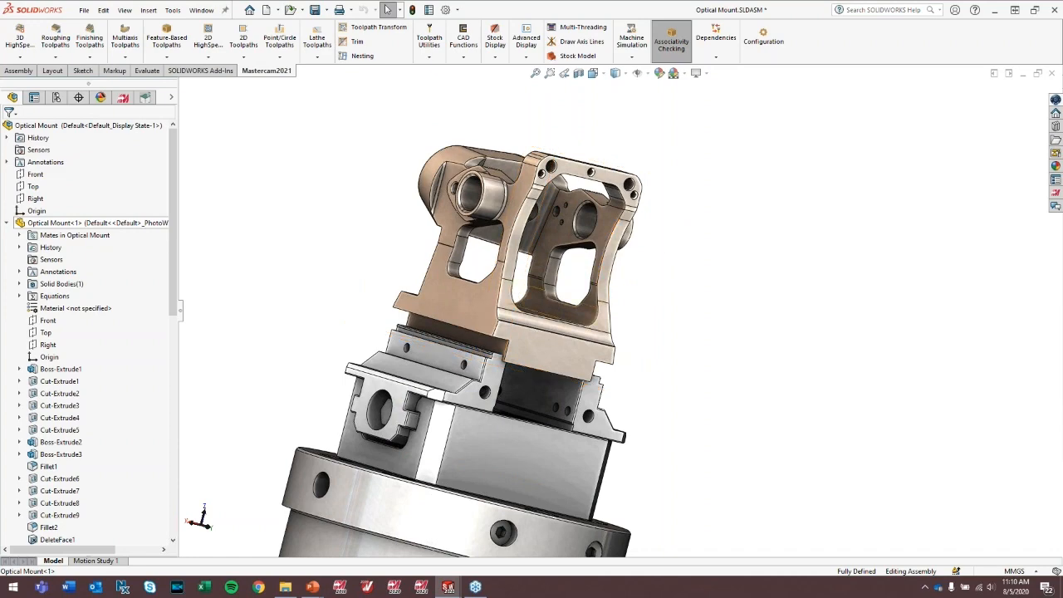
# Edit a feature of the Optical Mount part and acknowledge the dirty toolpath warning.
pyautogui.rightClick(67, 222)
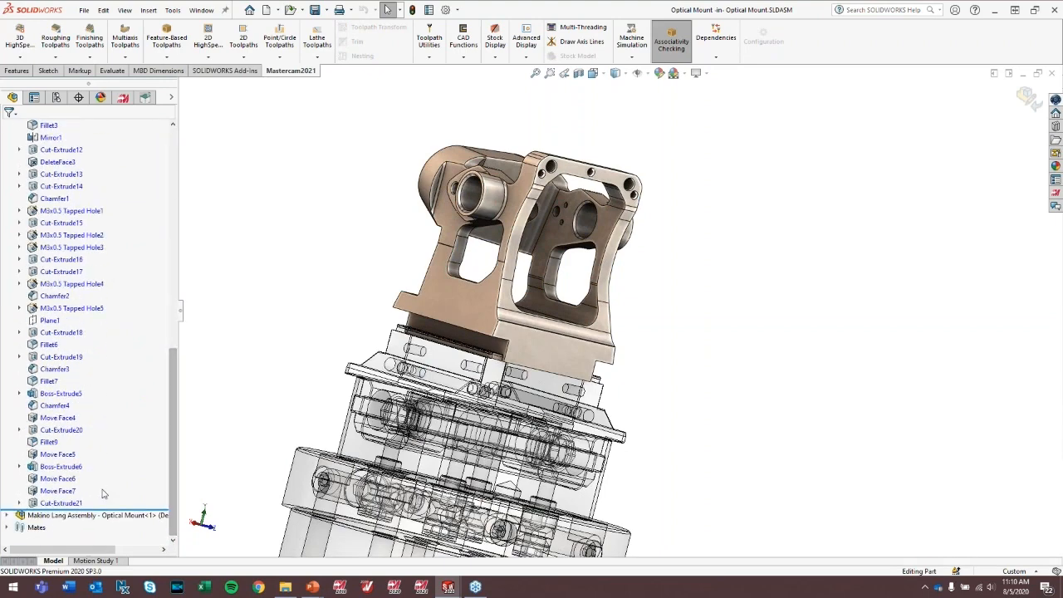
pyautogui.click(57, 501)
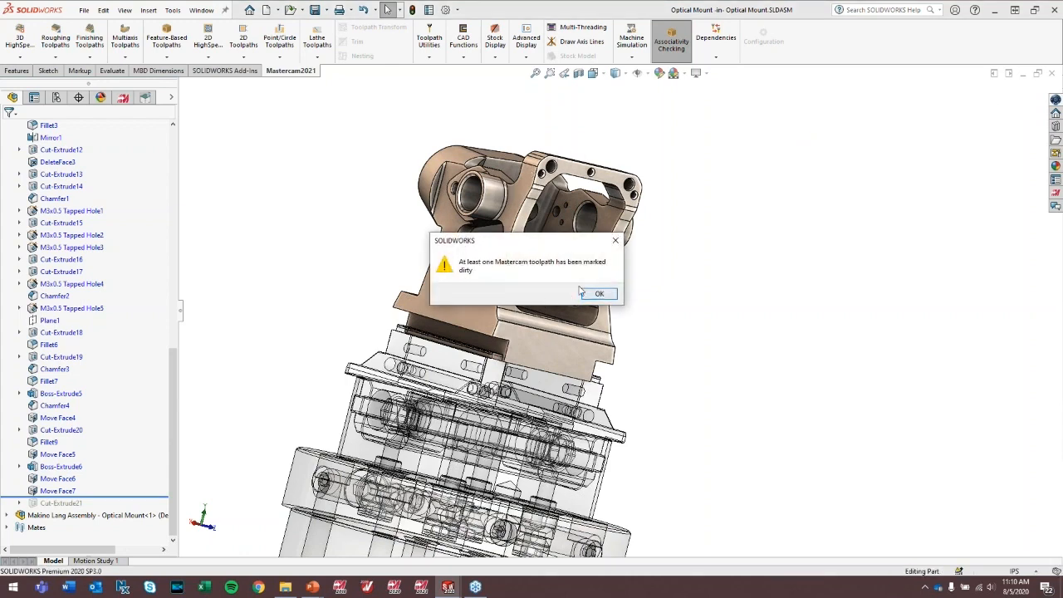
pyautogui.moveTo(513, 273)
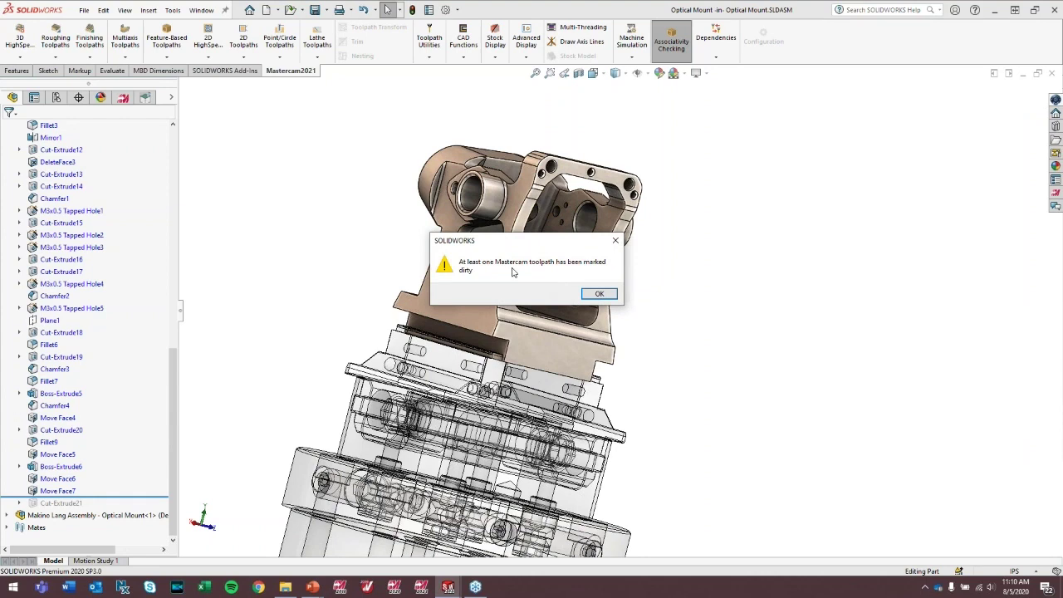
pyautogui.moveTo(598, 294)
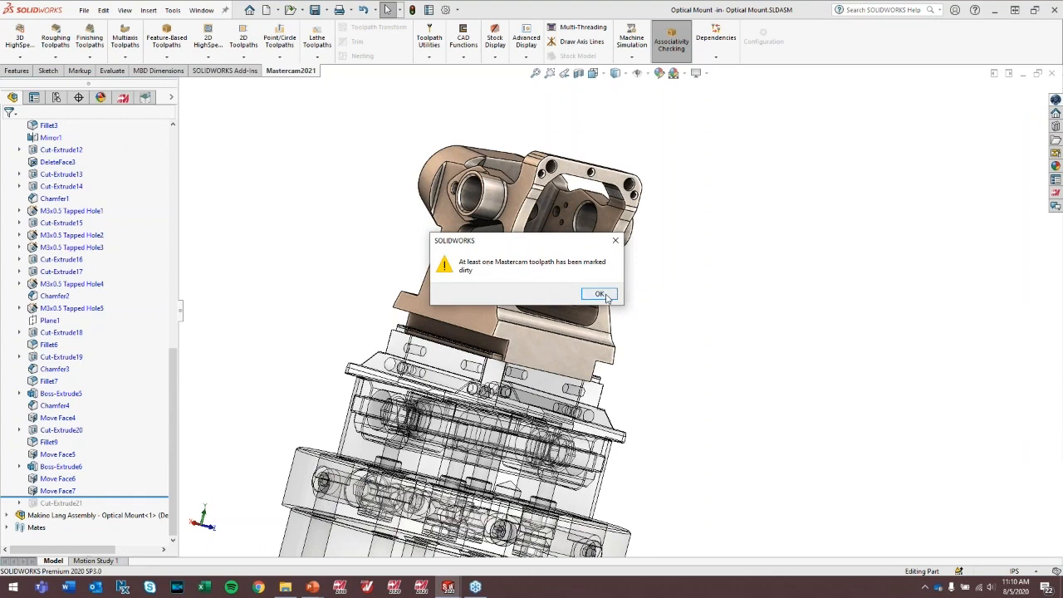
pyautogui.click(598, 294)
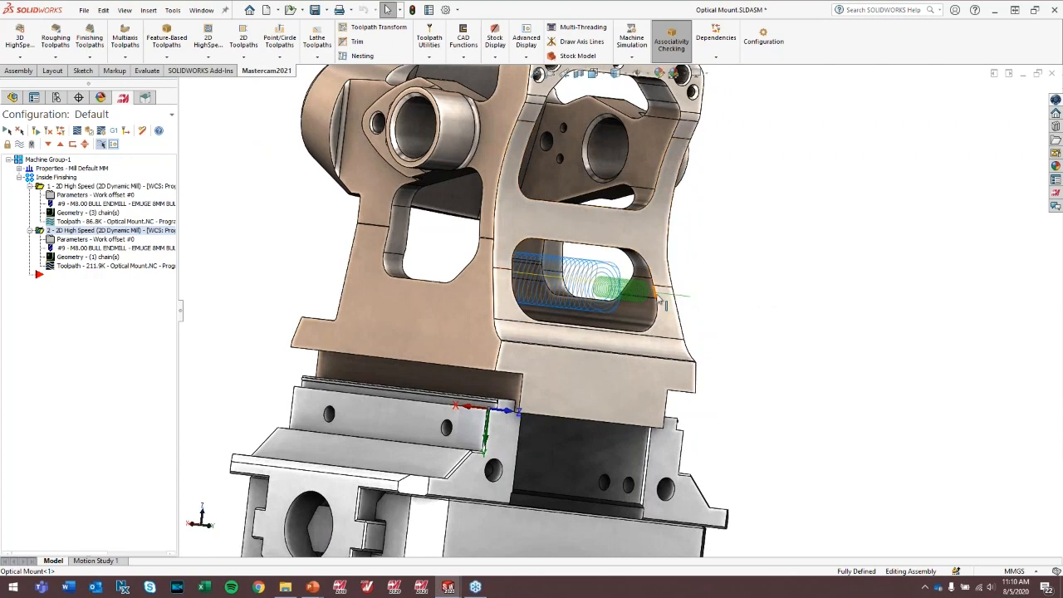
pyautogui.moveTo(933, 276)
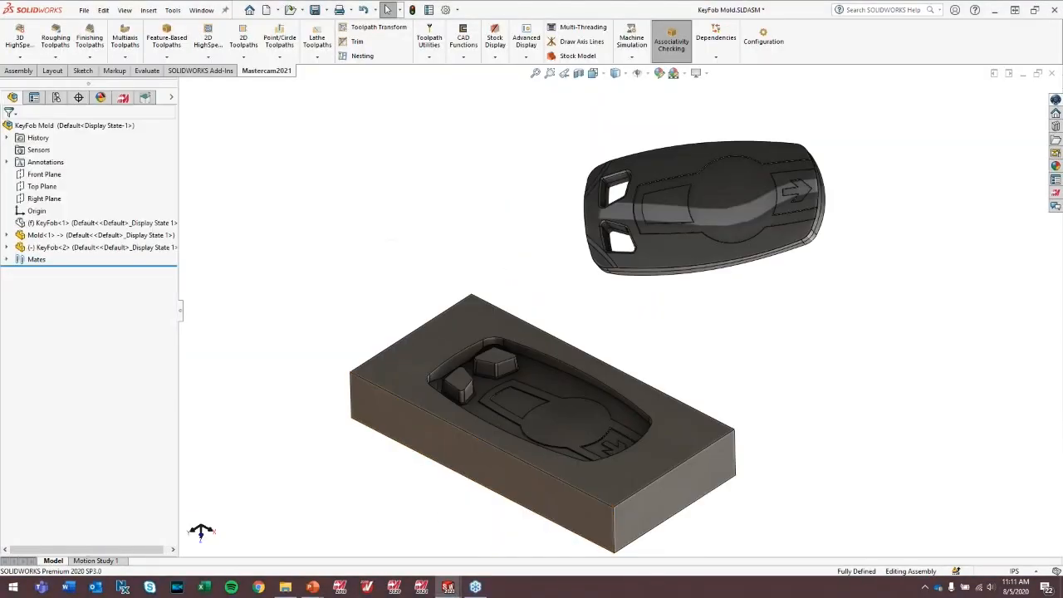
pyautogui.moveTo(391, 239)
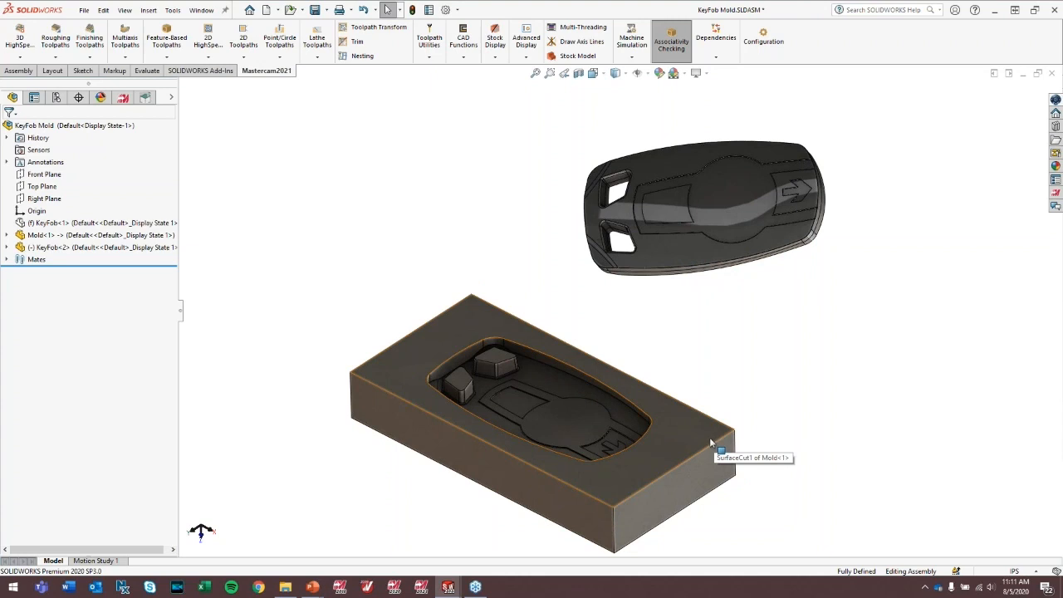
pyautogui.moveTo(360, 344)
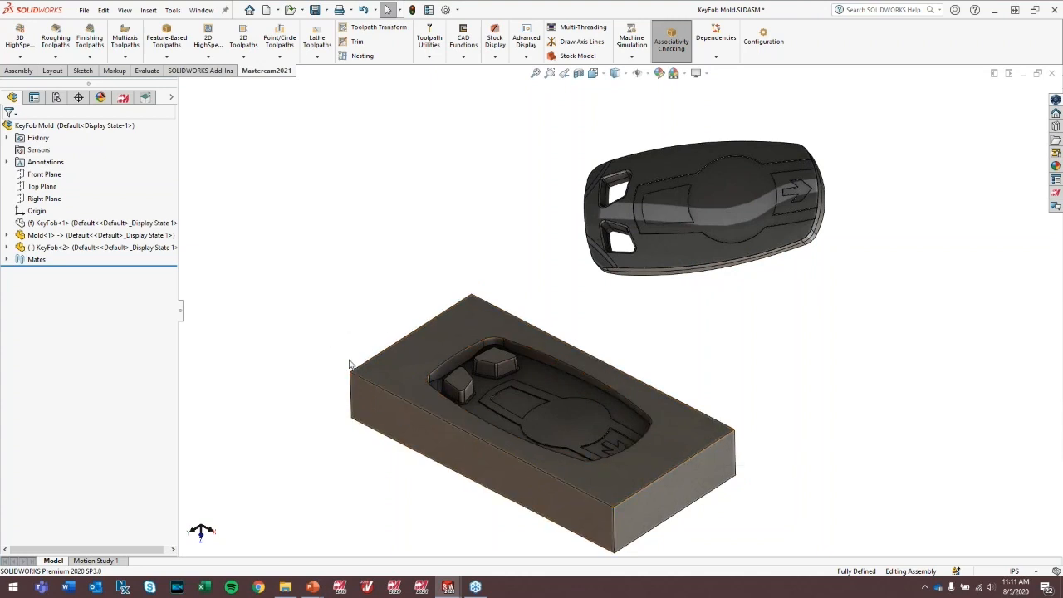
pyautogui.moveTo(671, 332)
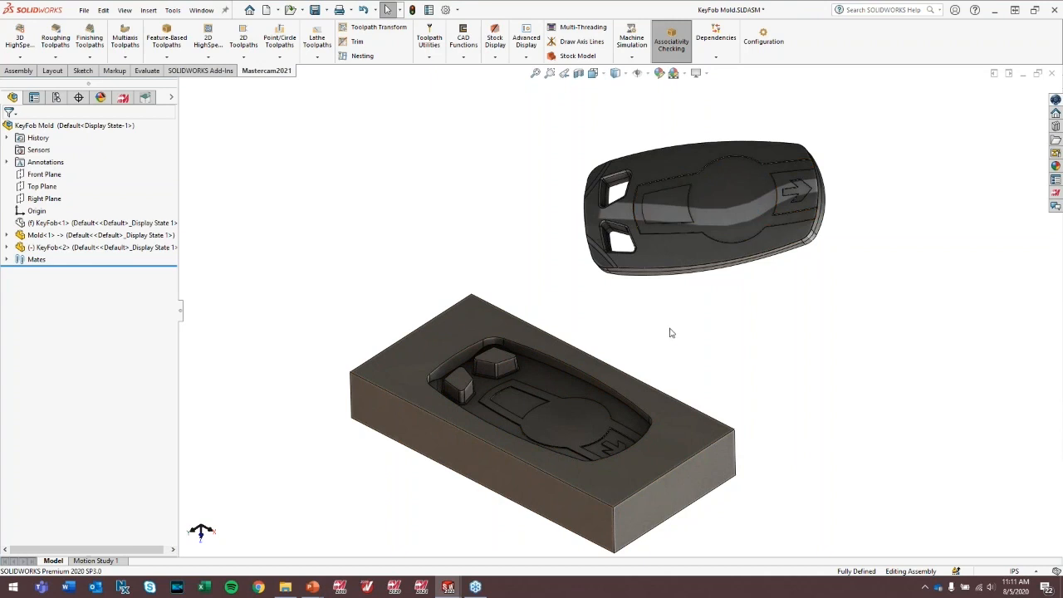
# Expand Mold-1's feature tree, highlight Cavity1, and list the 3D HighSpeed toolpath types.
pyautogui.click(45, 236)
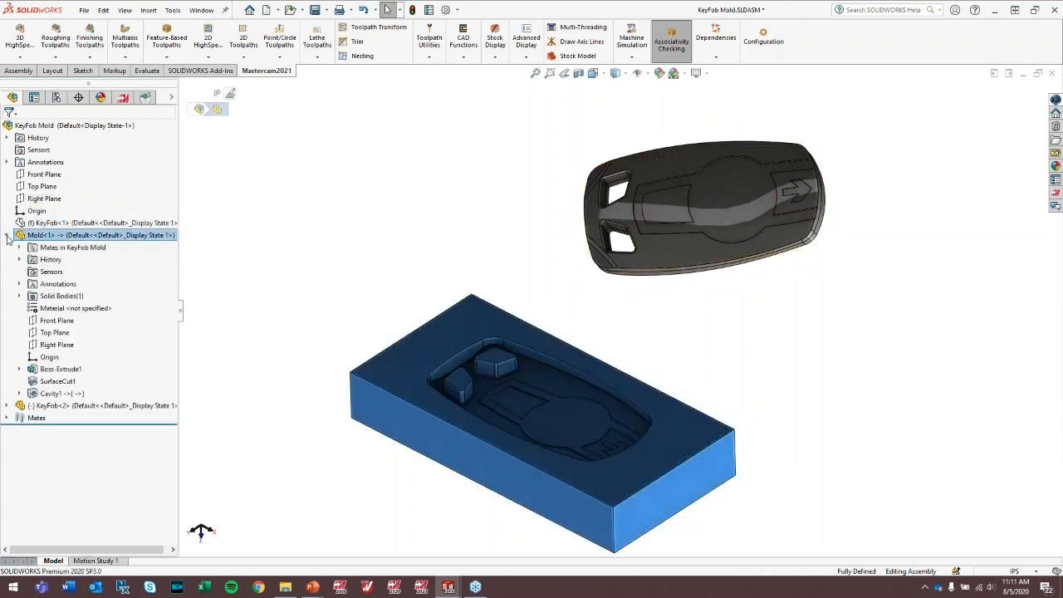
pyautogui.click(52, 392)
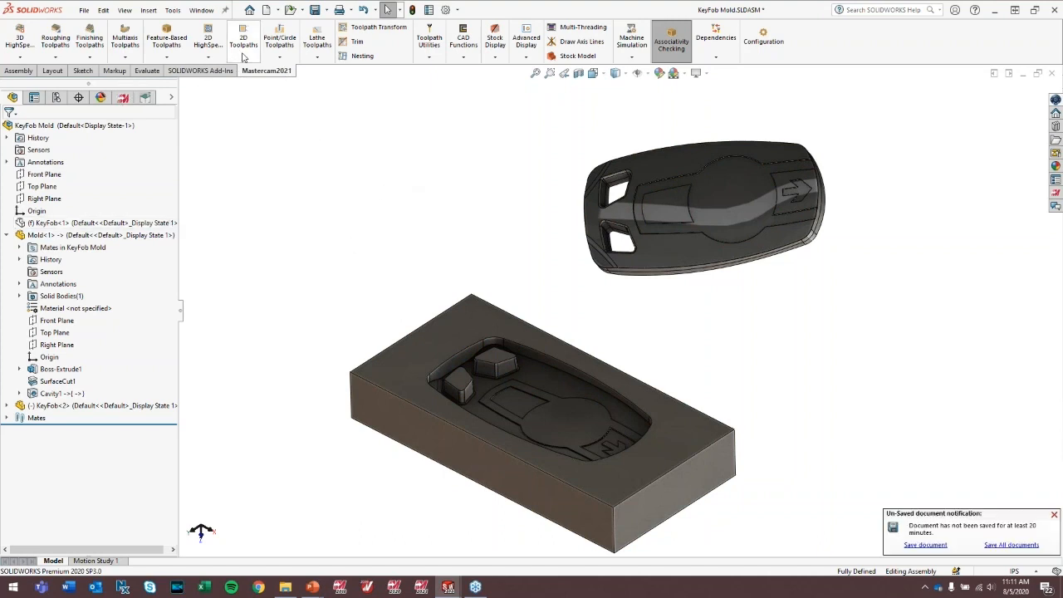
pyautogui.click(50, 394)
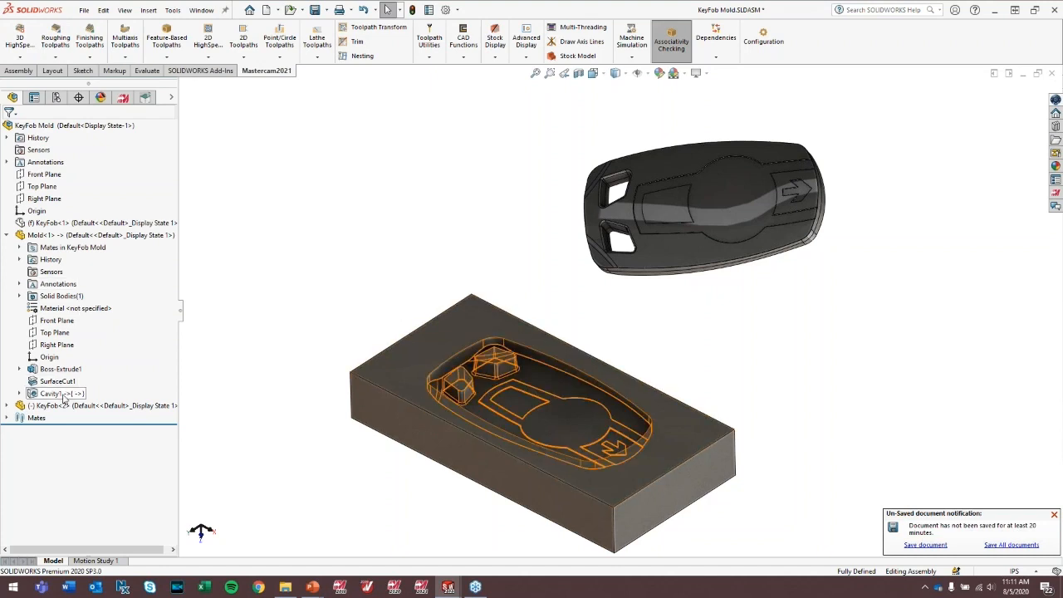
pyautogui.click(1053, 511)
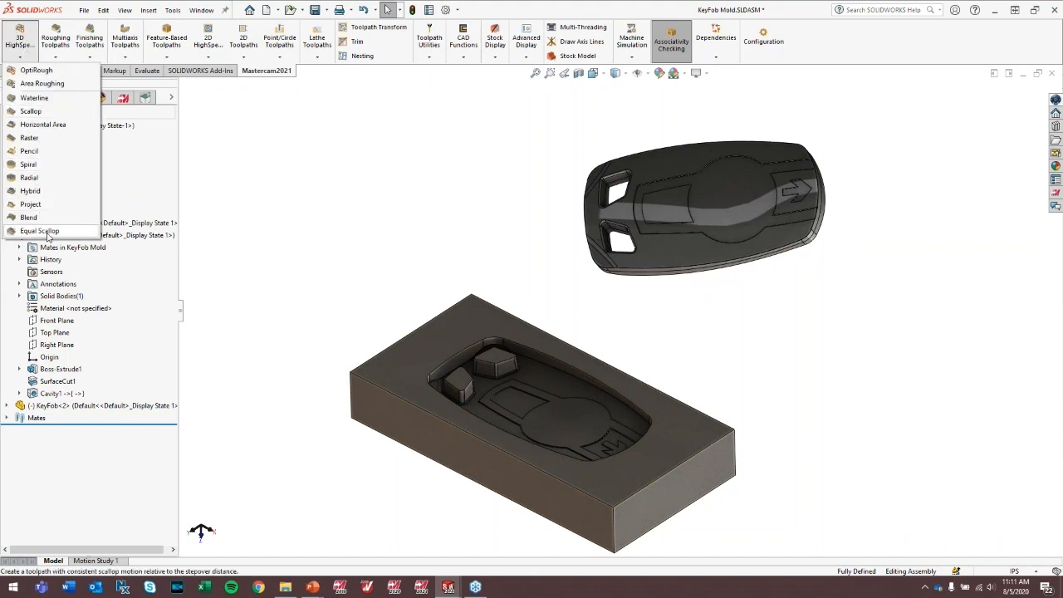
# Begin an Equal Scallop toolpath with Cavity1 as machining surfaces, removing the extra surface entry.
pyautogui.click(40, 229)
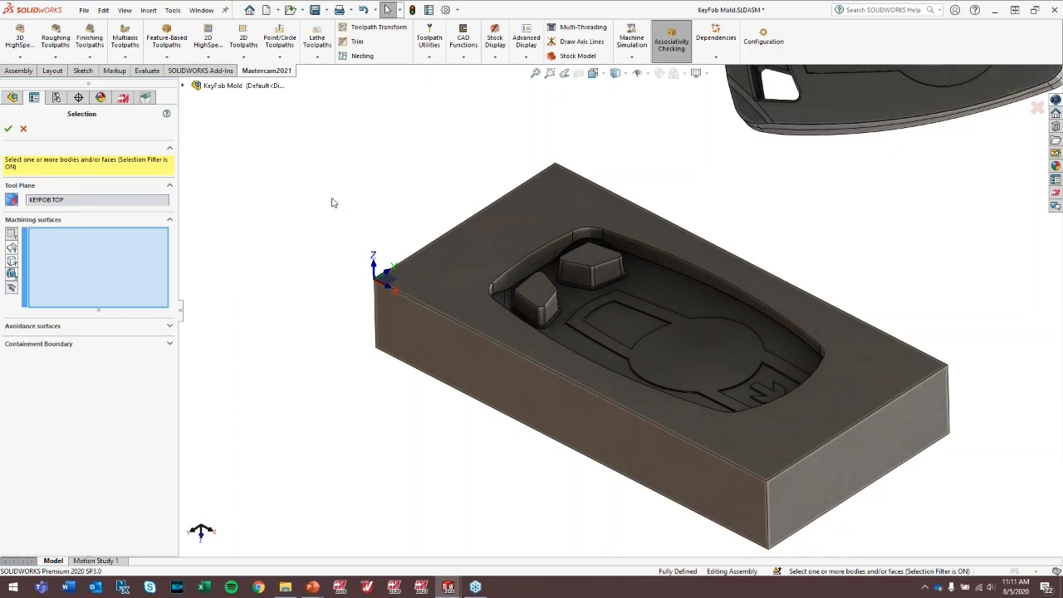
pyautogui.moveTo(613, 291)
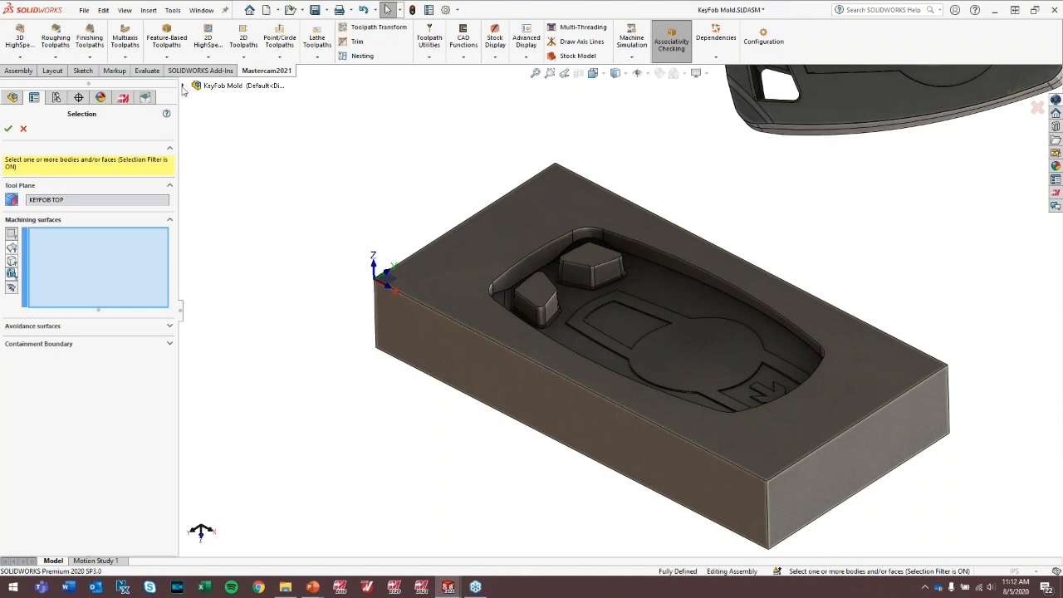
pyautogui.click(239, 352)
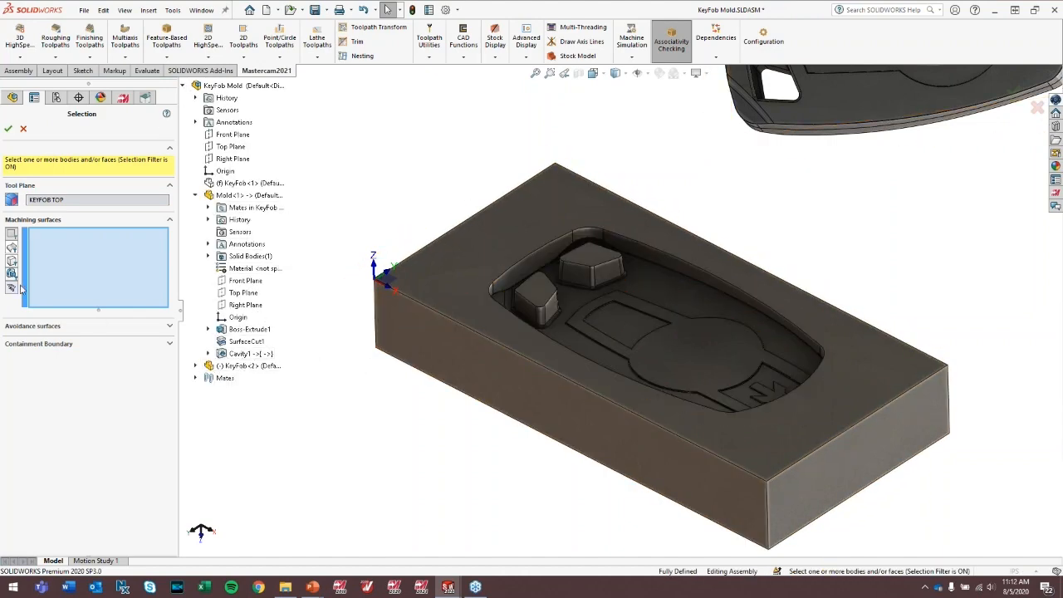
pyautogui.click(245, 352)
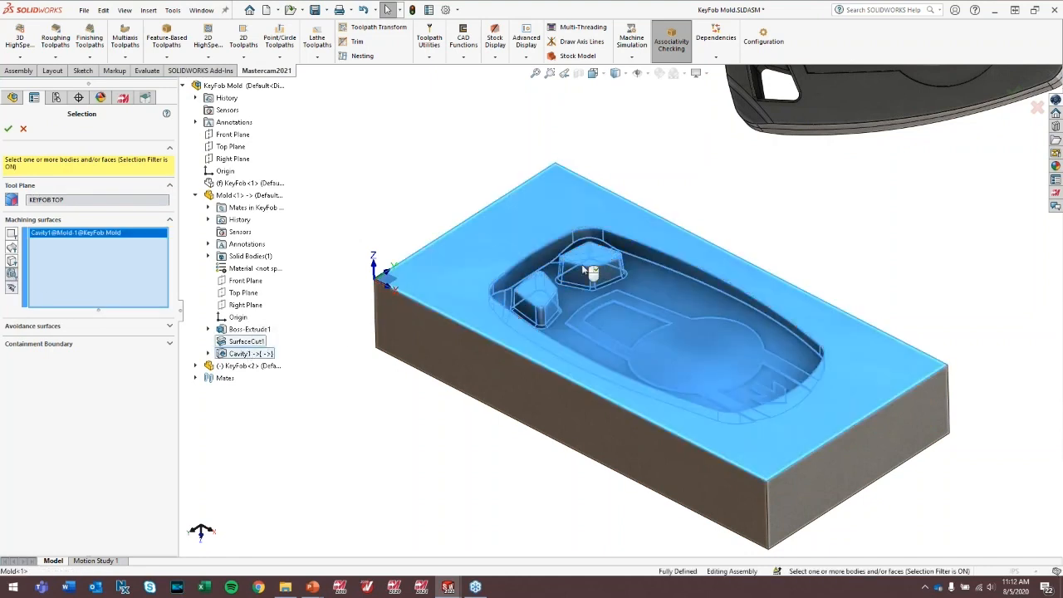
pyautogui.rightClick(75, 240)
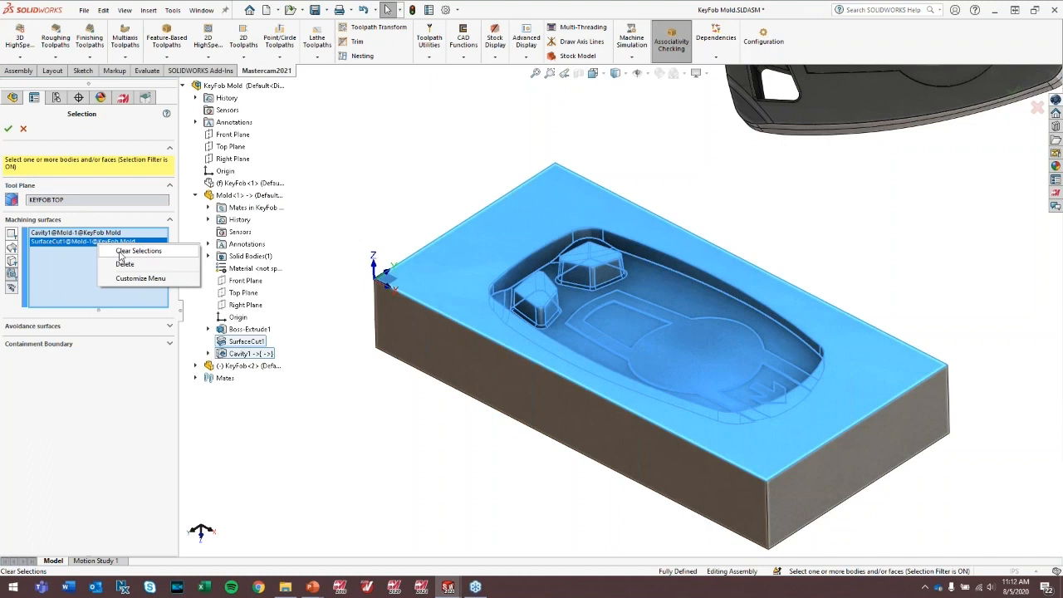
pyautogui.click(138, 250)
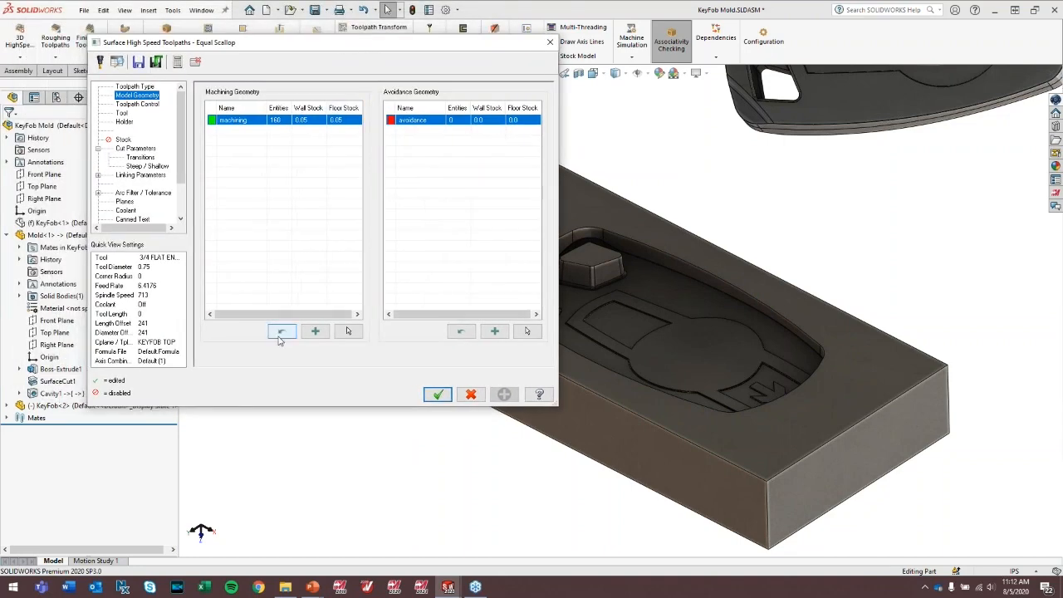
pyautogui.moveTo(282, 331)
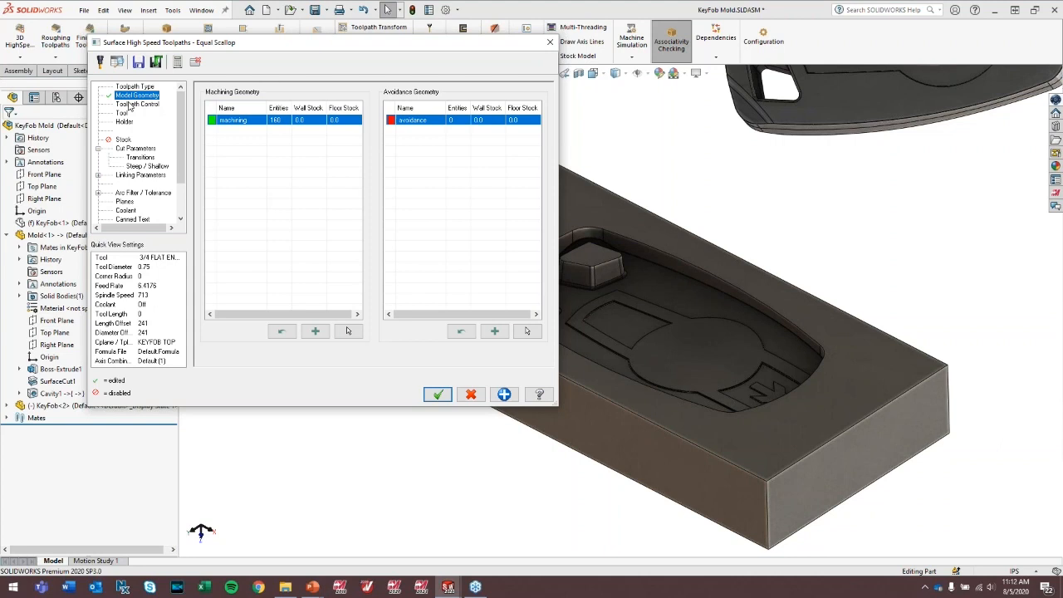
# Create a new 0.125 ball endmill on the Tool page and assign it to the toolpath.
pyautogui.click(123, 112)
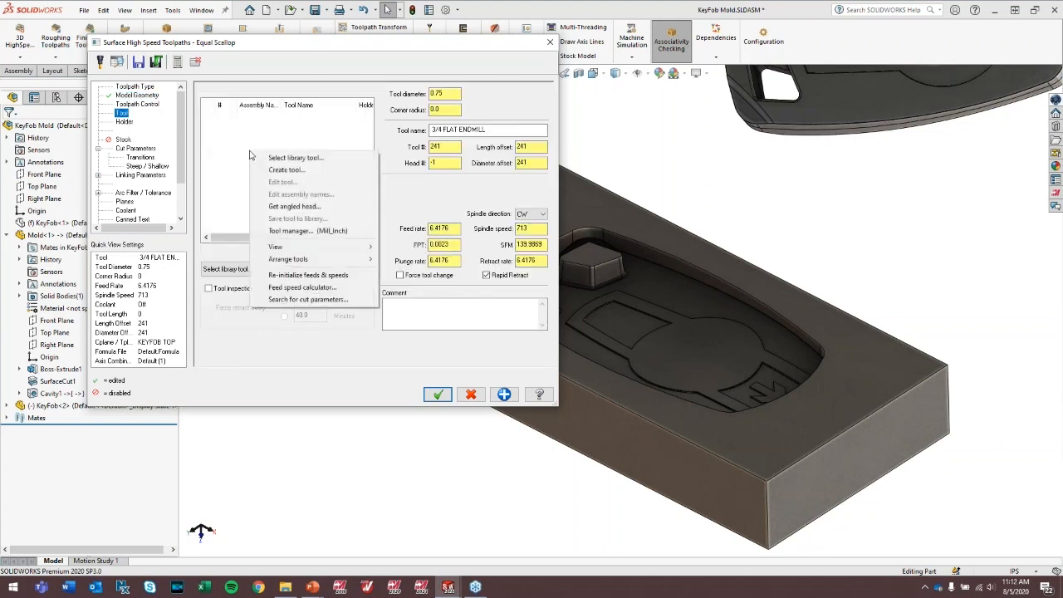
pyautogui.moveTo(286, 169)
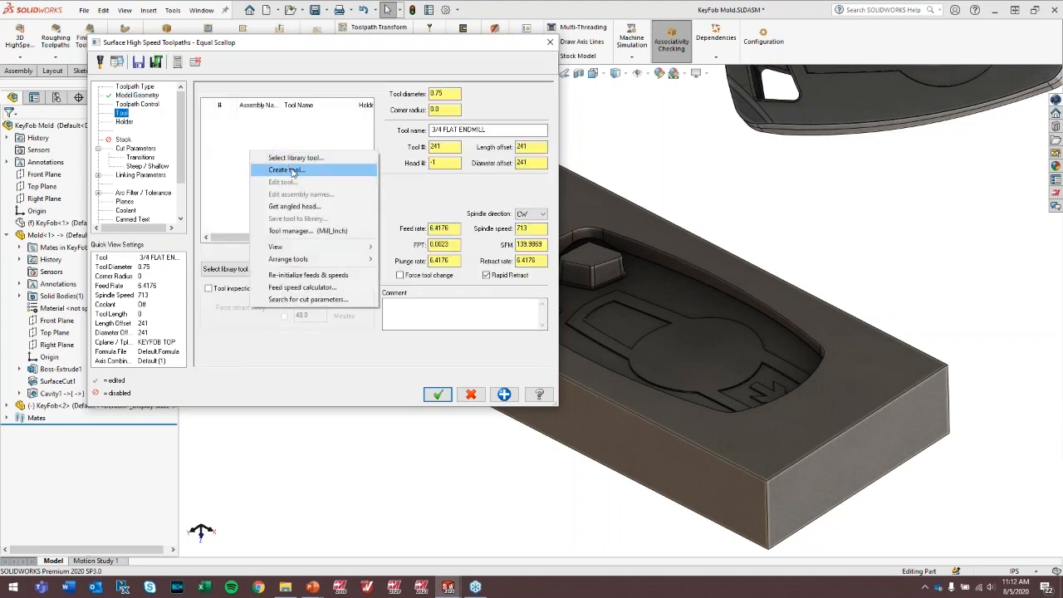
pyautogui.click(286, 170)
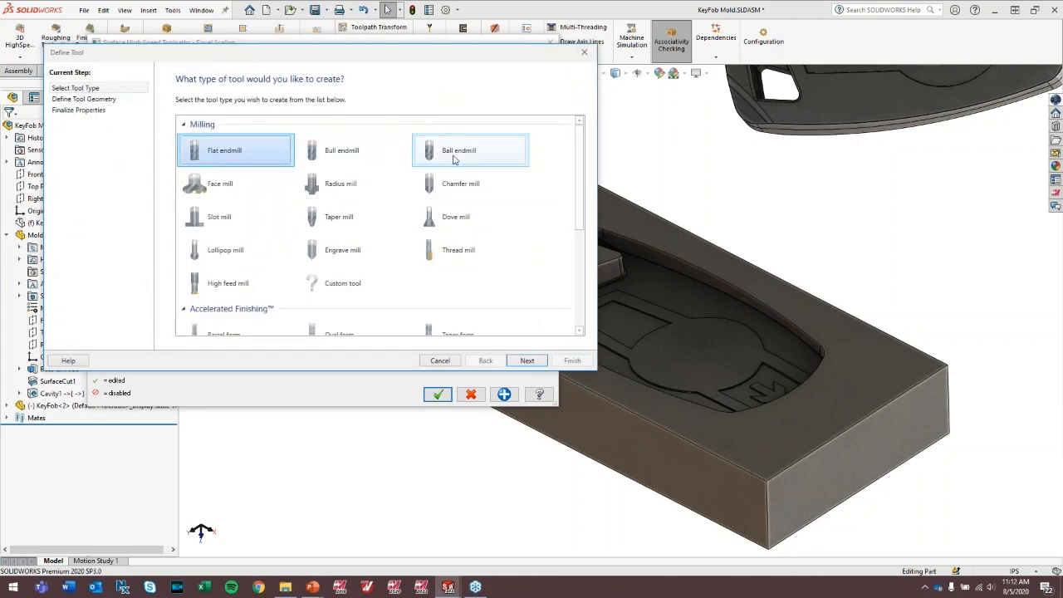
pyautogui.click(527, 360)
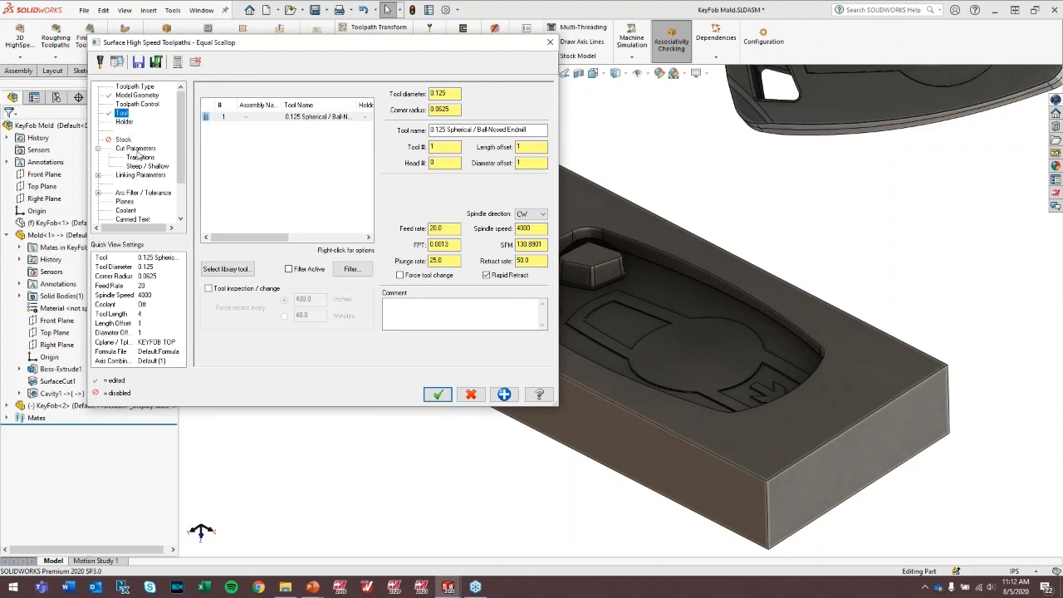
pyautogui.moveTo(132, 156)
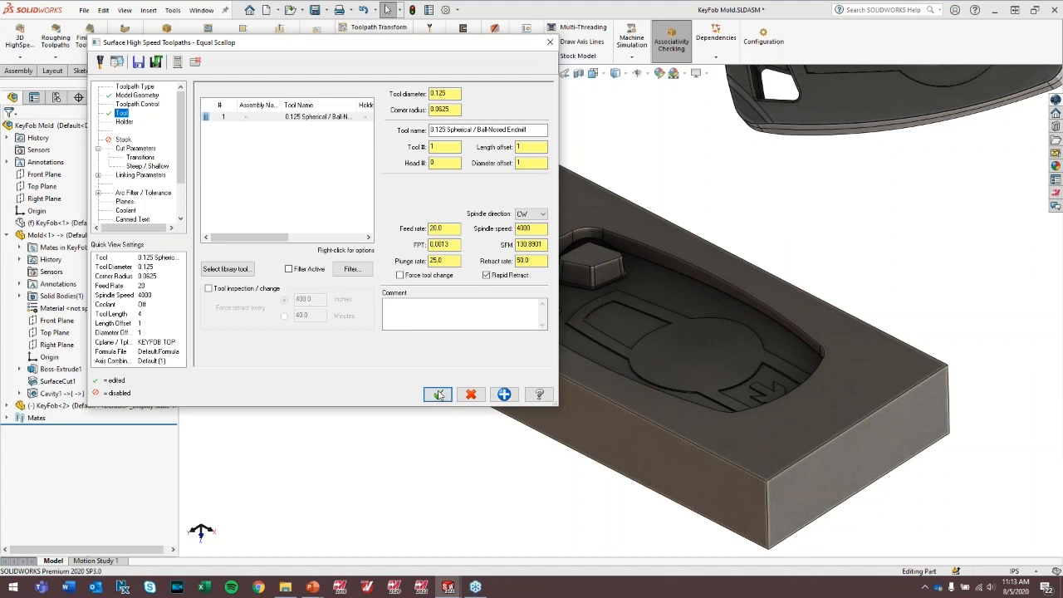
# Accept the Equal Scallop settings so the toolpath generates over the cavity.
pyautogui.click(439, 394)
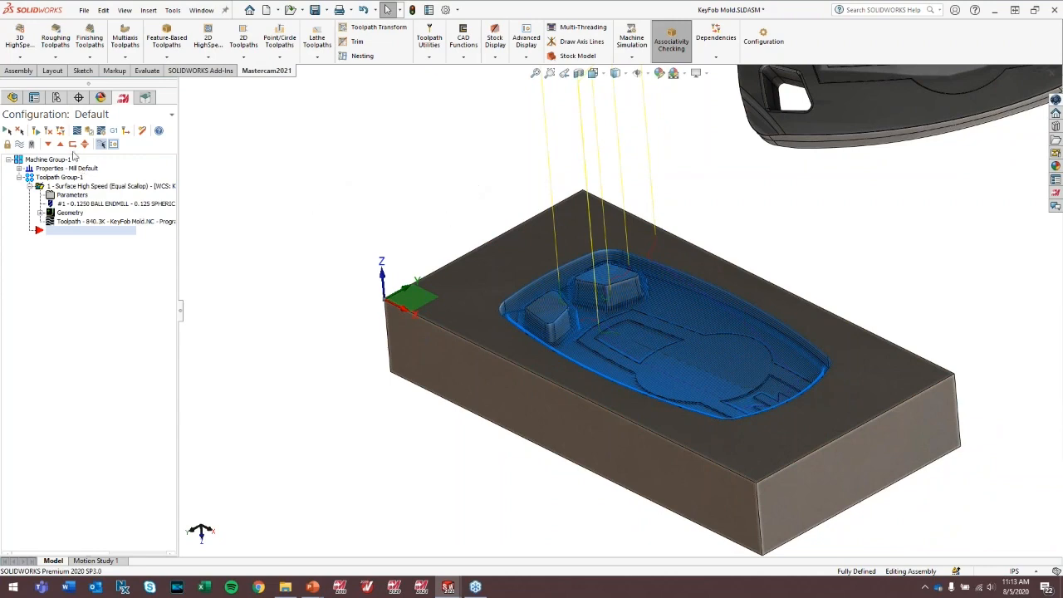
pyautogui.moveTo(13, 98)
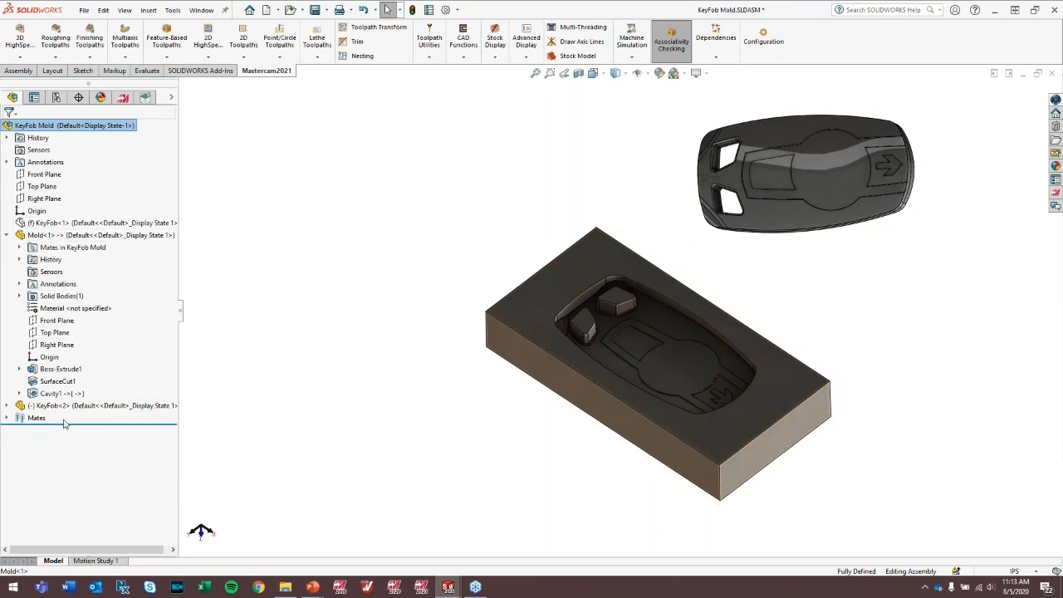
# Replace the key fob component with KeyFobVersion 2.SLDPRT via Replace Components.
pyautogui.rightClick(50, 405)
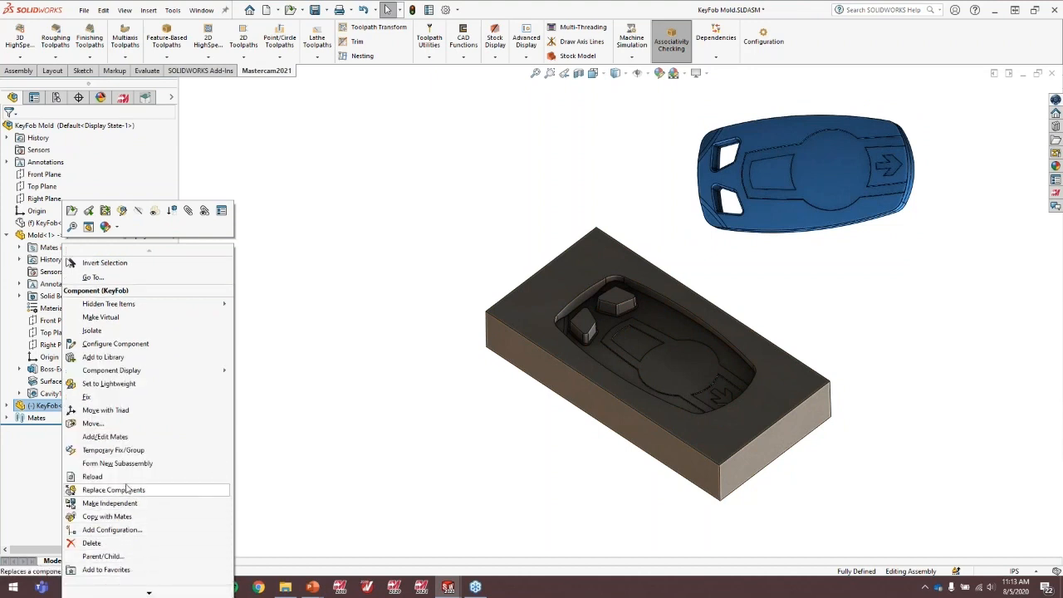
pyautogui.click(113, 488)
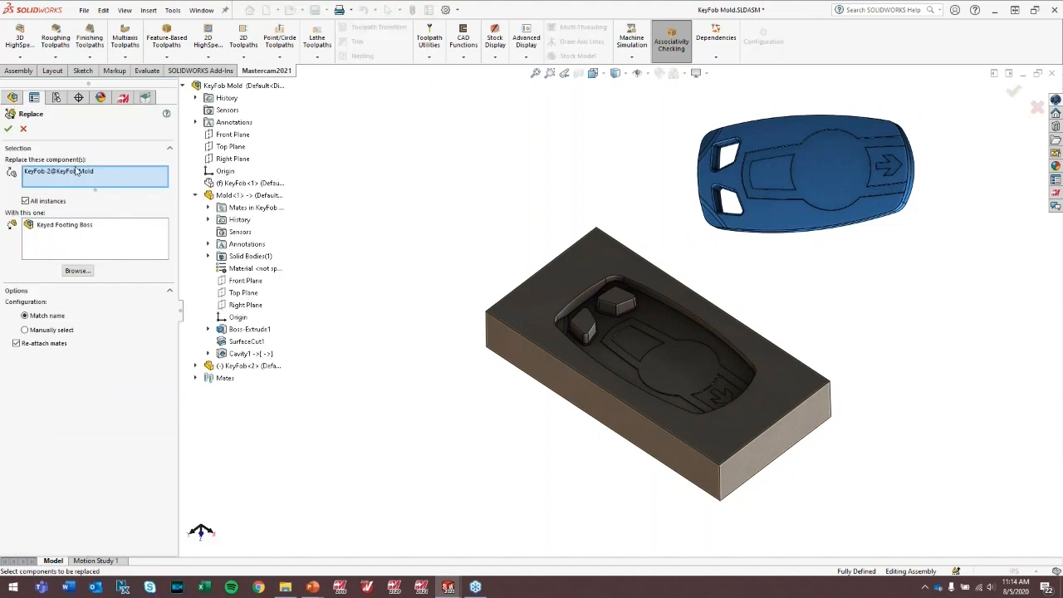
pyautogui.moveTo(53, 174)
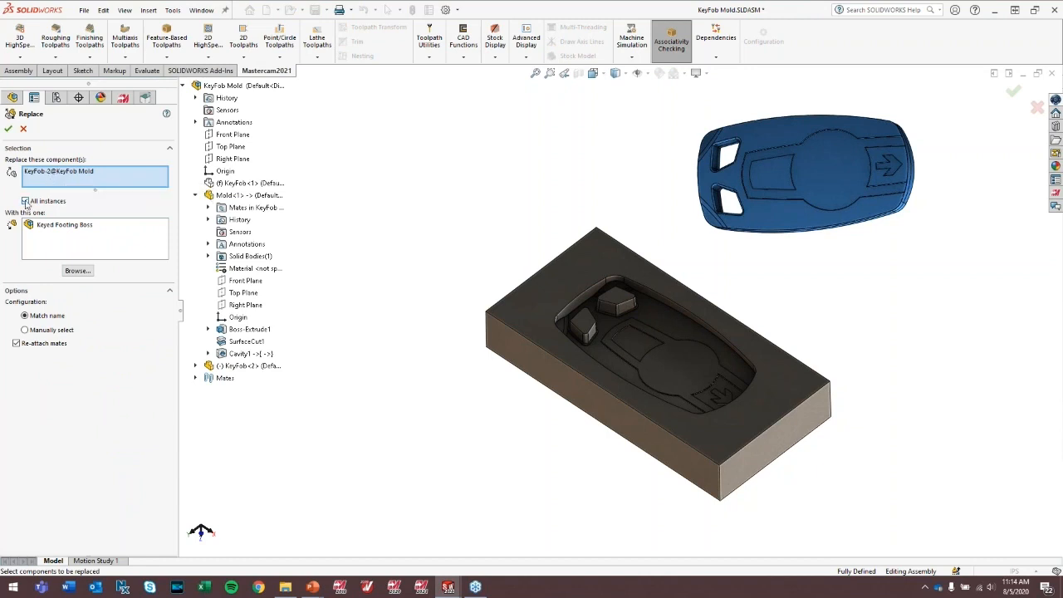
pyautogui.moveTo(77, 271)
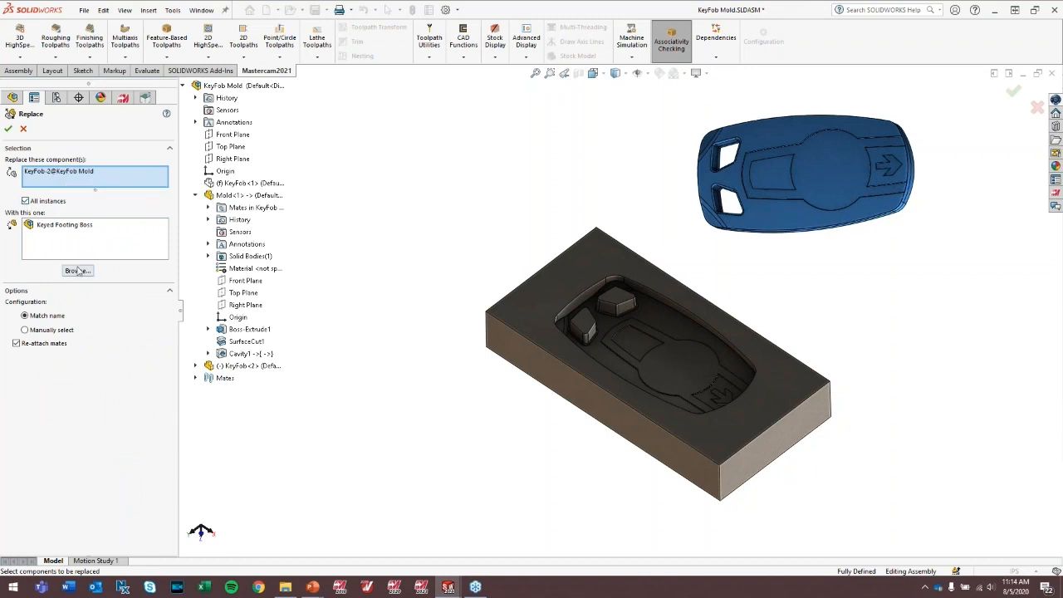
pyautogui.click(76, 270)
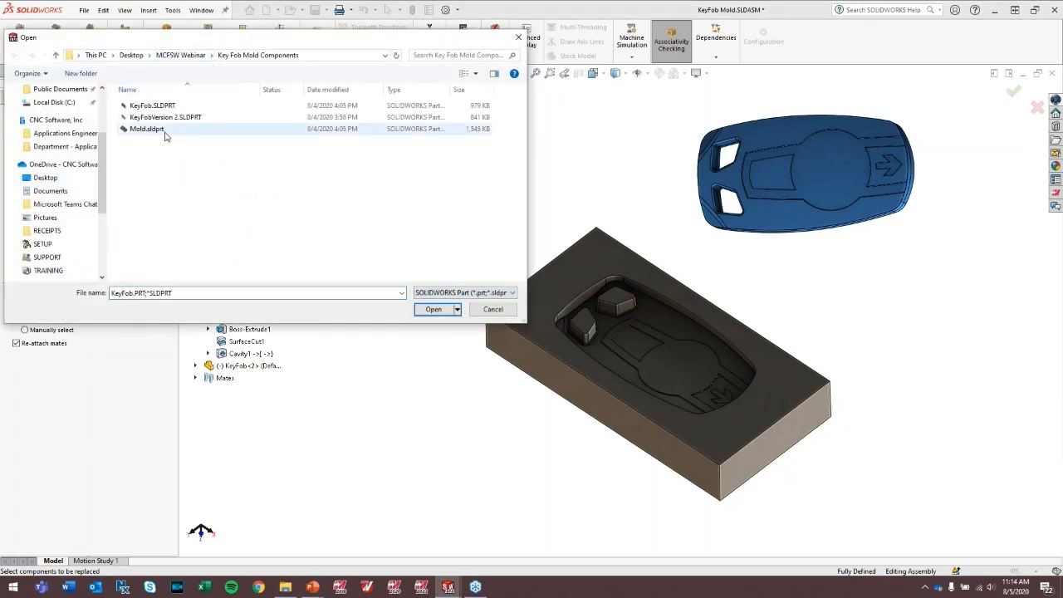
pyautogui.click(164, 116)
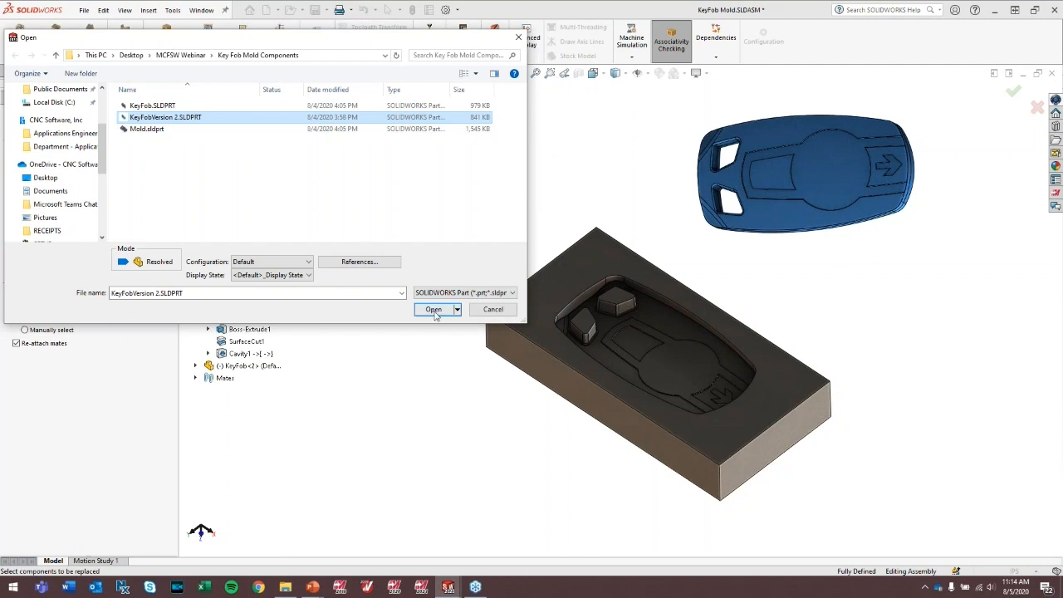
pyautogui.click(432, 308)
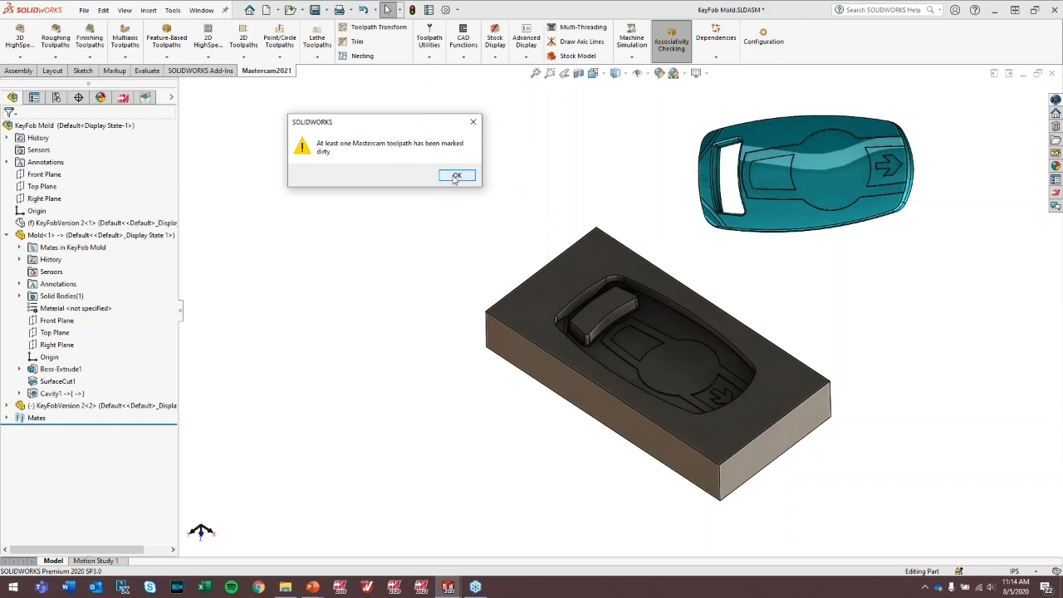
# Acknowledge the dirty-toolpath message and regenerate the out-of-date Equal Scallop operation.
pyautogui.click(455, 176)
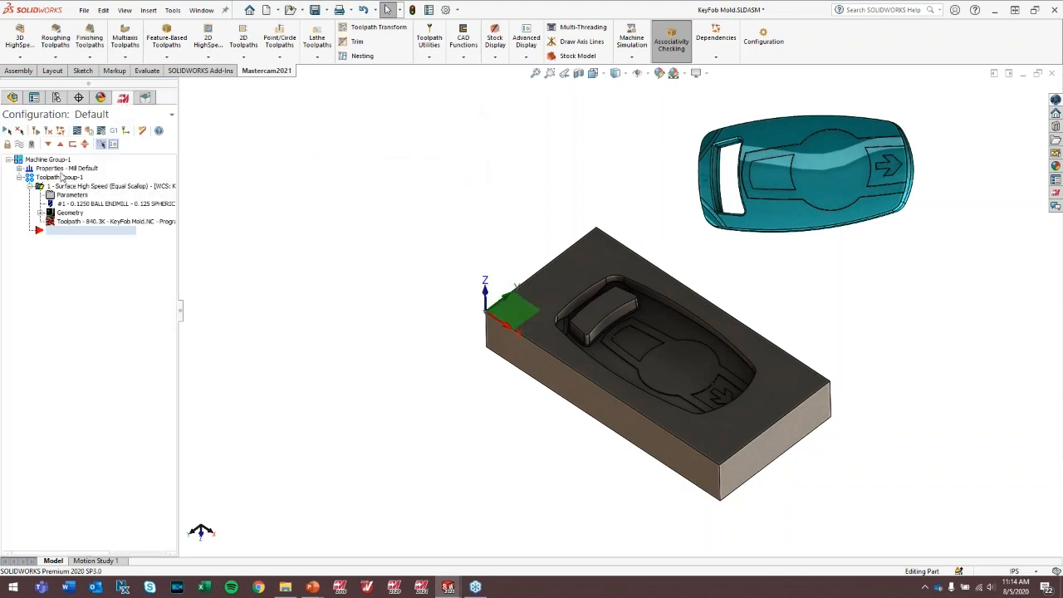
pyautogui.moveTo(48, 129)
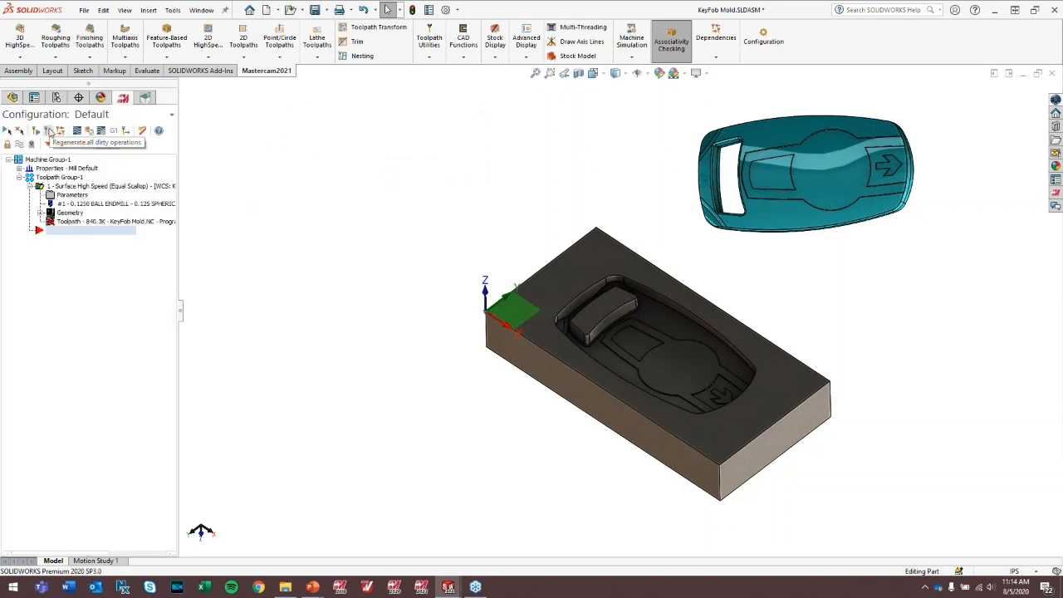
pyautogui.click(48, 129)
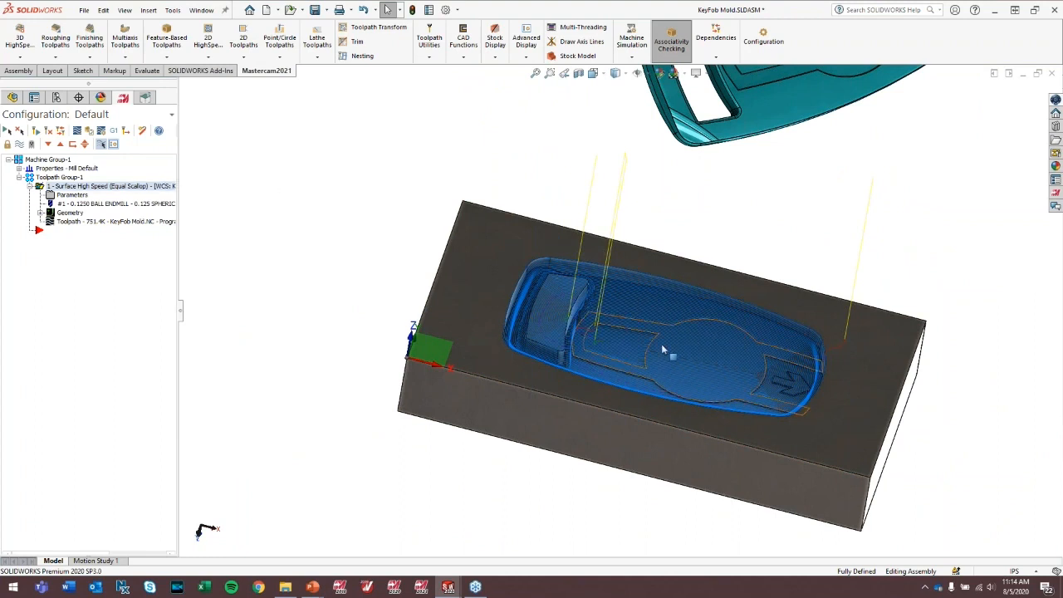
pyautogui.moveTo(666, 349)
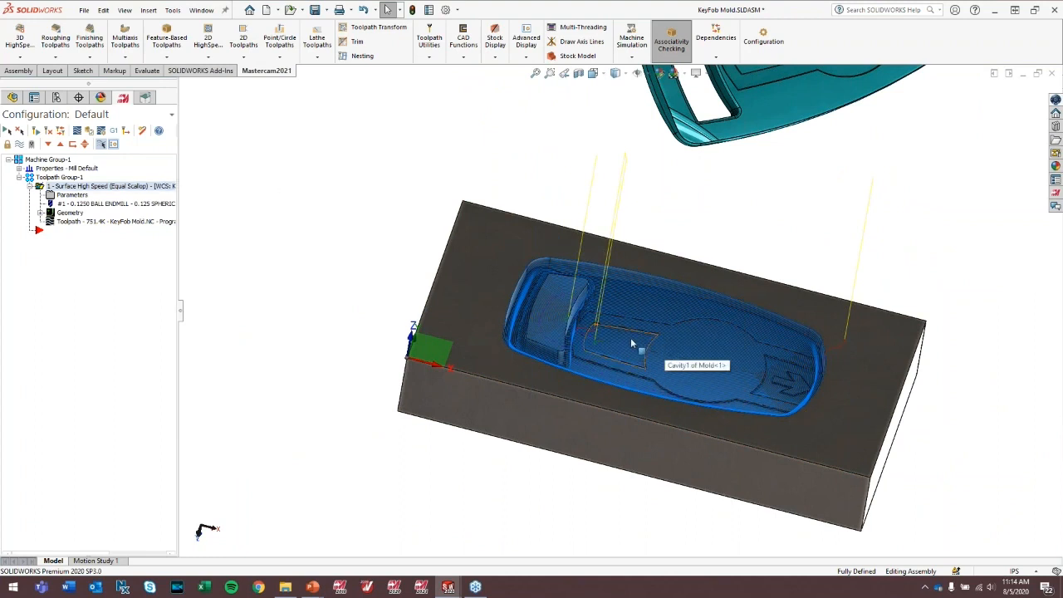
pyautogui.moveTo(133, 204)
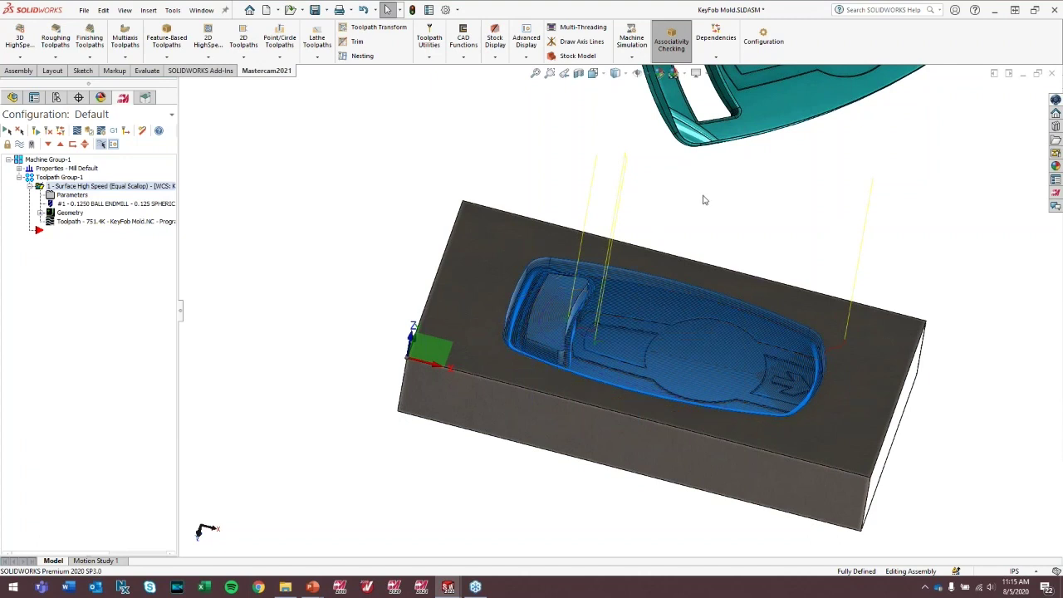
pyautogui.moveTo(747, 203)
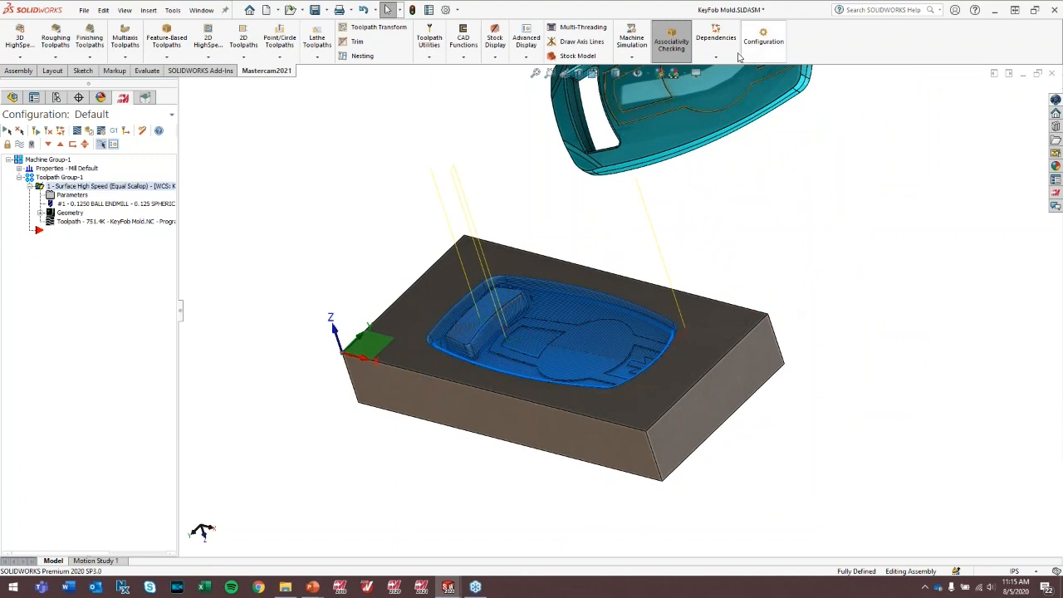
pyautogui.moveTo(714, 259)
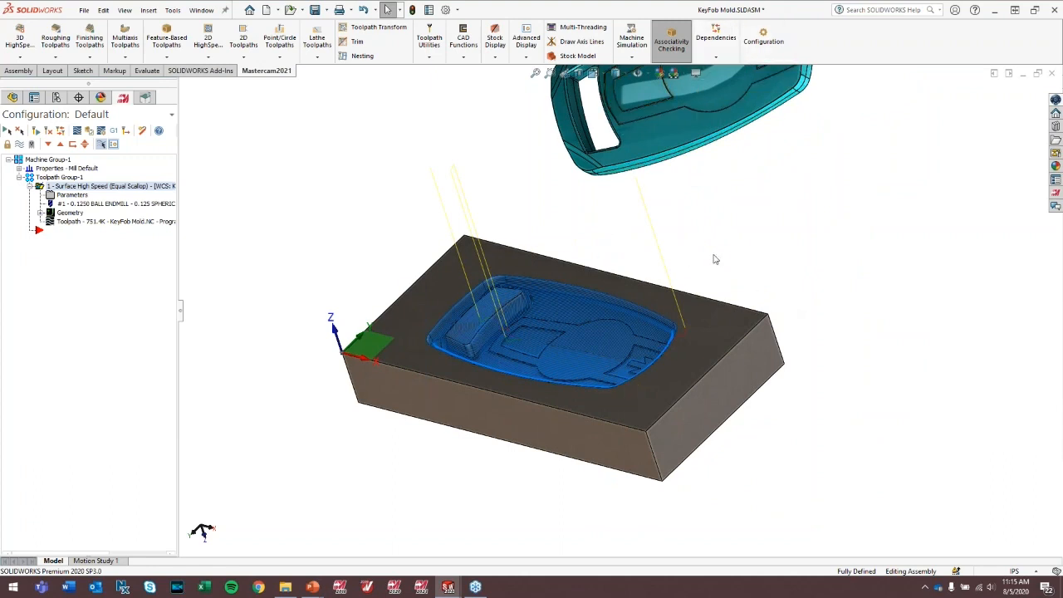
pyautogui.moveTo(429, 581)
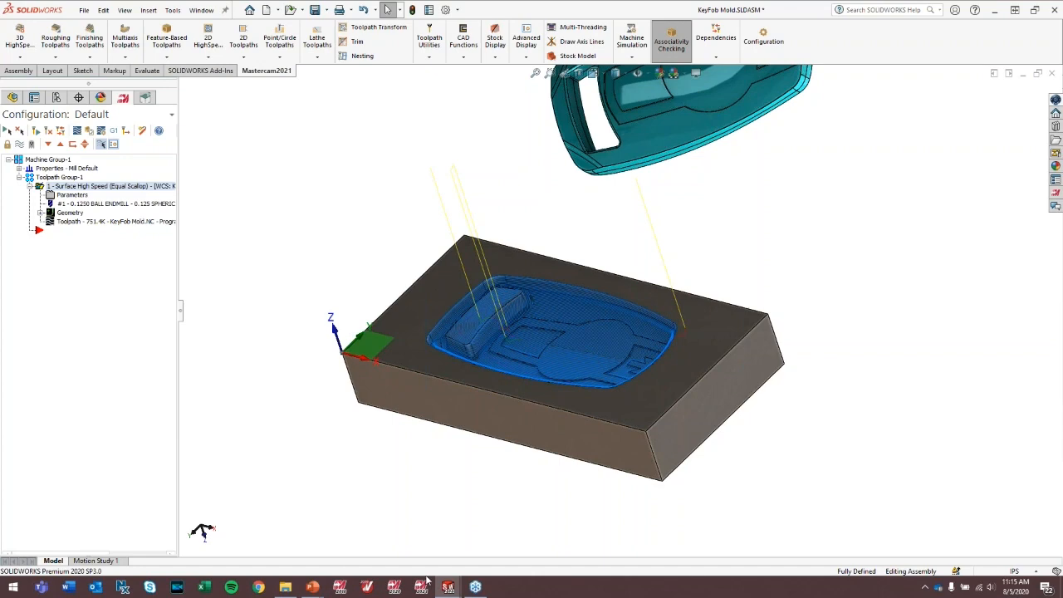
pyautogui.moveTo(442, 584)
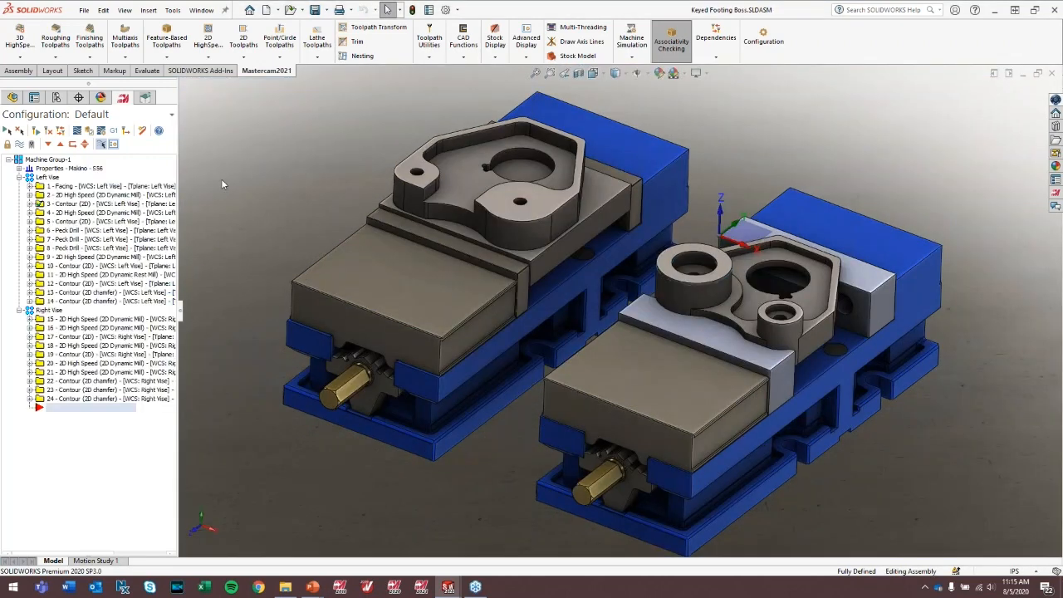
pyautogui.moveTo(333, 149)
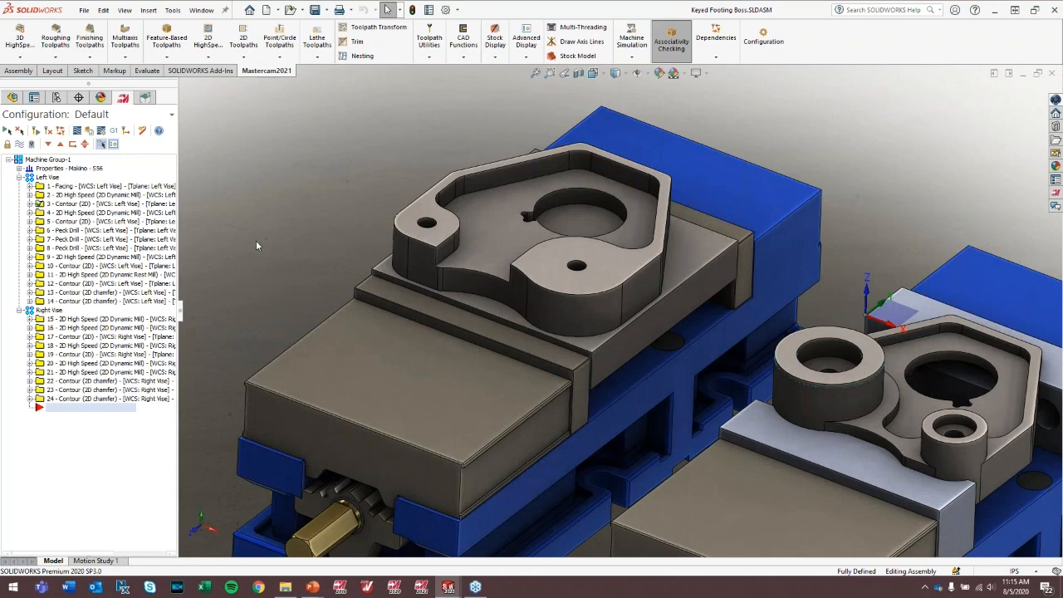
pyautogui.moveTo(339, 275)
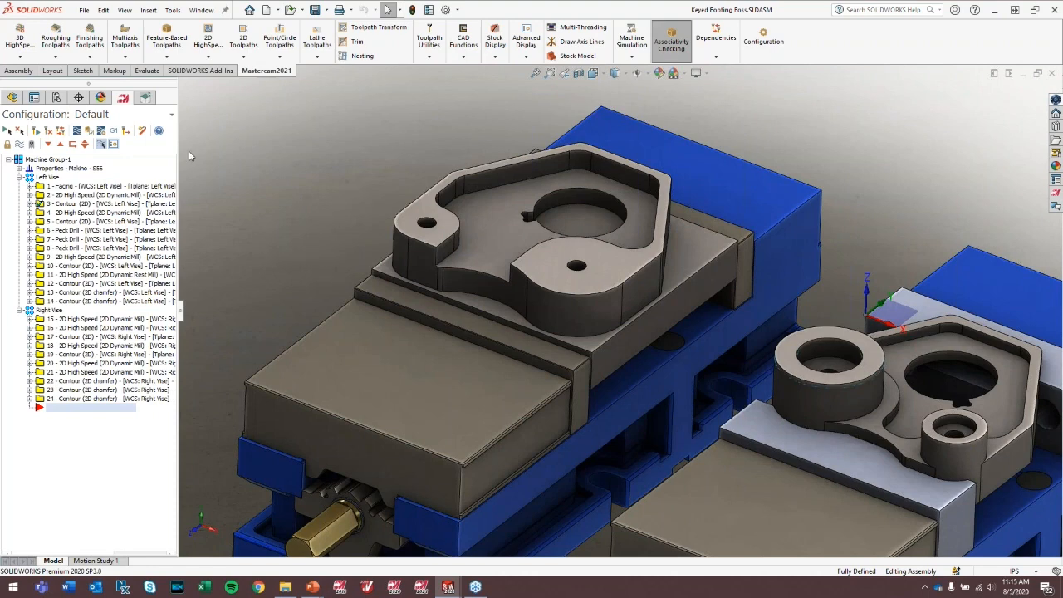
pyautogui.moveTo(205, 40)
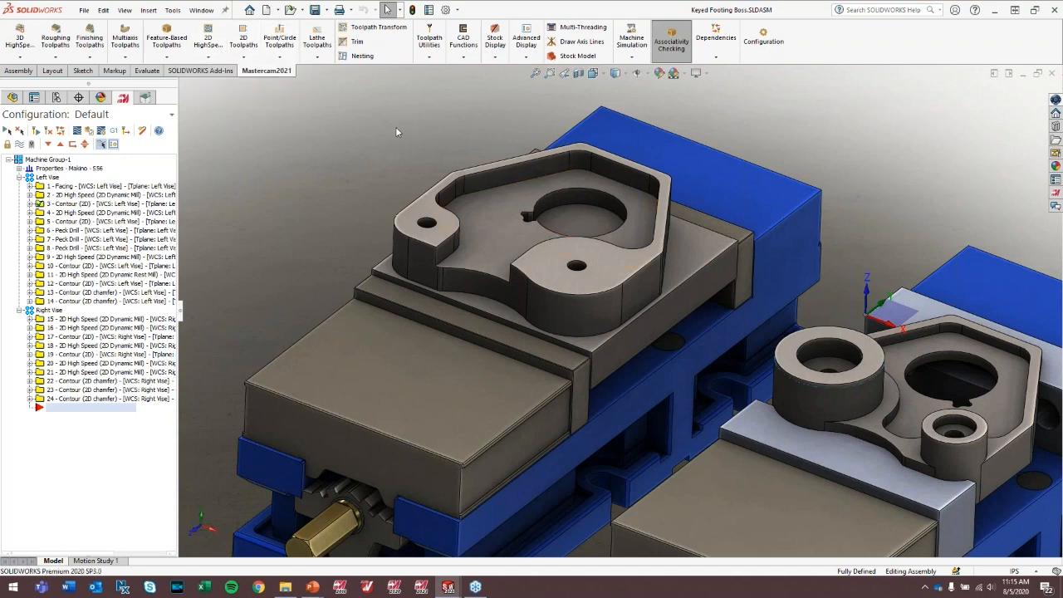
pyautogui.moveTo(213, 40)
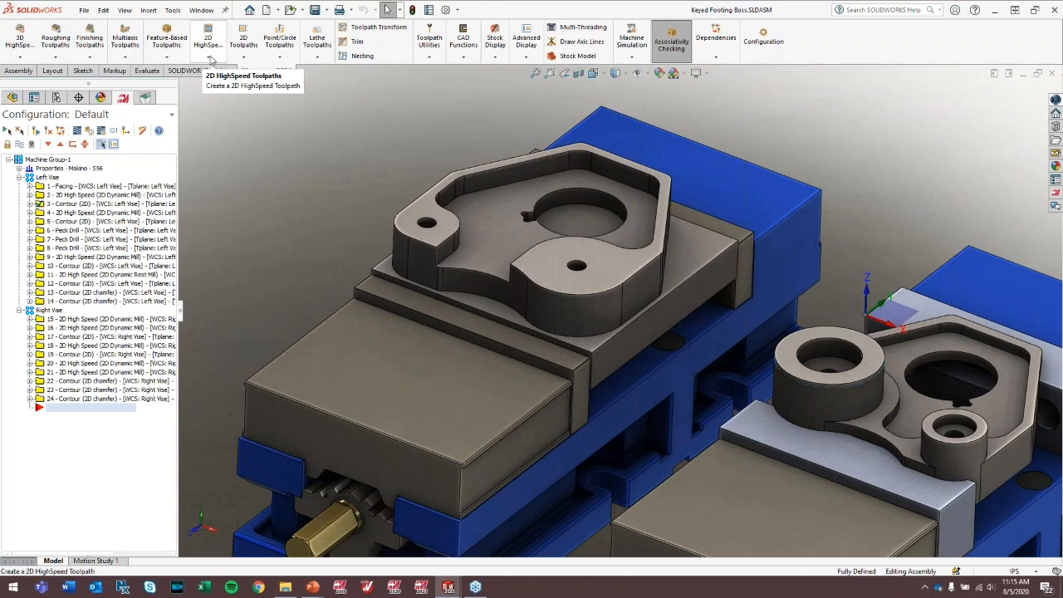
# Chain the boss pocket floor edges as the machining region, propagated along the tool plane.
pyautogui.click(206, 37)
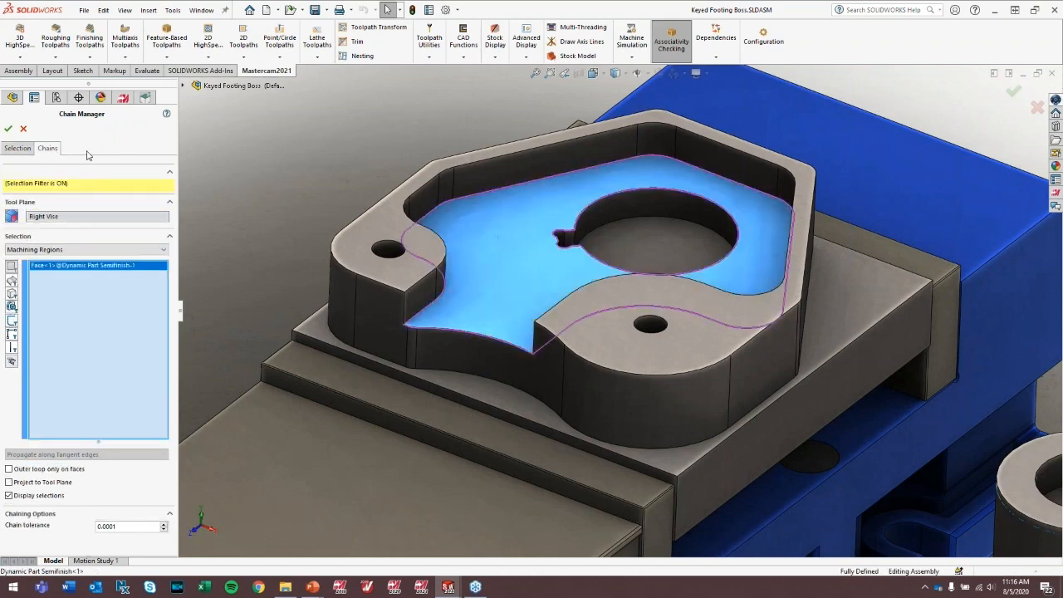
pyautogui.click(46, 148)
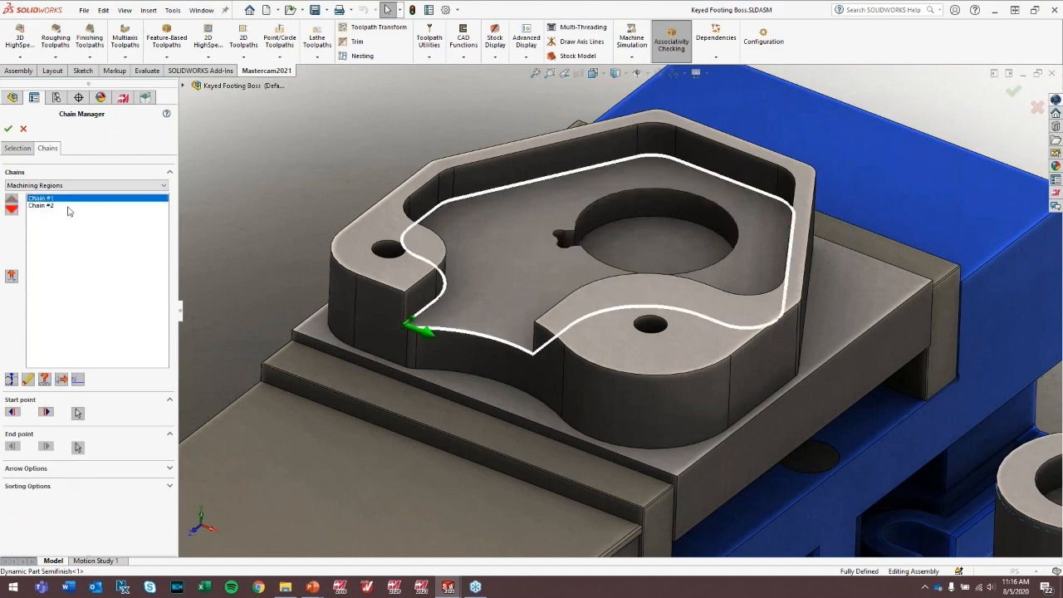
pyautogui.click(40, 206)
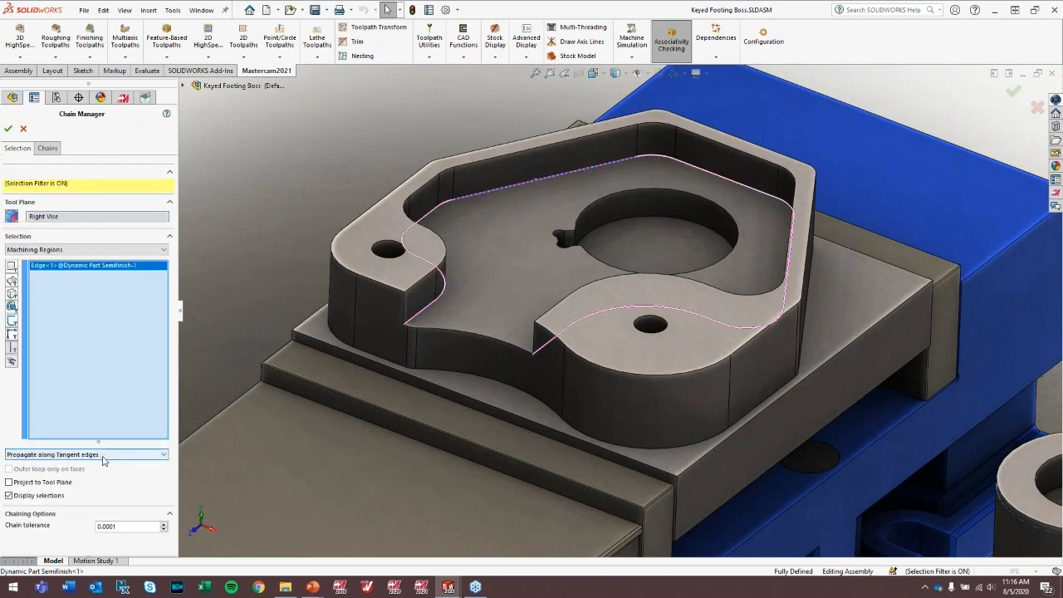
pyautogui.moveTo(604, 177)
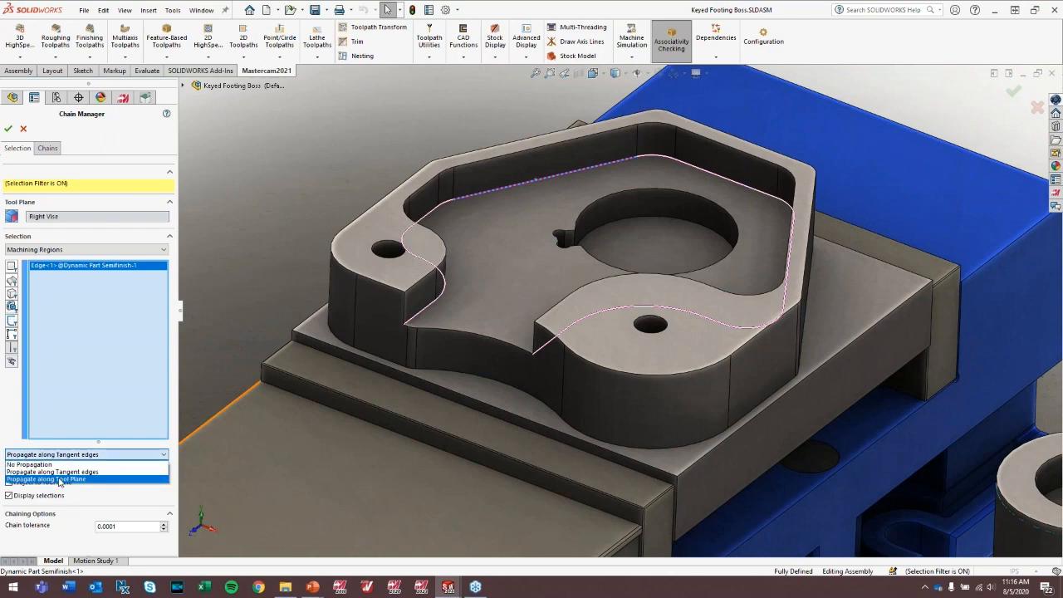
pyautogui.click(46, 478)
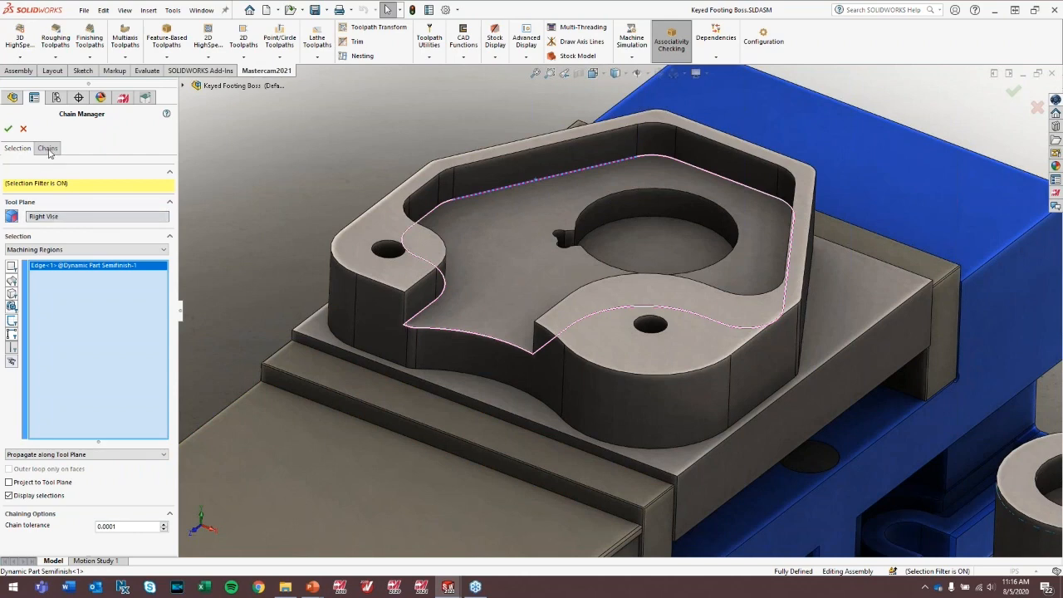
pyautogui.click(47, 148)
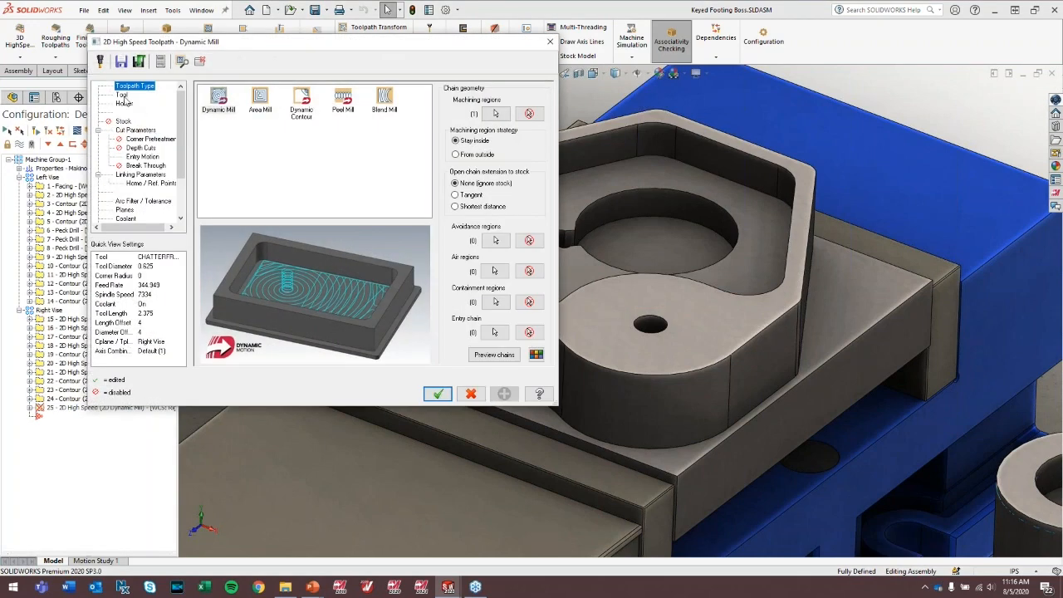
# Place the Dynamic Mill entry point on the boss pocket edge.
pyautogui.click(130, 98)
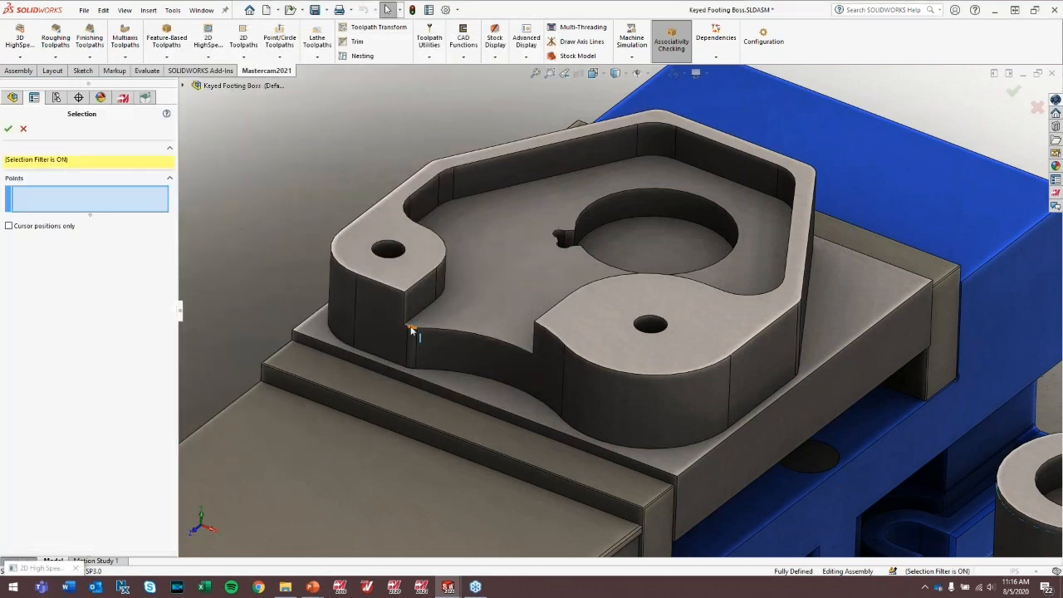
pyautogui.click(409, 335)
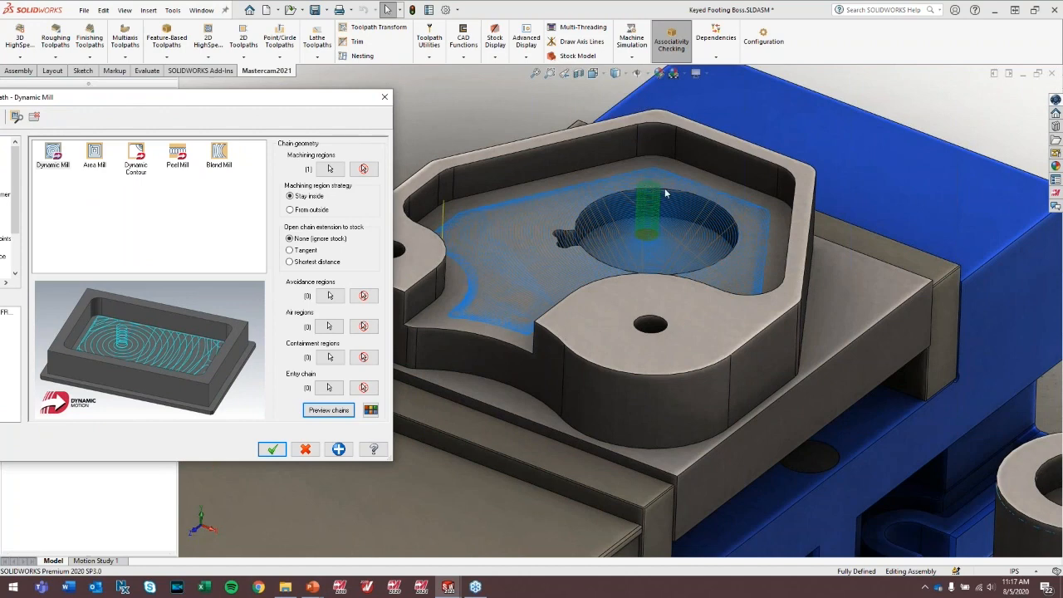
pyautogui.moveTo(624, 226)
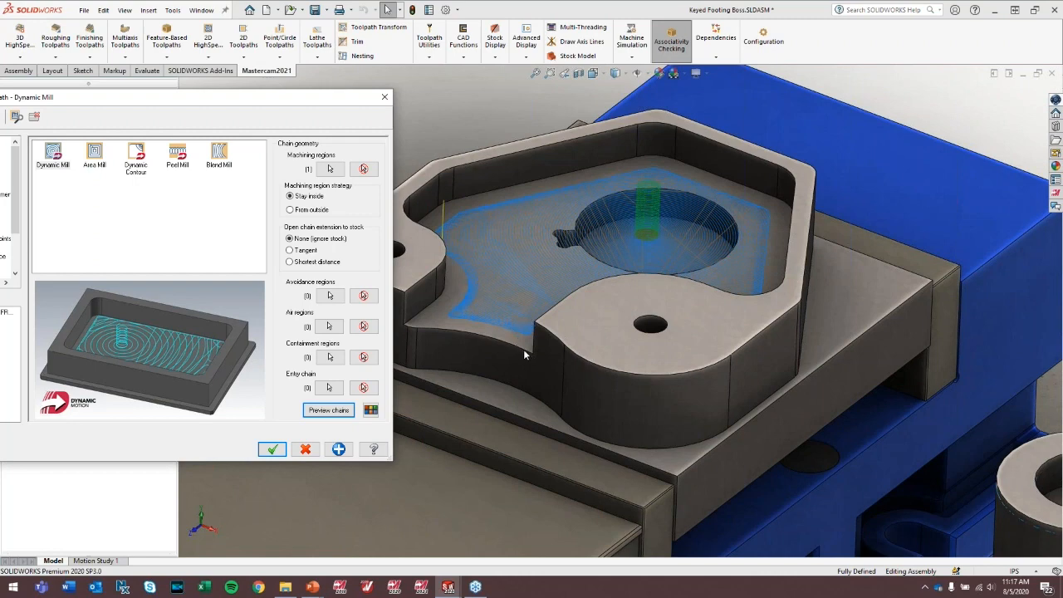
pyautogui.moveTo(511, 350)
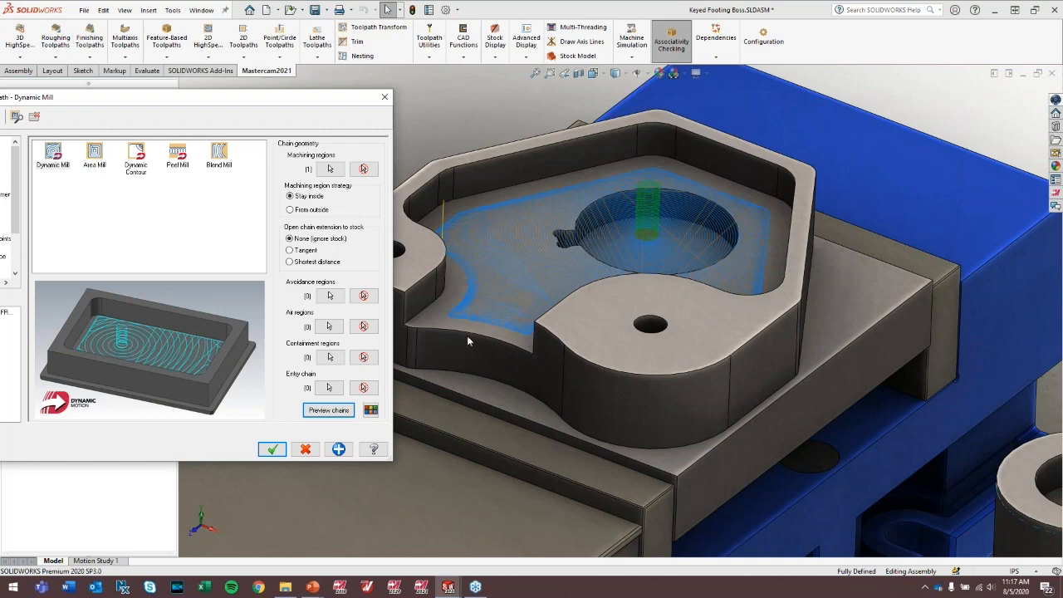
pyautogui.moveTo(717, 220)
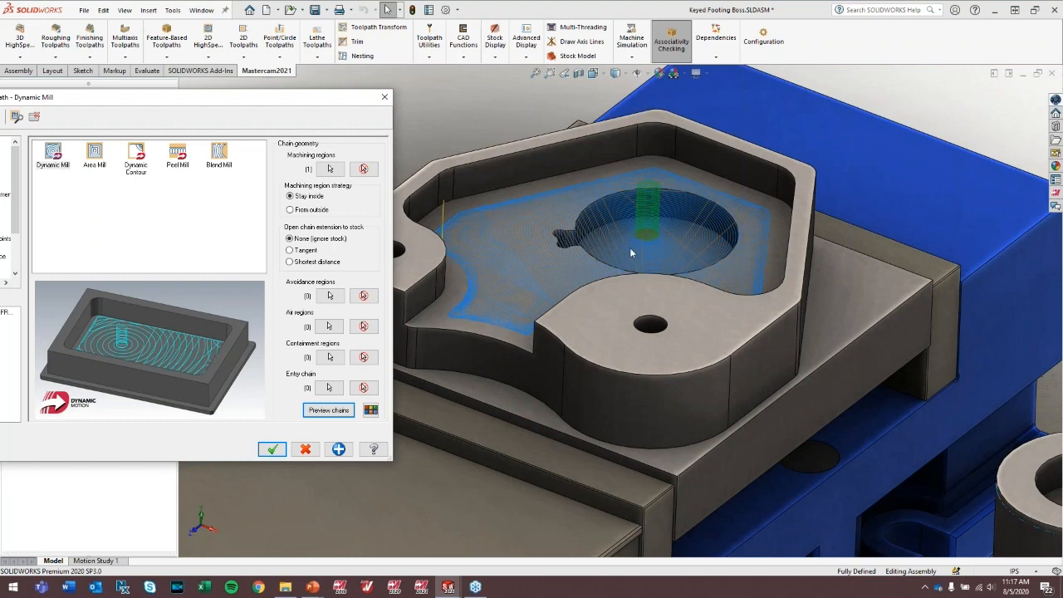
pyautogui.moveTo(724, 242)
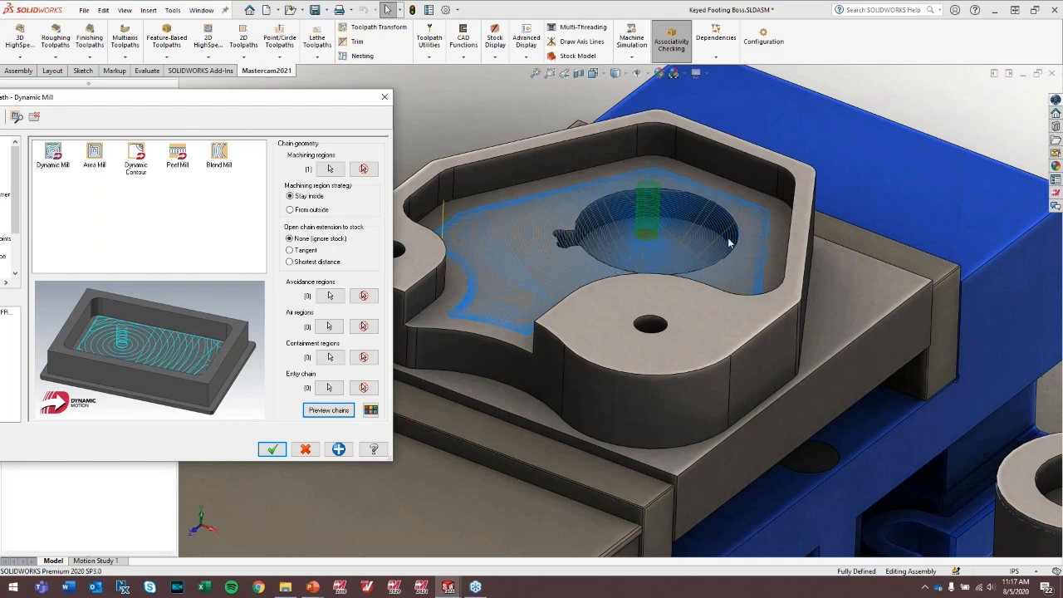
pyautogui.moveTo(636, 203)
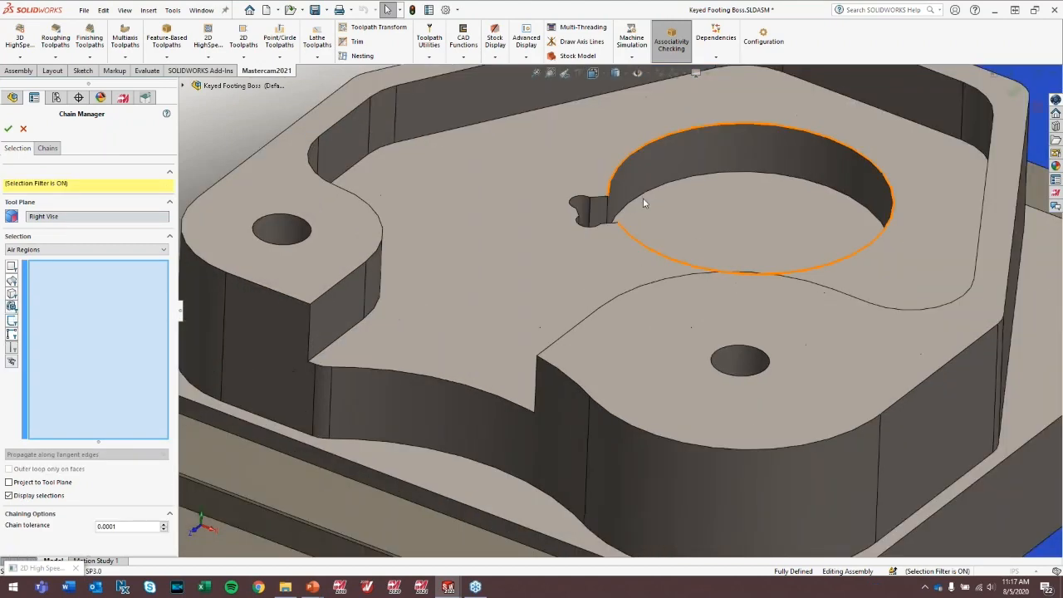
# Add the bore circle and key-notch edges as a chained region, preview, and regenerate Dynamic Mill.
pyautogui.click(644, 202)
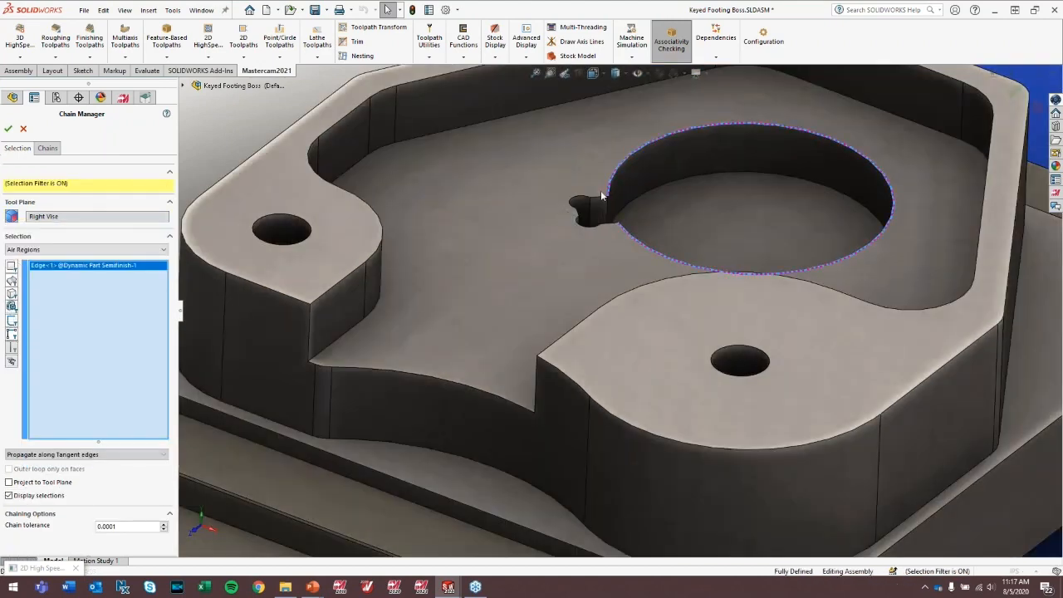
pyautogui.click(581, 213)
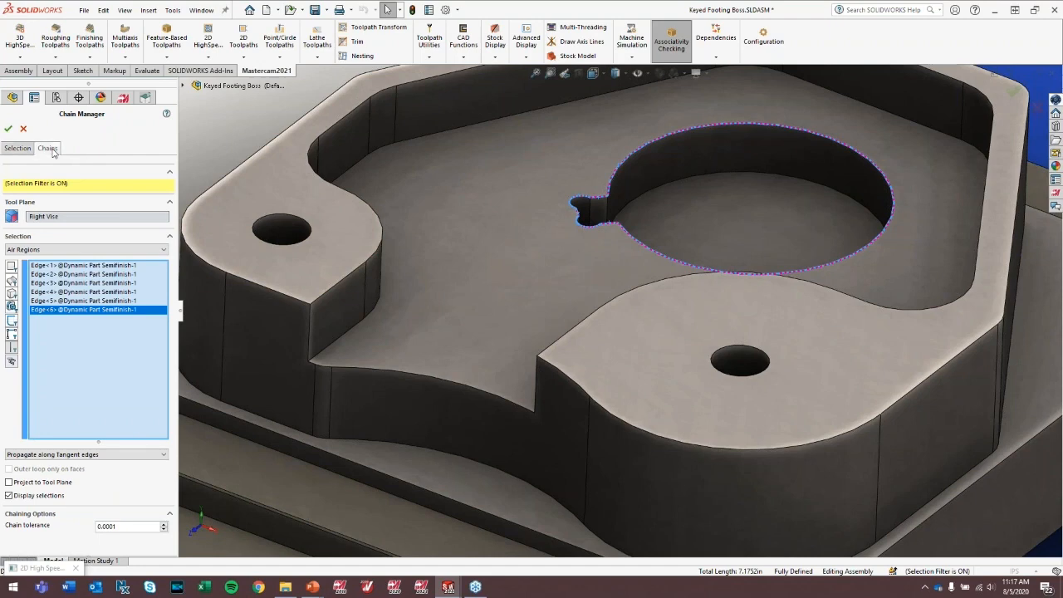
pyautogui.click(47, 148)
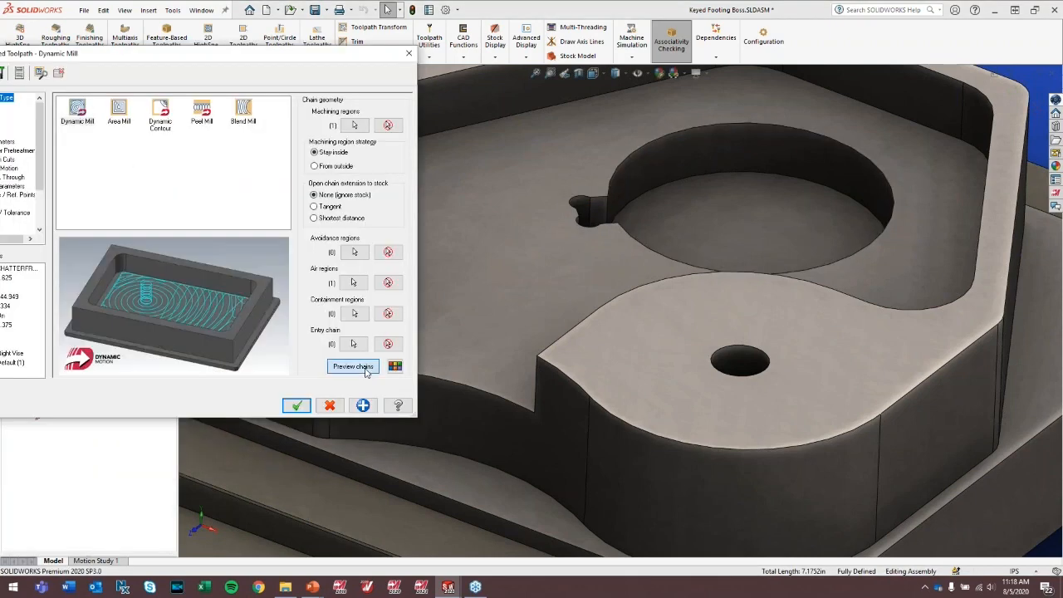
pyautogui.click(352, 367)
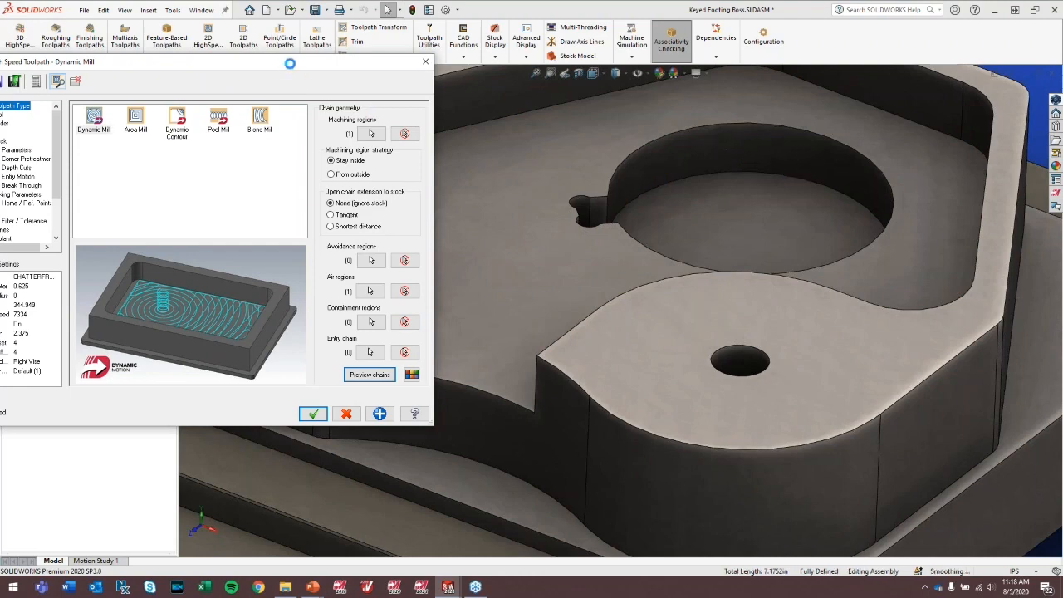
pyautogui.click(369, 374)
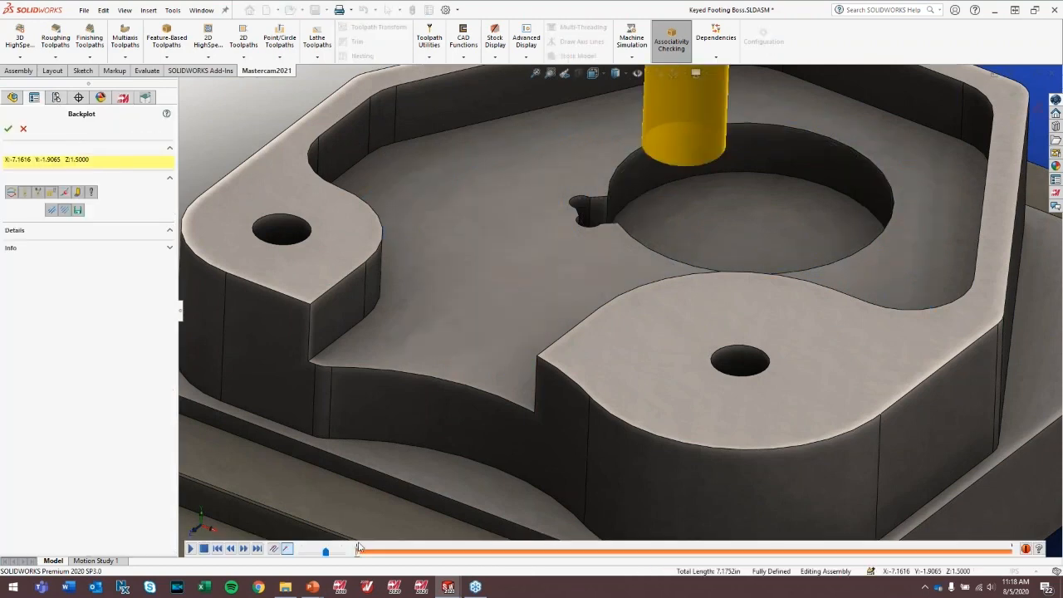
# Scrub the Backplot slider to watch the tool enter the bore and work outward.
pyautogui.moveTo(357, 551); pyautogui.dragTo(387, 551)
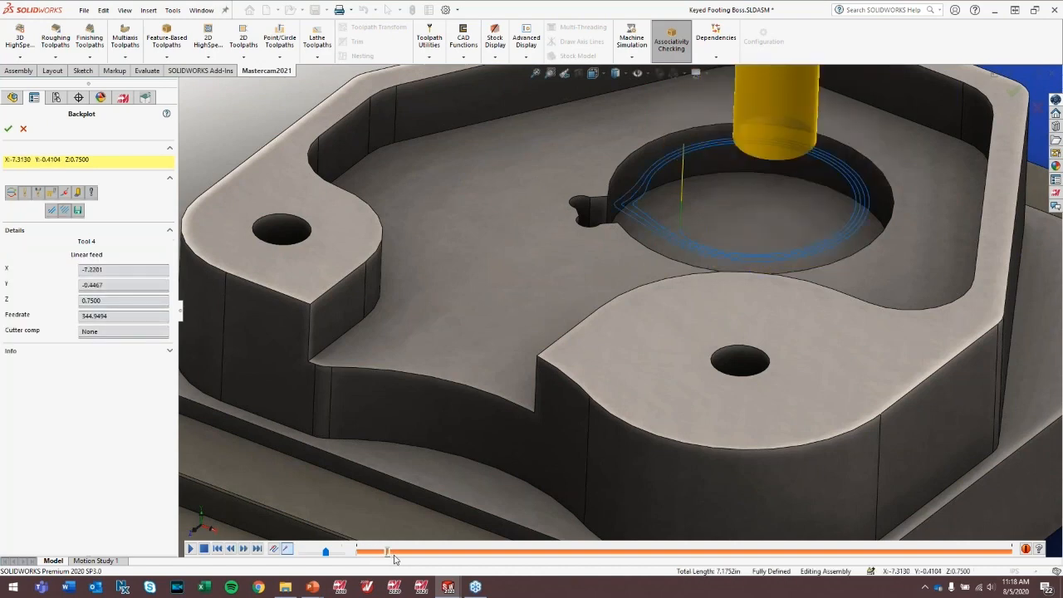
pyautogui.moveTo(389, 551); pyautogui.dragTo(502, 551)
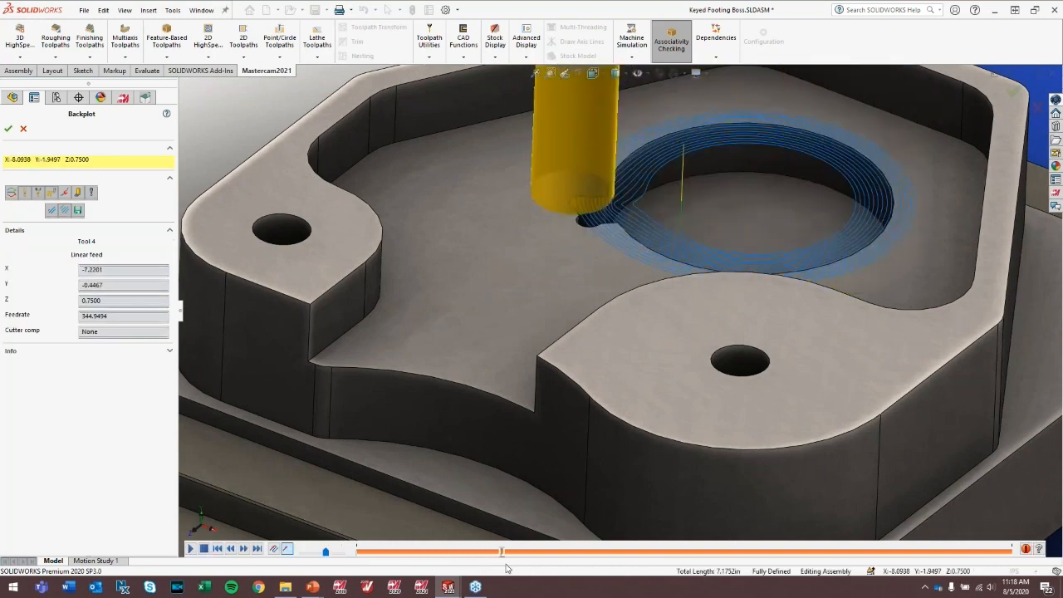
pyautogui.moveTo(501, 552); pyautogui.dragTo(558, 552)
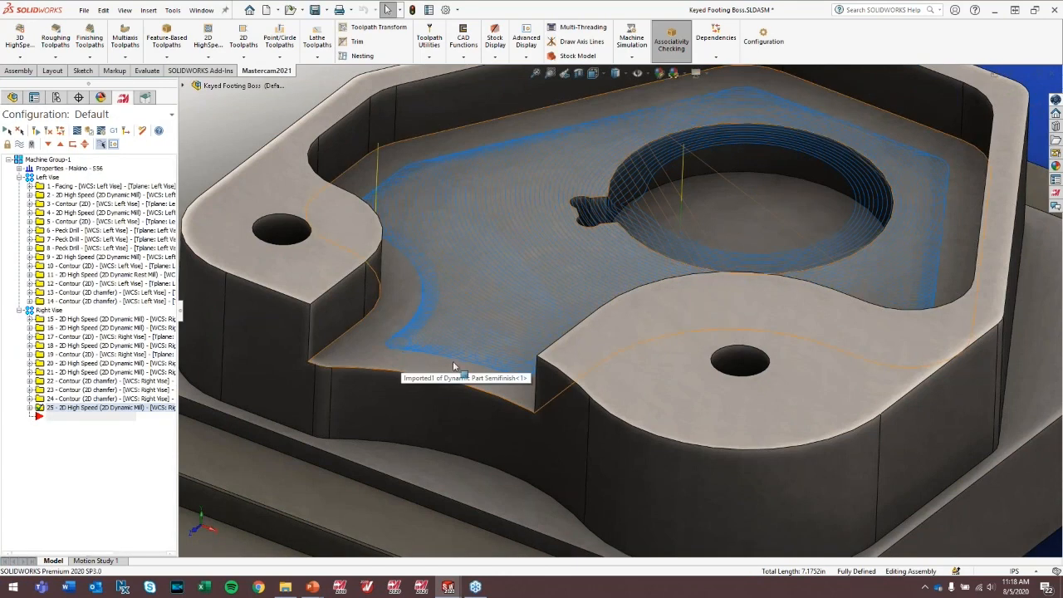
pyautogui.moveTo(323, 368)
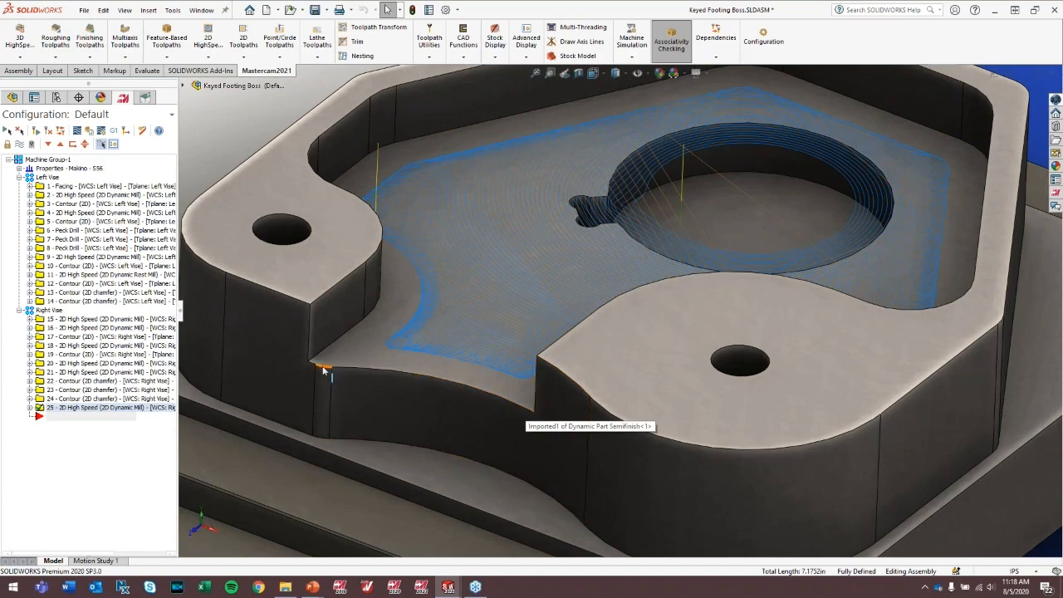
# Add the footing's open front edge as a second chain and accept the chain list.
pyautogui.click(26, 408)
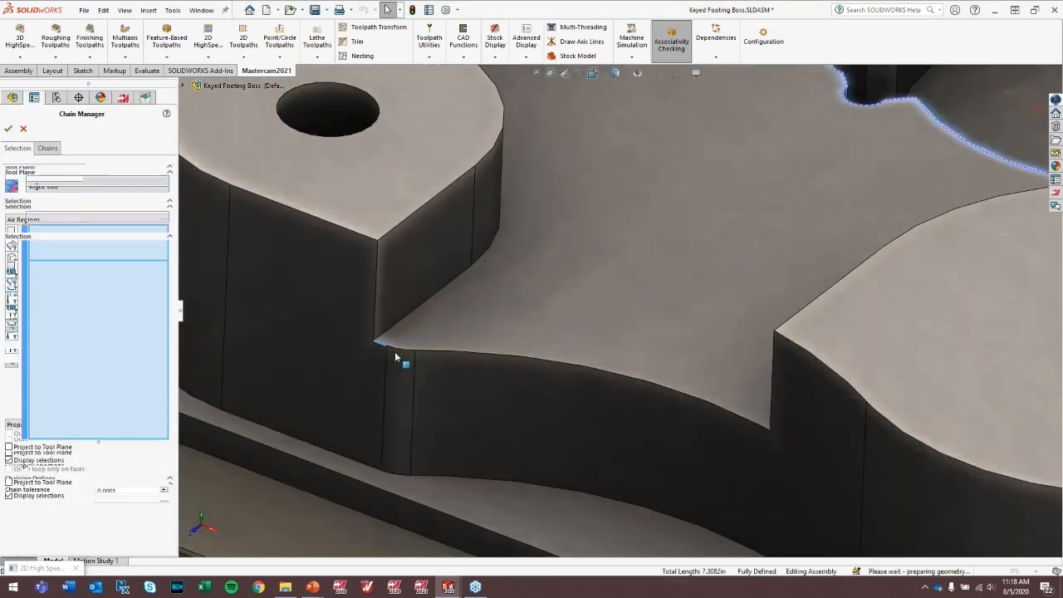
pyautogui.click(390, 349)
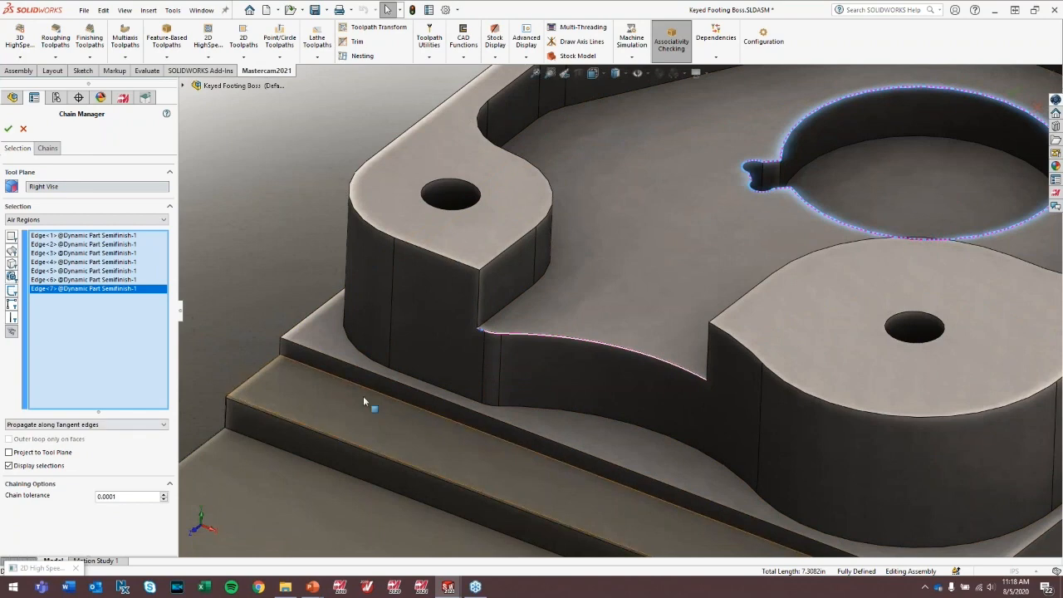
pyautogui.moveTo(522, 302)
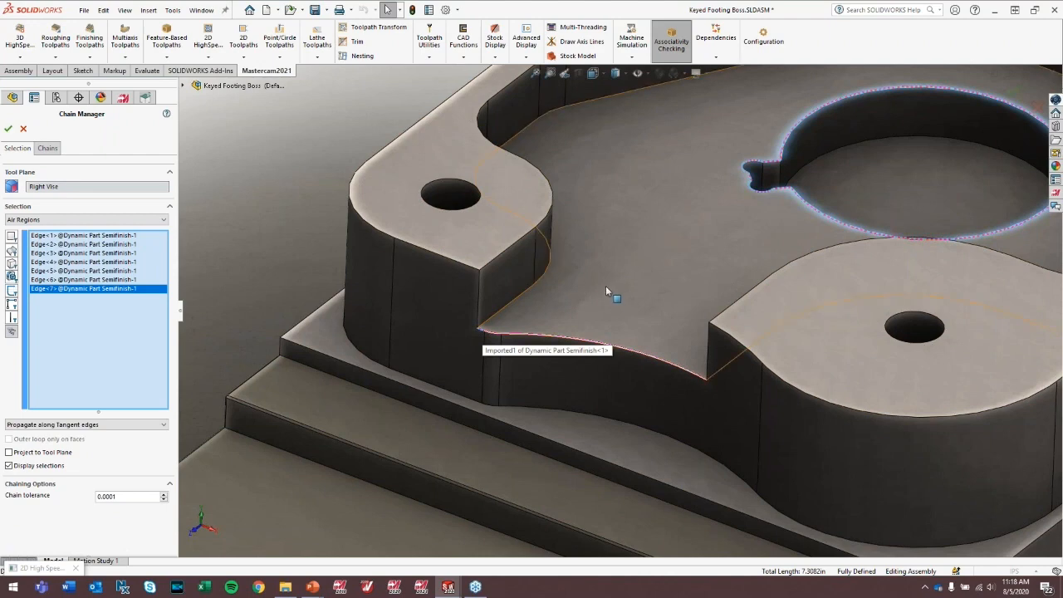
pyautogui.moveTo(498, 242)
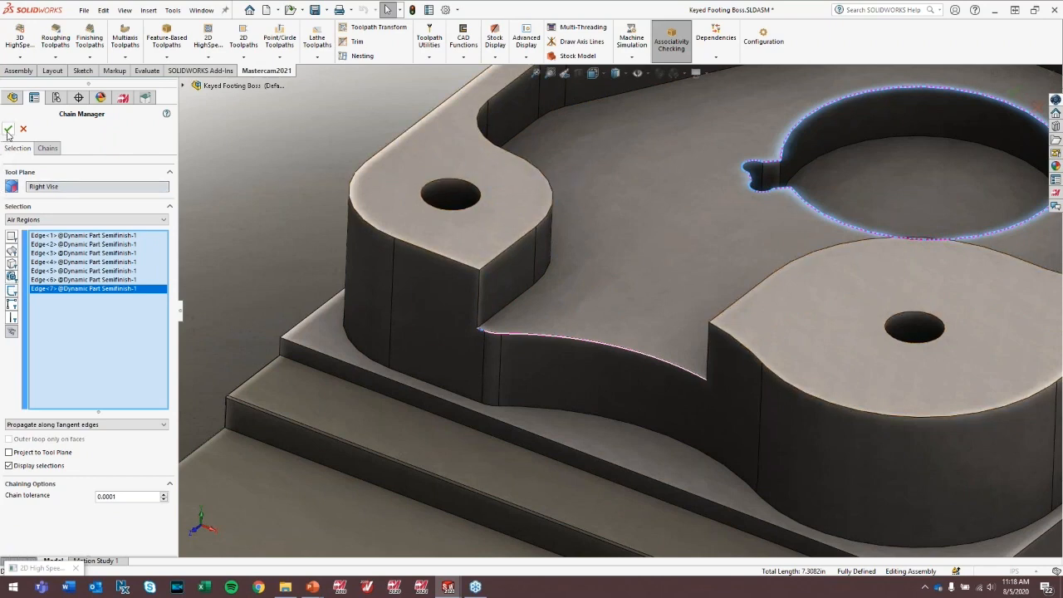
pyautogui.click(47, 148)
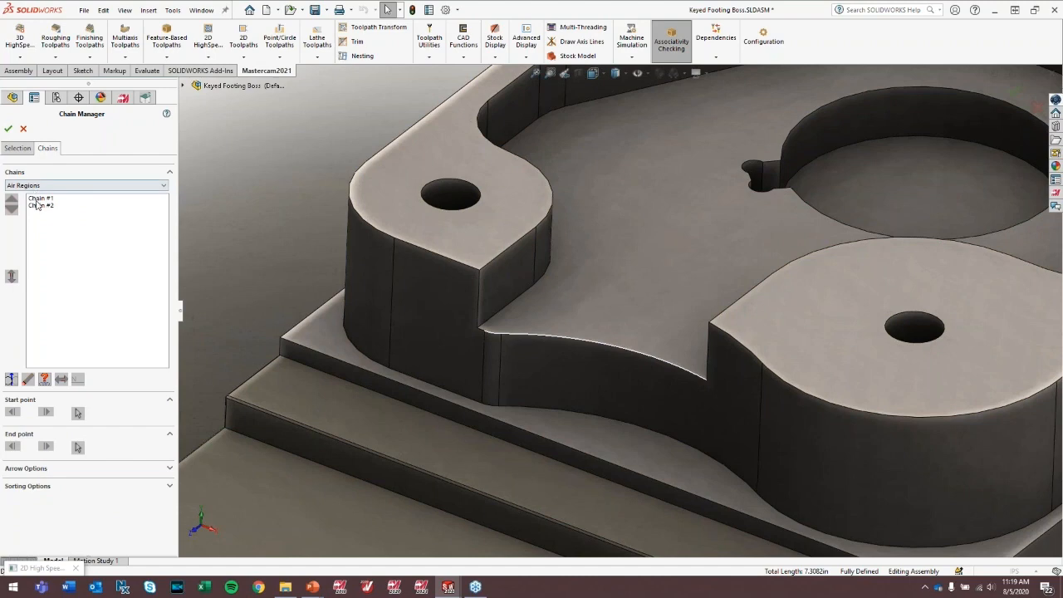
pyautogui.click(40, 206)
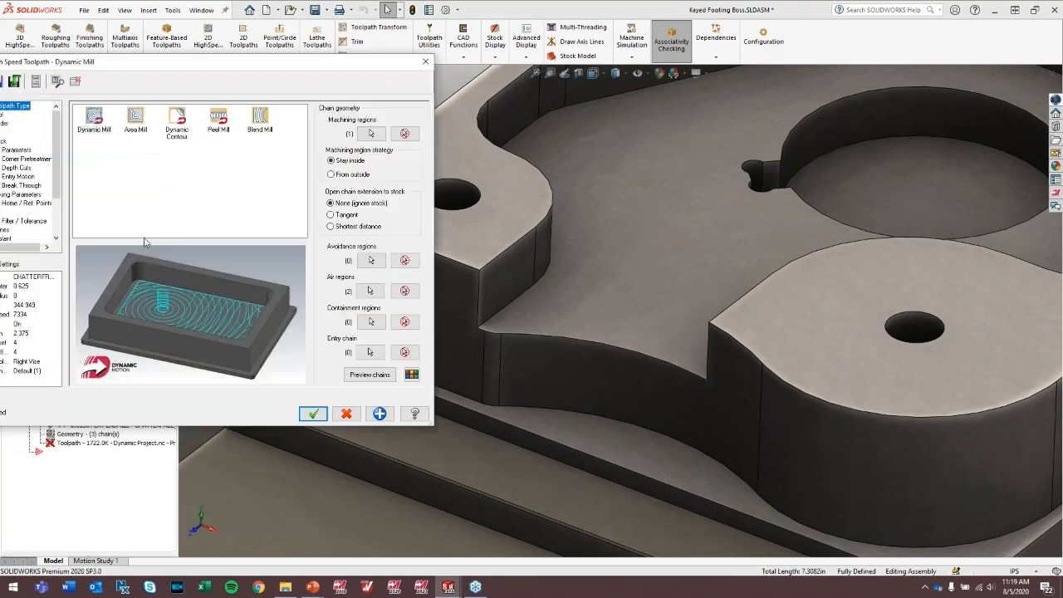
# Preview the machining and air regions, then accept to regenerate the Dynamic Mill toolpath.
pyautogui.click(369, 375)
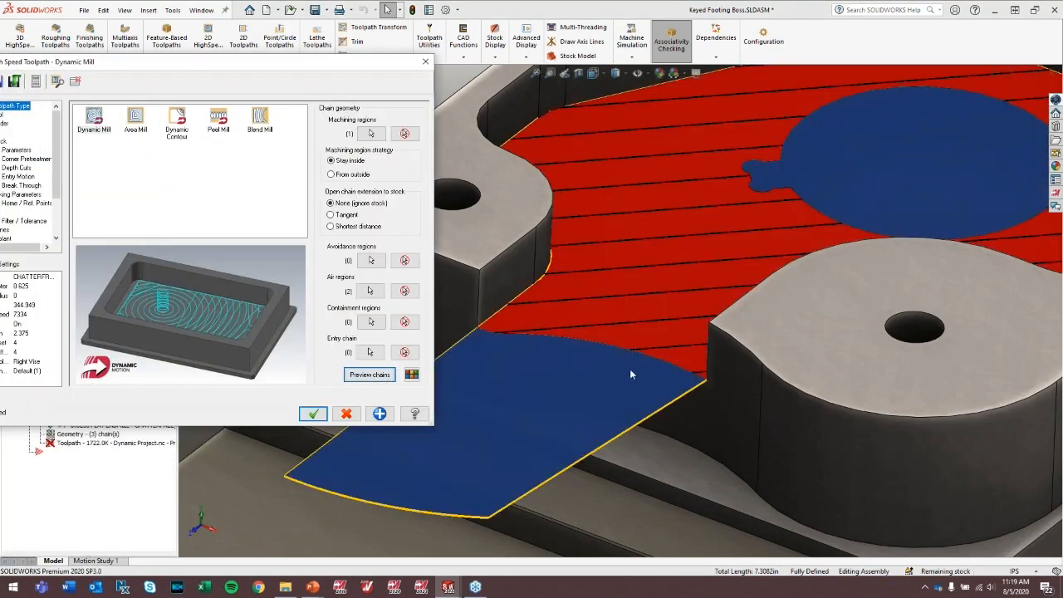
pyautogui.moveTo(472, 392)
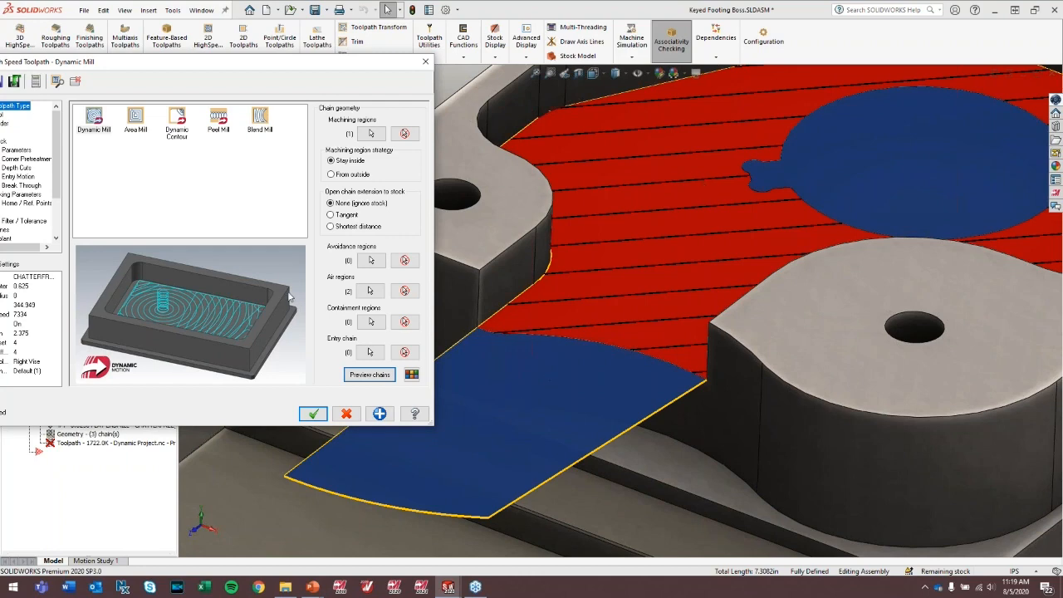
pyautogui.click(312, 413)
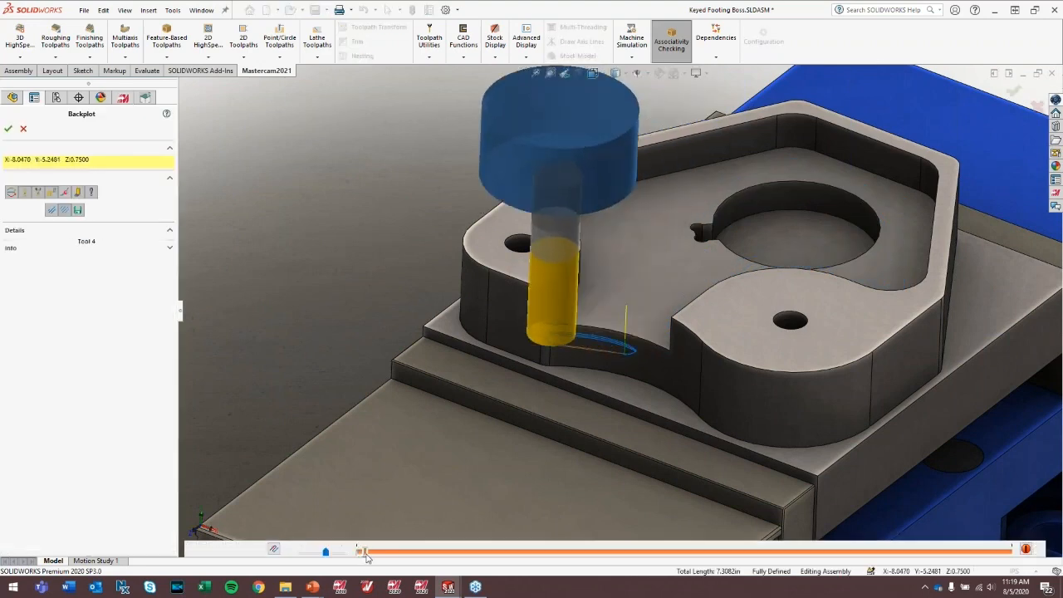
# Drag the backplot through entry at the open edge and the pocket-clearing moves to the end, then exit.
pyautogui.moveTo(365, 551); pyautogui.dragTo(498, 551)
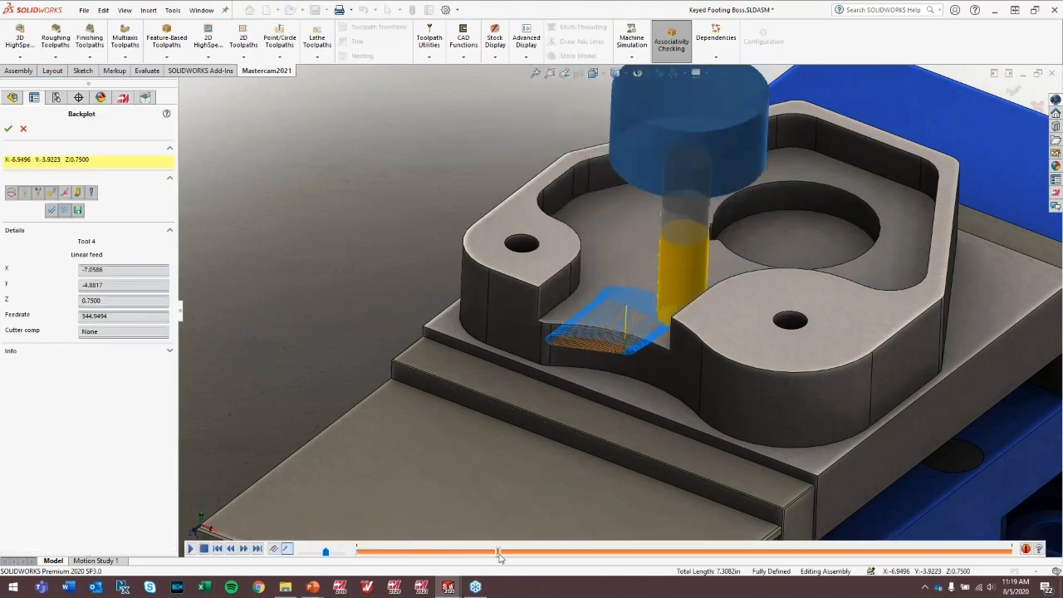
pyautogui.moveTo(498, 552); pyautogui.dragTo(634, 552)
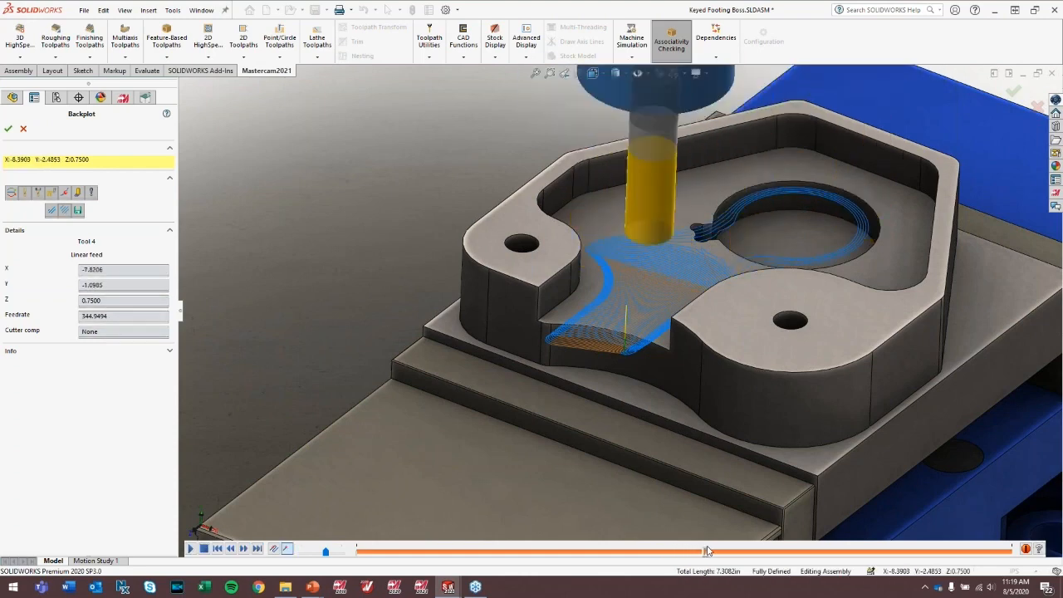
pyautogui.moveTo(707, 551); pyautogui.dragTo(790, 551)
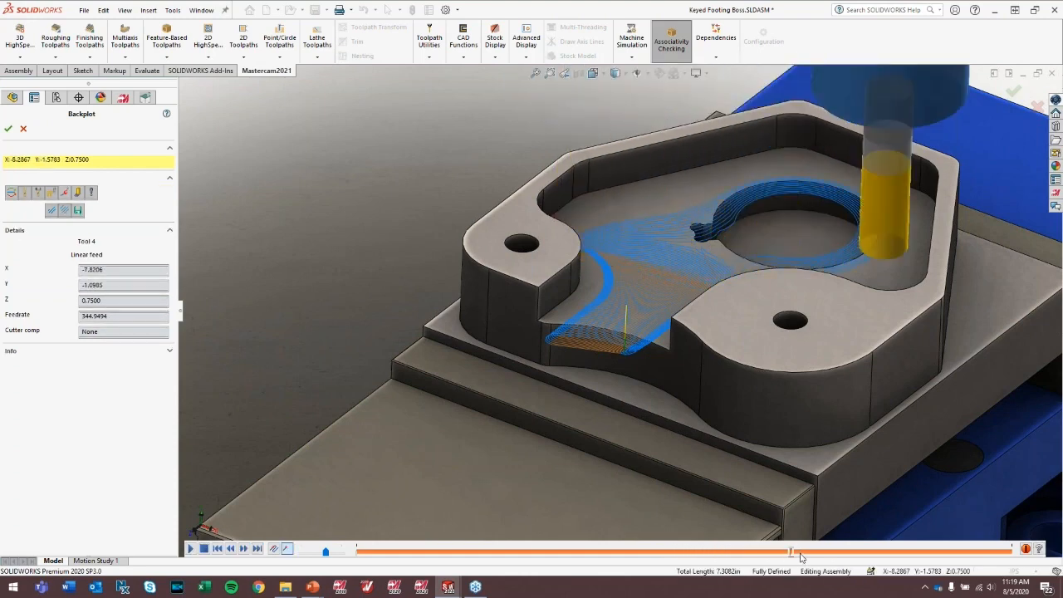
pyautogui.moveTo(791, 551); pyautogui.dragTo(887, 551)
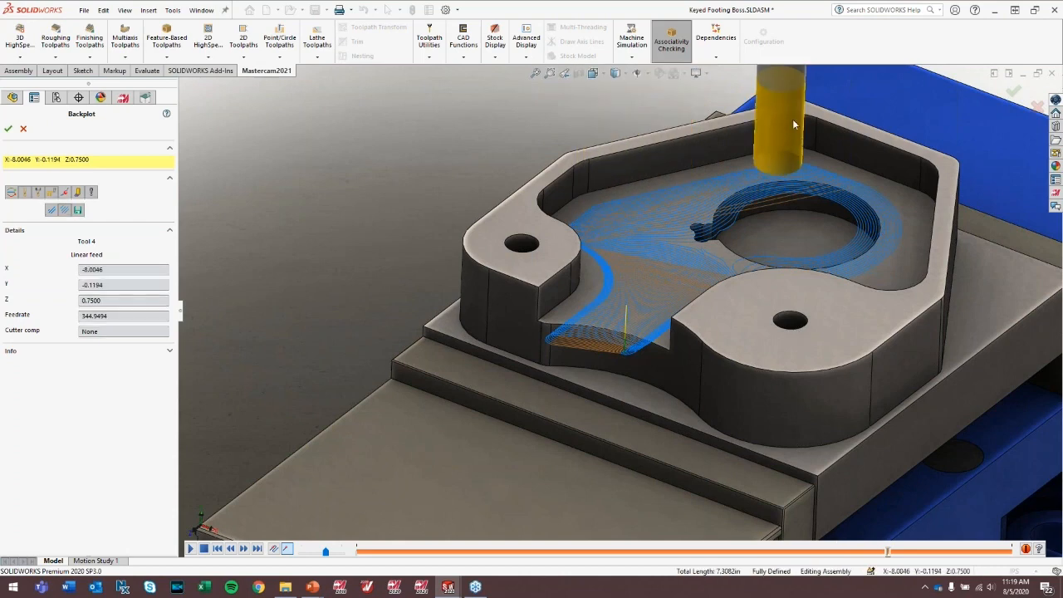
pyautogui.moveTo(837, 274)
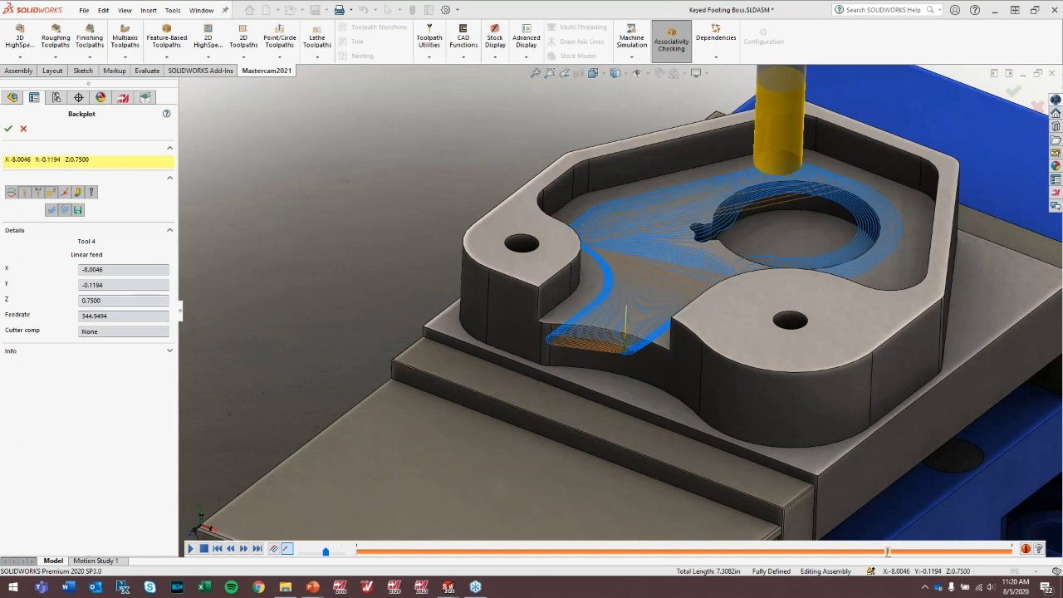
pyautogui.moveTo(817, 150)
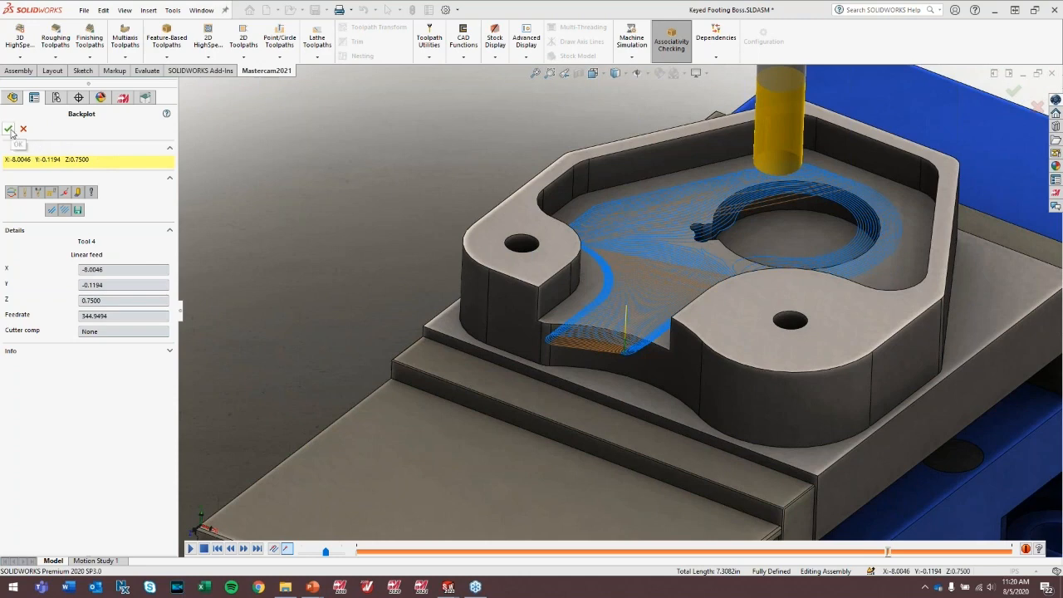
pyautogui.click(10, 128)
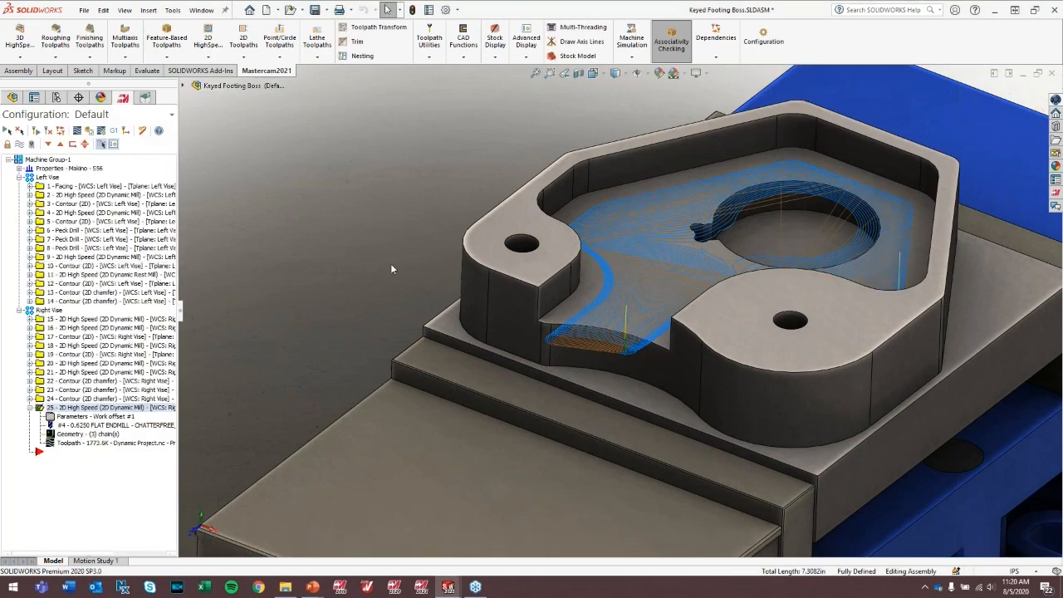
pyautogui.moveTo(425, 246)
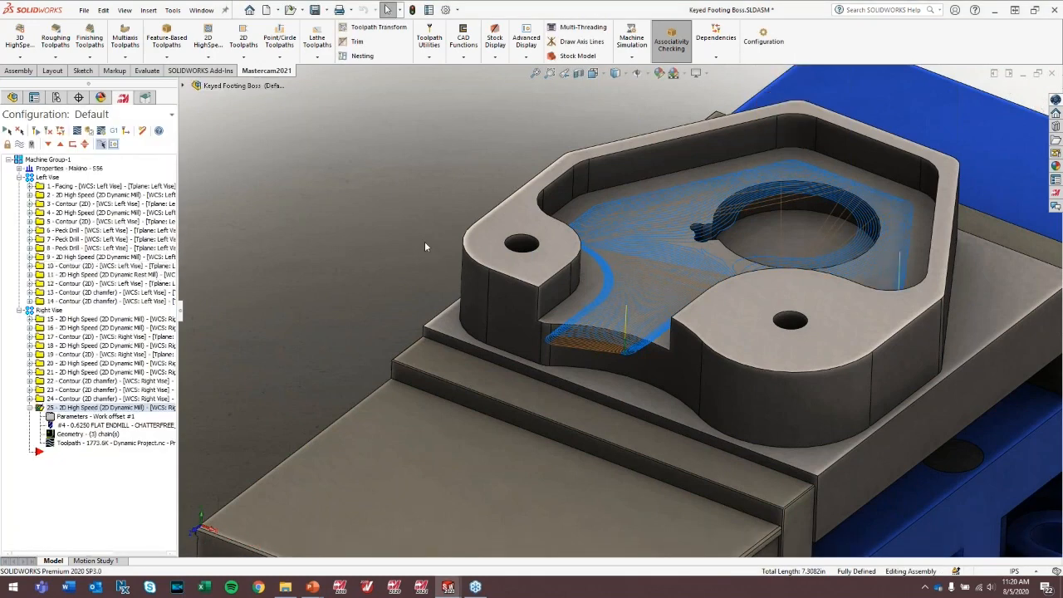